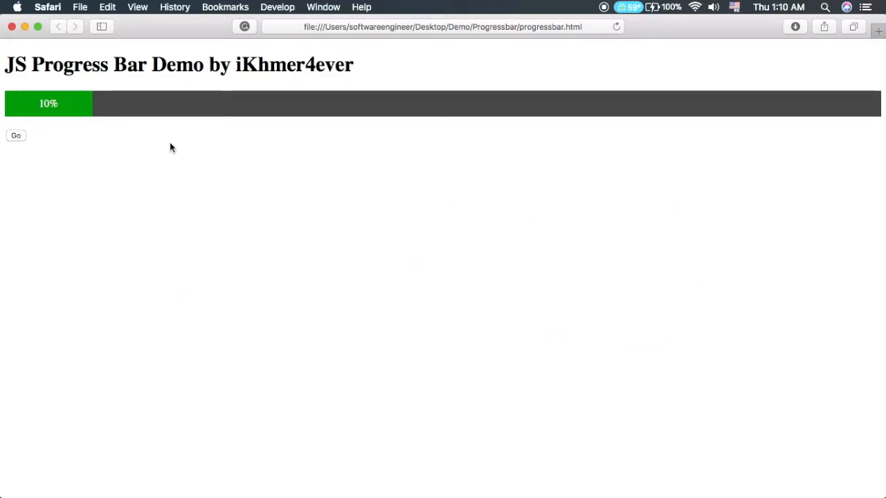
{"action": "mouse_move", "coordinate": [155, 196]}
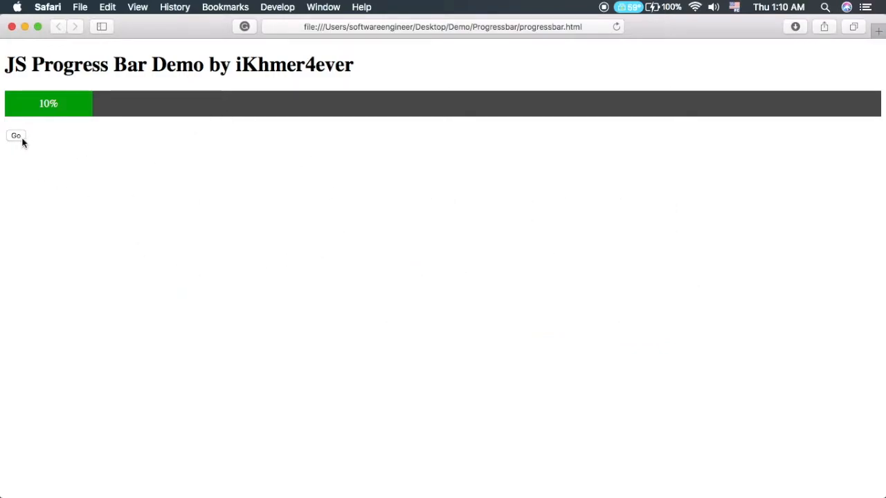
- Start a new blank untitled file from the Welcome page
{"action": "left_click", "coordinate": [15, 135]}
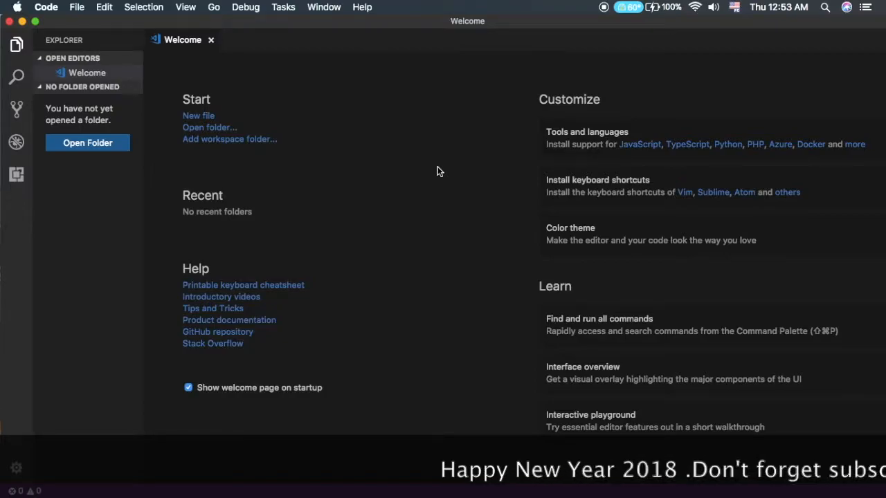
{"action": "mouse_move", "coordinate": [243, 175]}
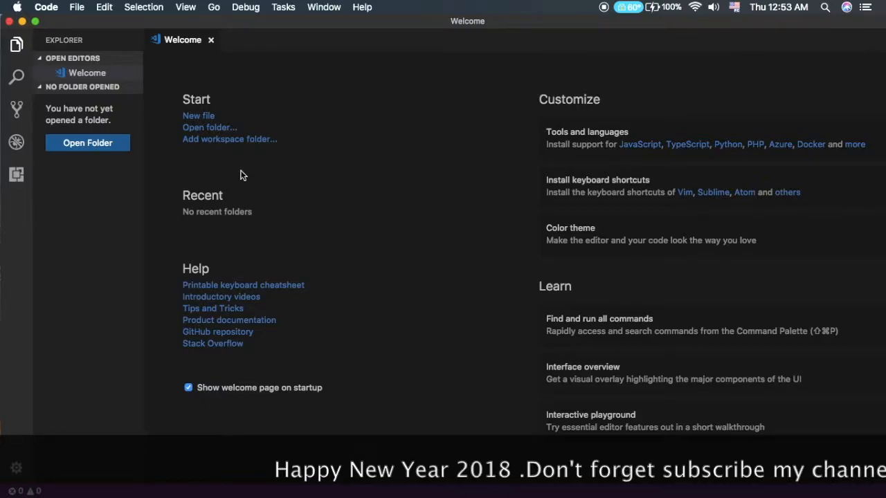
{"action": "left_click", "coordinate": [200, 116]}
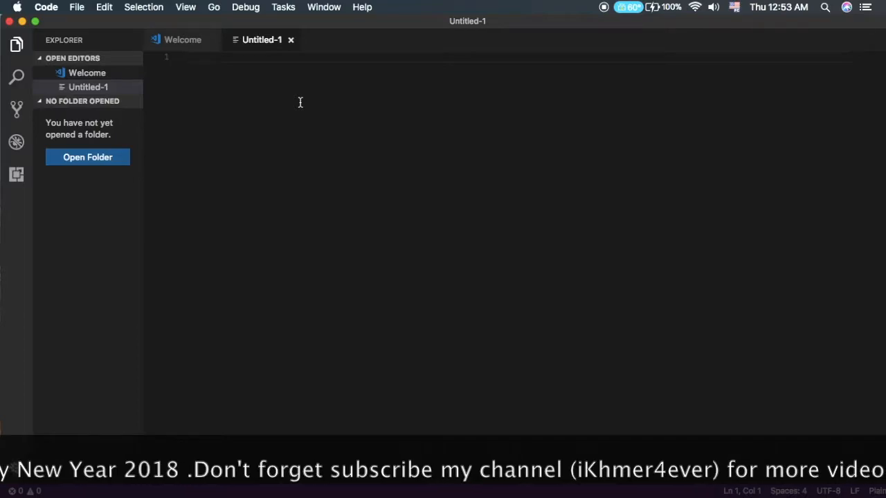
- In the save dialog, create a new Progressbar folder inside the Demo folder
{"action": "key", "text": "cmd+s"}
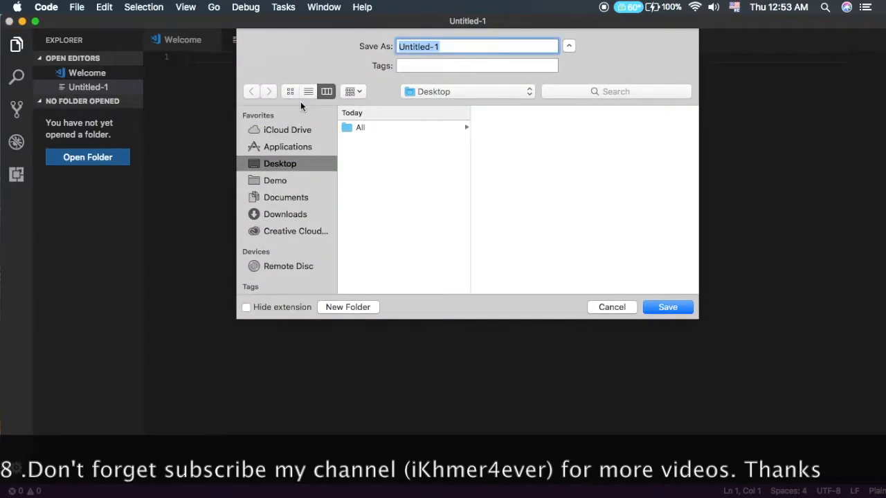
{"action": "mouse_move", "coordinate": [291, 164]}
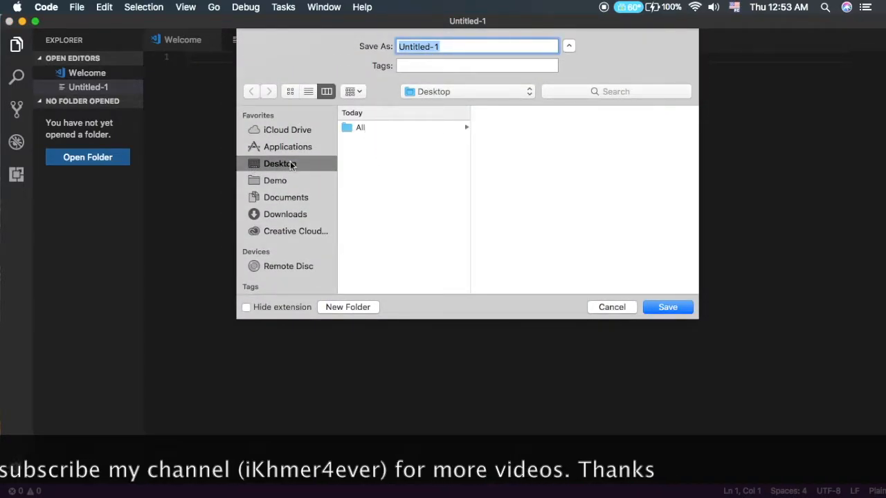
{"action": "left_click", "coordinate": [348, 308]}
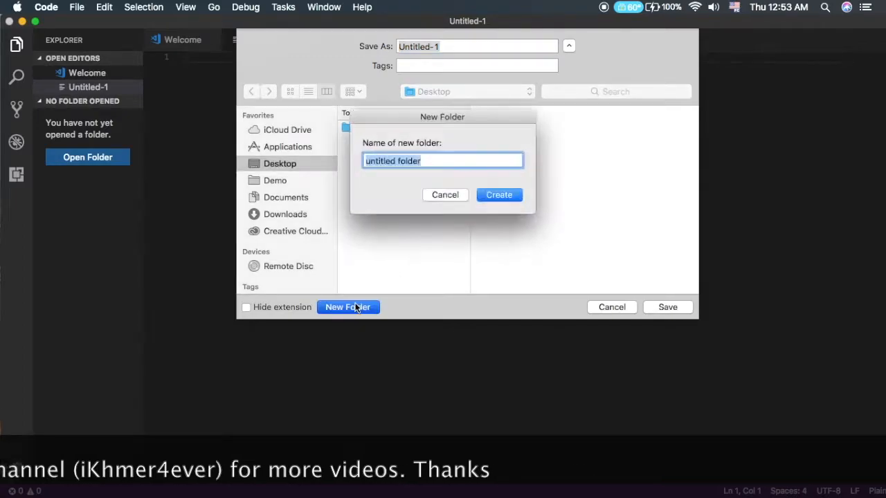
{"action": "mouse_move", "coordinate": [460, 238]}
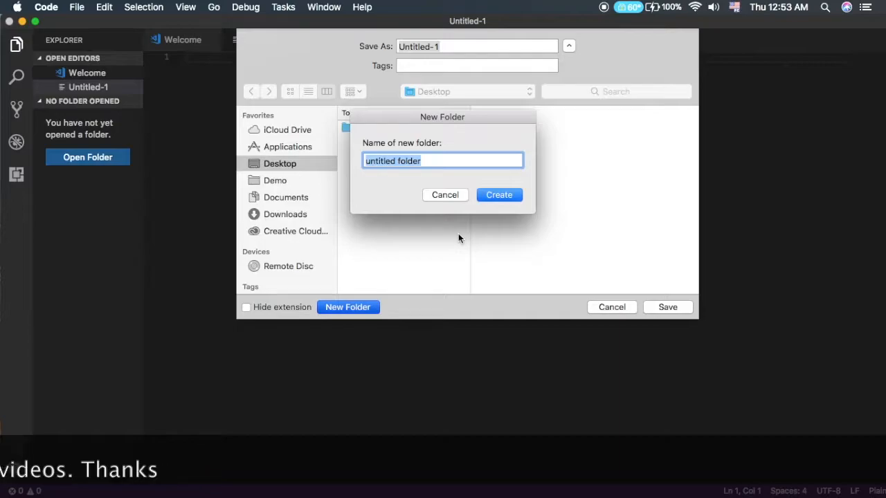
{"action": "type", "text": "P"}
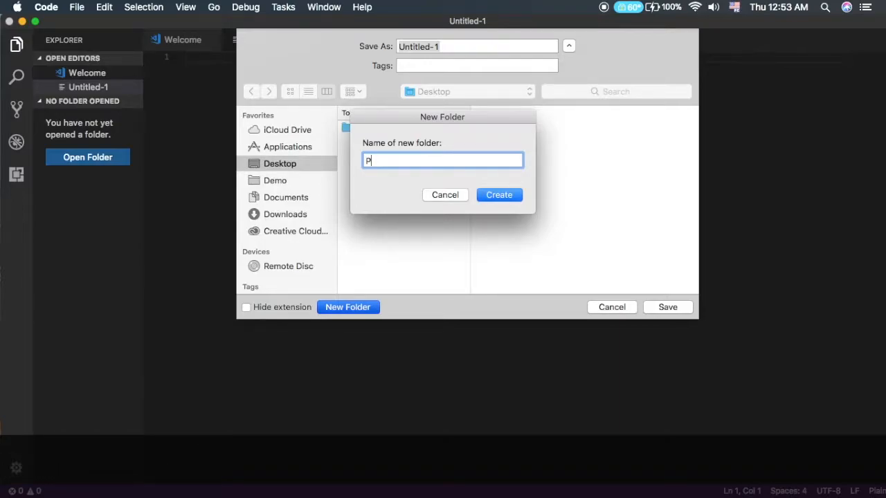
{"action": "key", "text": "backspace"}
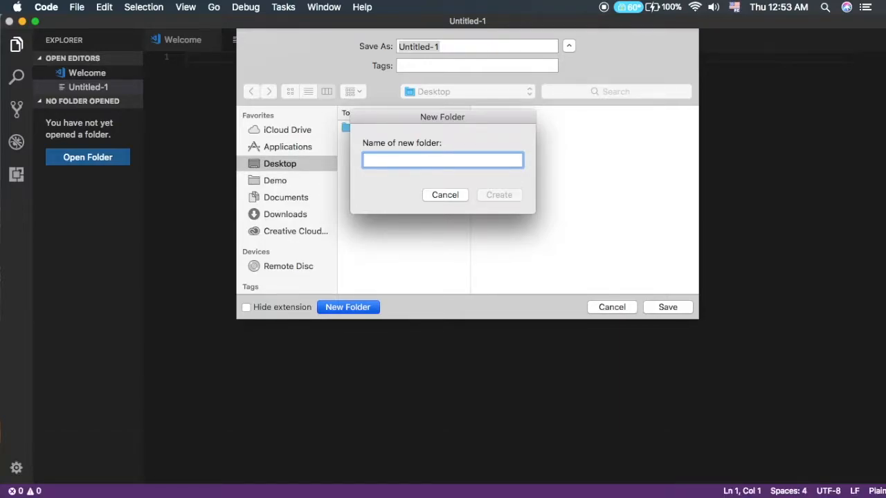
{"action": "left_click", "coordinate": [445, 194]}
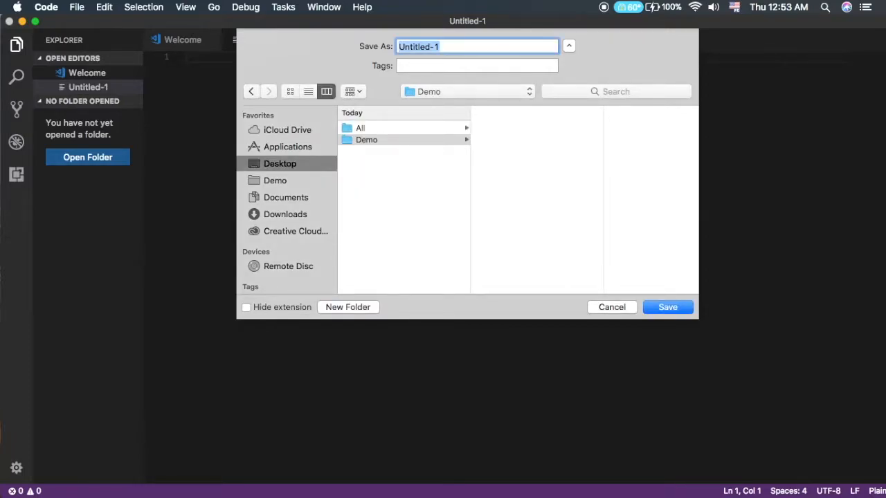
{"action": "left_click", "coordinate": [347, 307]}
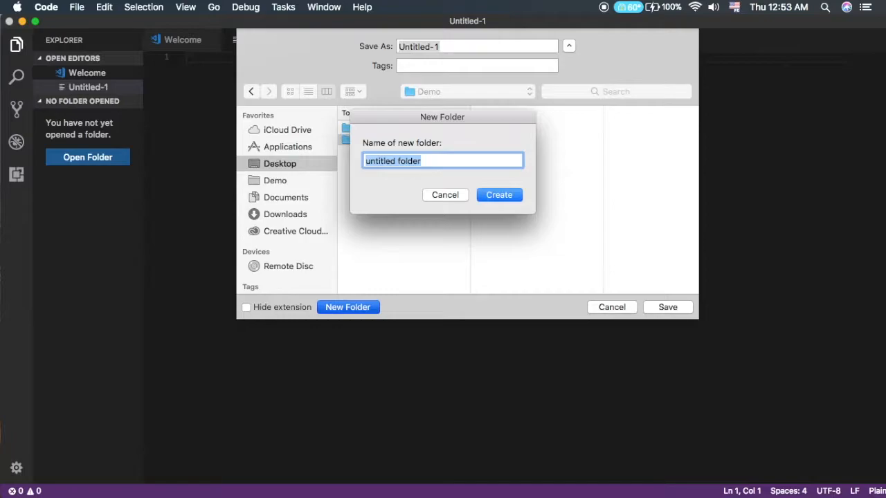
{"action": "type", "text": "Pro"}
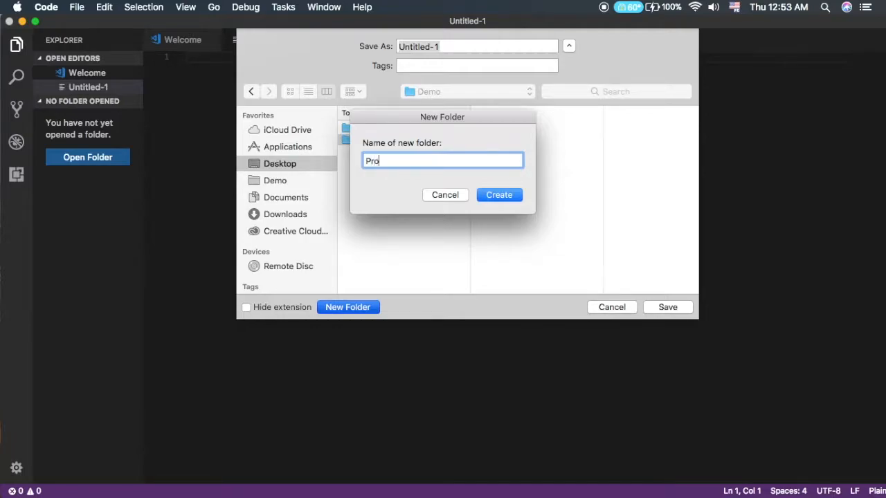
{"action": "type", "text": "gr"}
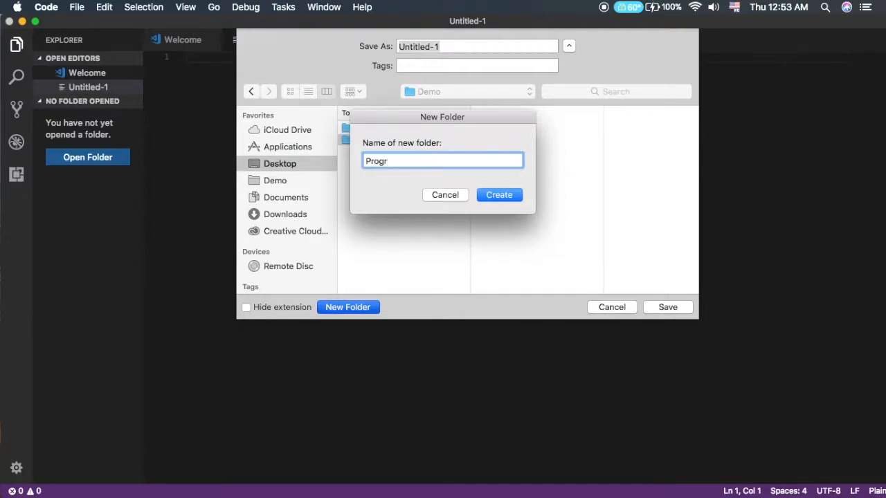
{"action": "left_click", "coordinate": [498, 194]}
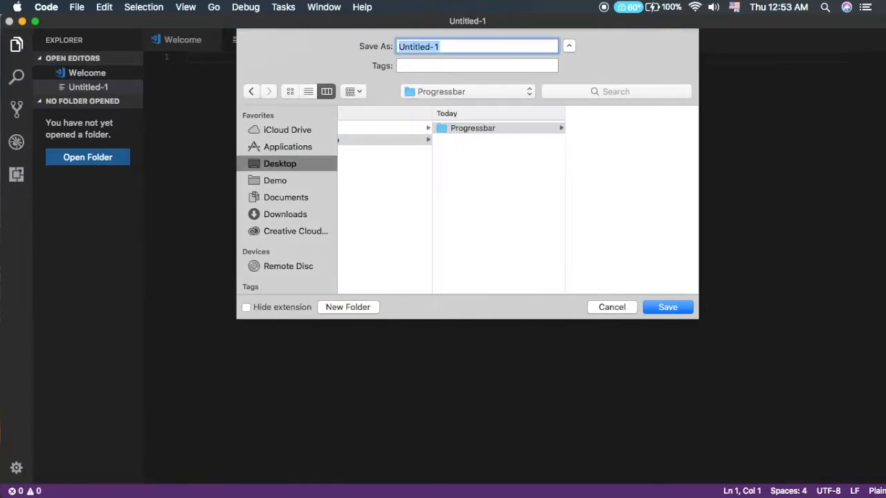
- Save the file as progressbar.html inside the Progressbar folder
{"action": "left_click", "coordinate": [477, 47]}
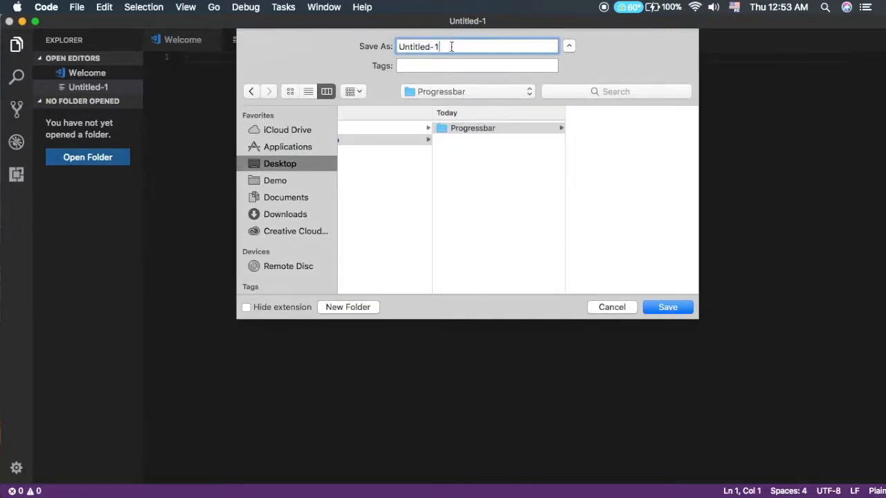
{"action": "type", "text": "pro"}
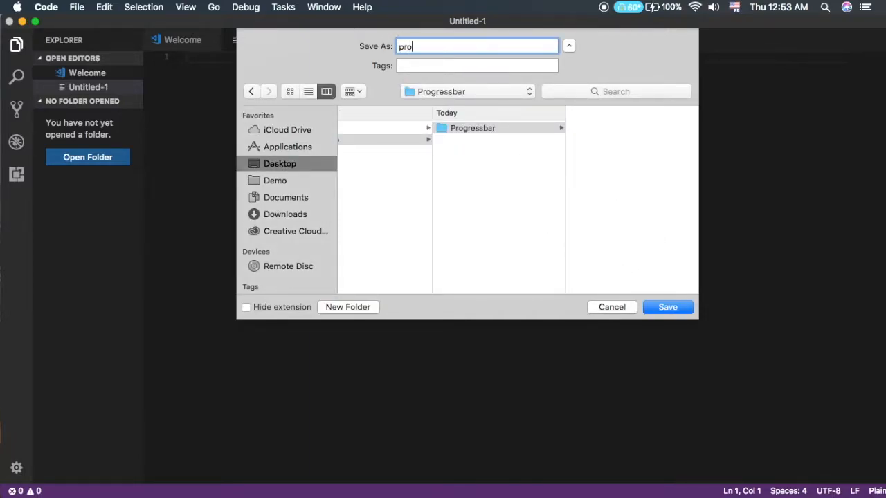
{"action": "type", "text": "gressbar"}
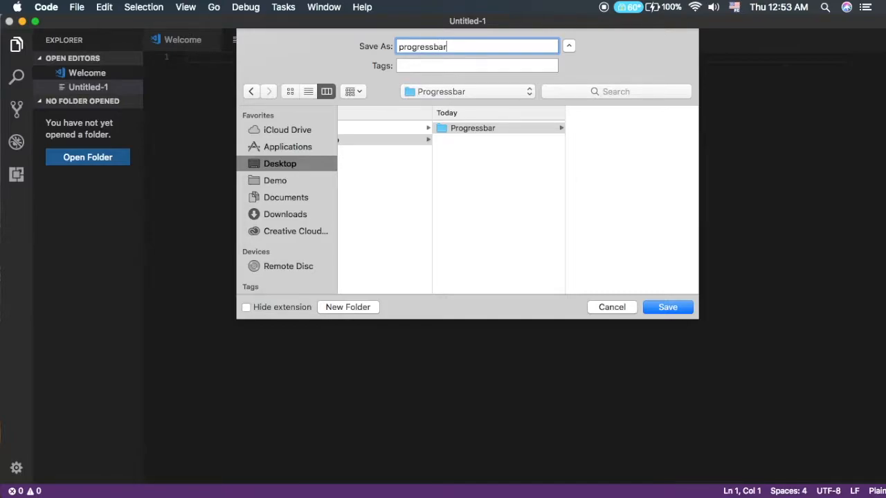
{"action": "type", "text": ".h"}
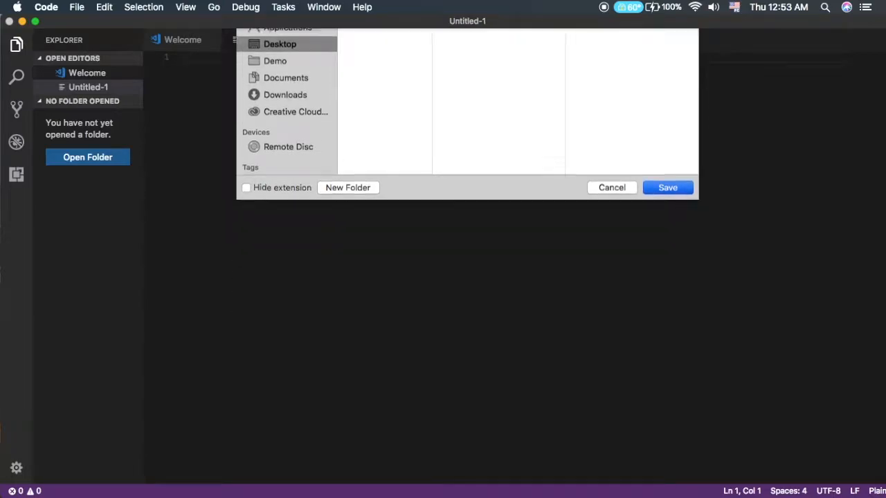
{"action": "left_click", "coordinate": [667, 188]}
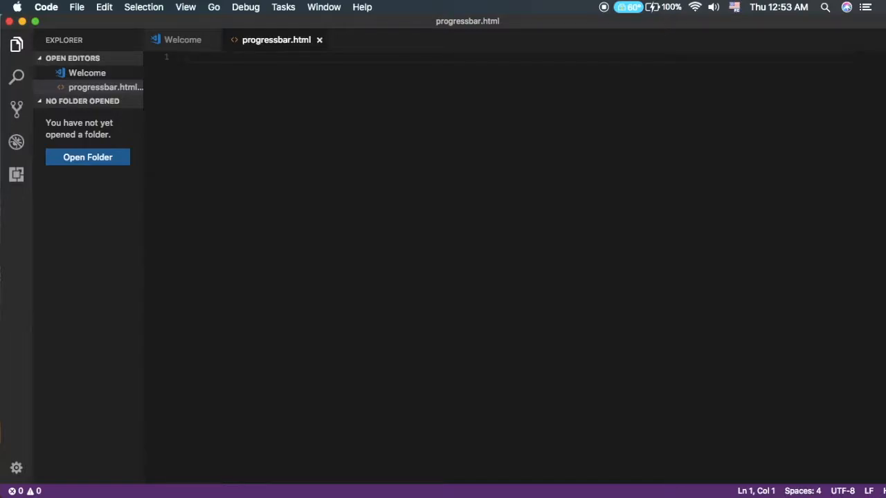
- Insert the Emmet HTML boilerplate and retitle the page 'ikhmer4ever demo'
{"action": "type", "text": "html>"}
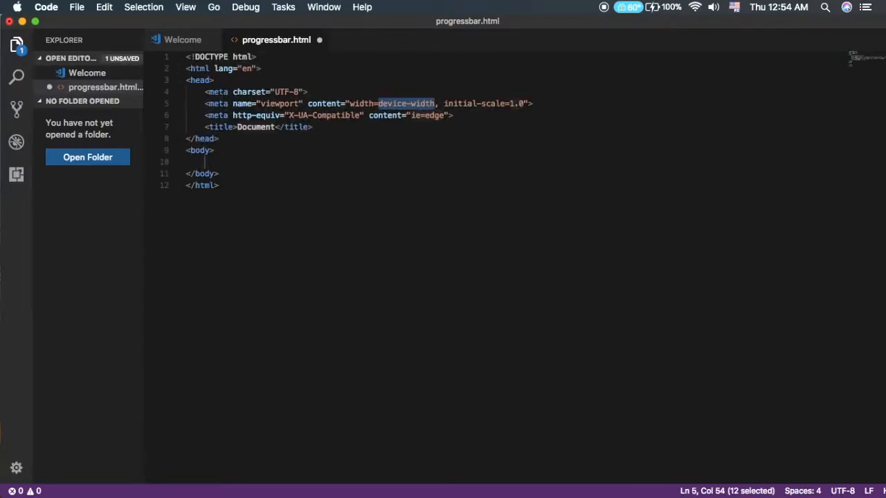
{"action": "double_click", "coordinate": [255, 127]}
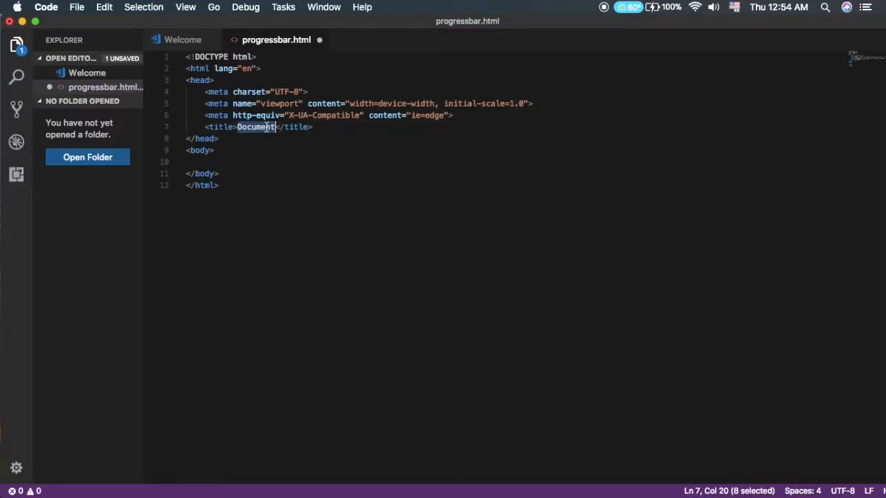
{"action": "type", "text": "ikhmer"}
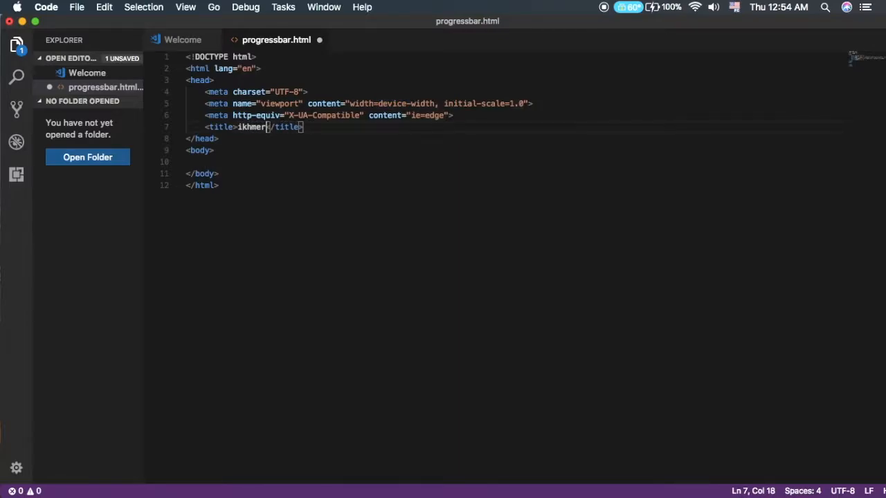
{"action": "type", "text": "4ever"}
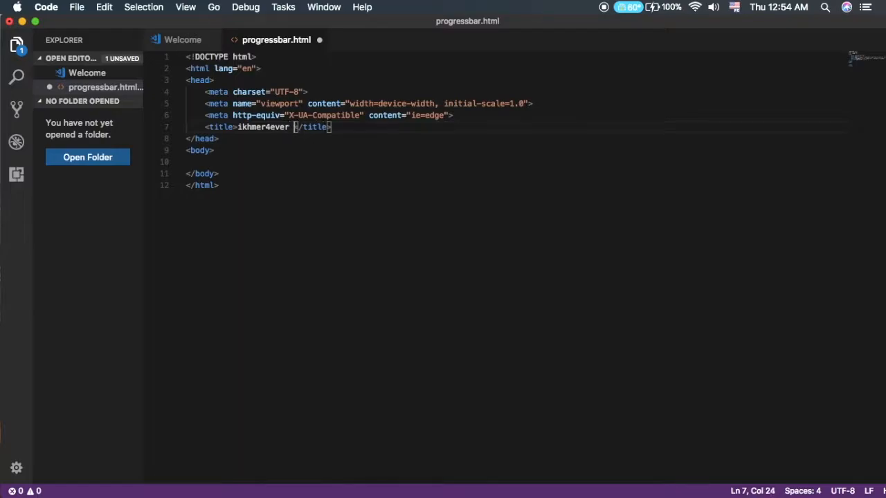
{"action": "type", "text": "demo"}
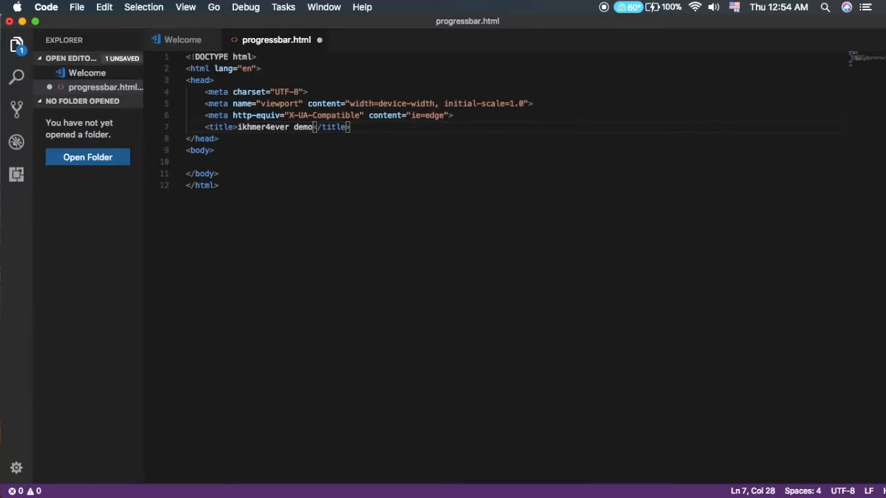
{"action": "mouse_move", "coordinate": [306, 121]}
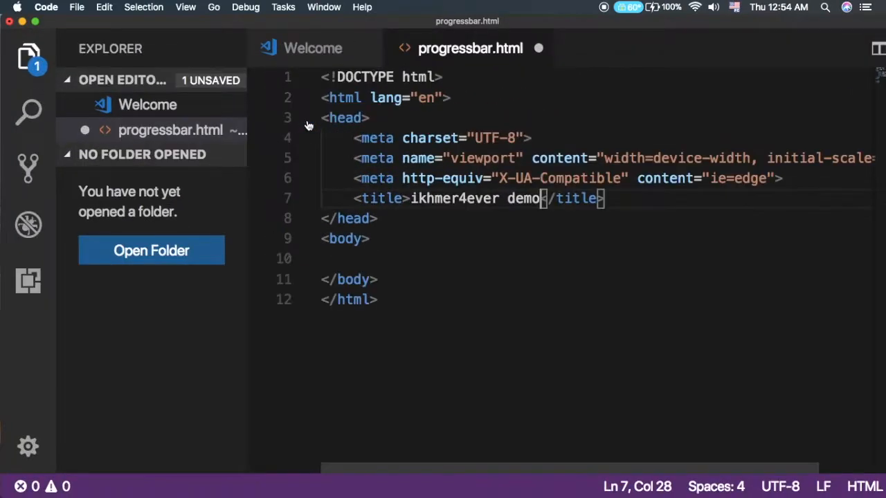
{"action": "mouse_move", "coordinate": [248, 164]}
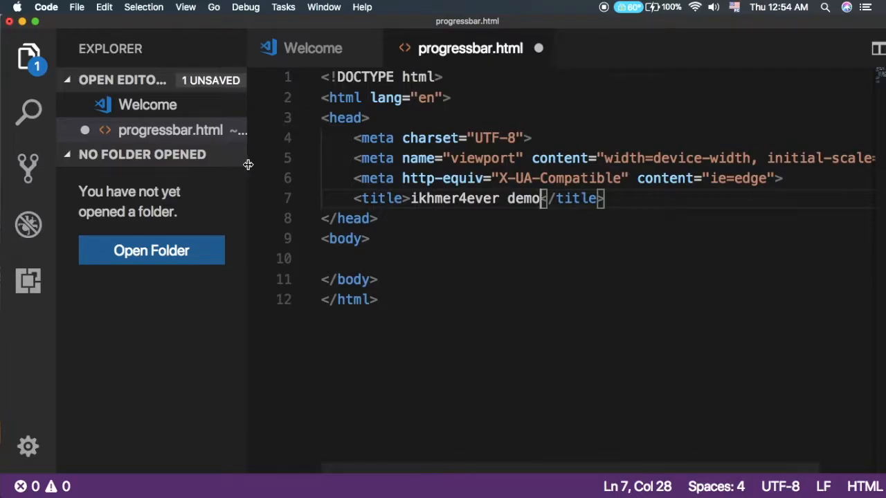
- Hide the explorer sidebar and add an empty line inside the body
{"action": "left_click", "coordinate": [28, 57]}
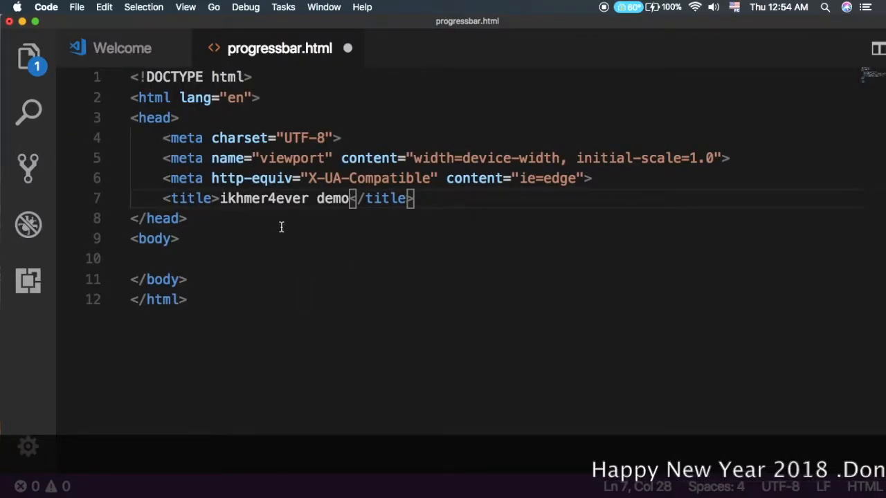
{"action": "key", "text": "enter"}
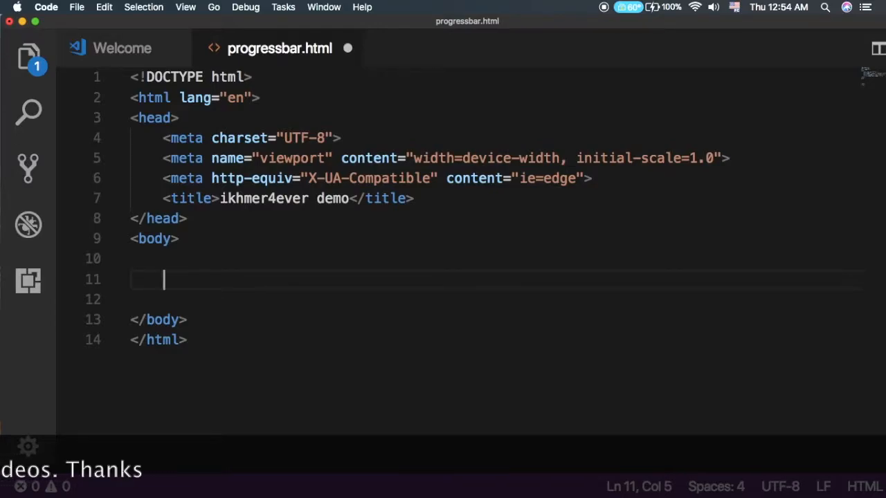
- Add an h1 heading 'JS Progress Bar Demo by iKhmer4ever' in the body and save
{"action": "type", "text": "<"}
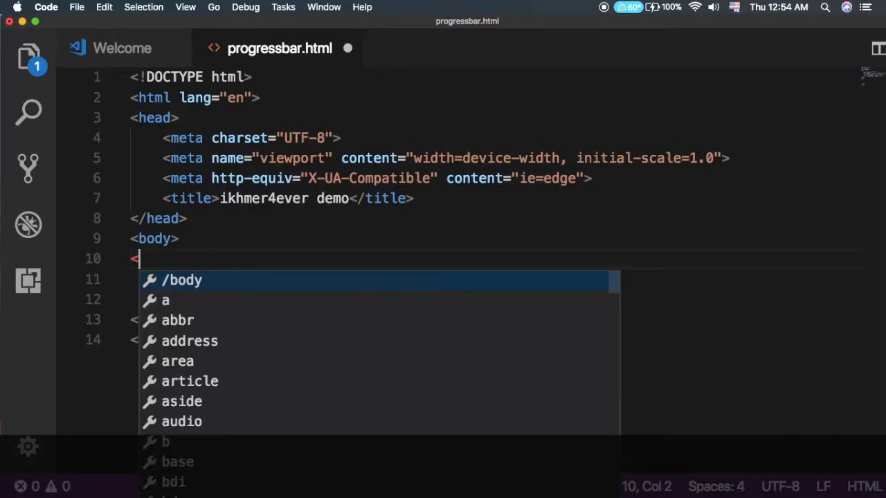
{"action": "type", "text": "h1></h1>"}
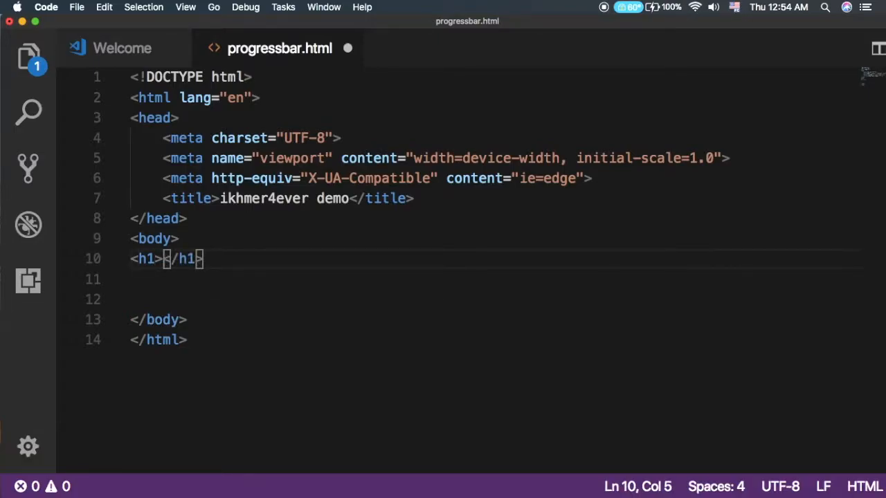
{"action": "type", "text": "J"}
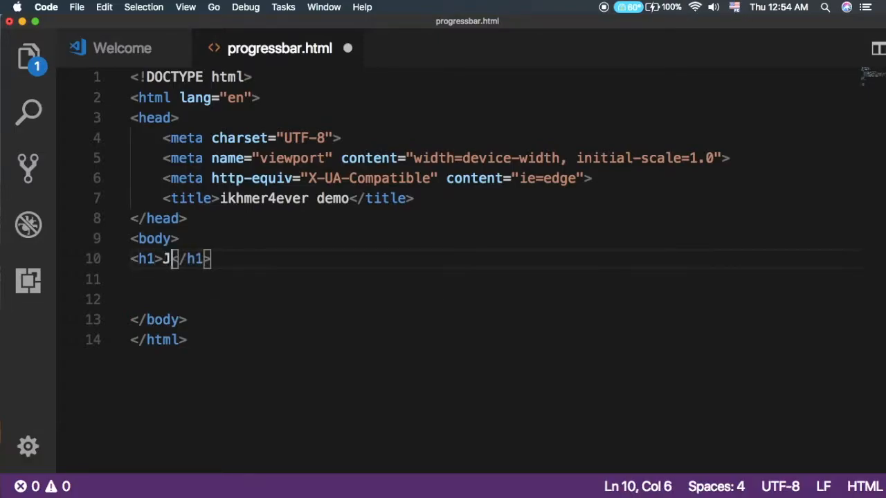
{"action": "type", "text": "S"}
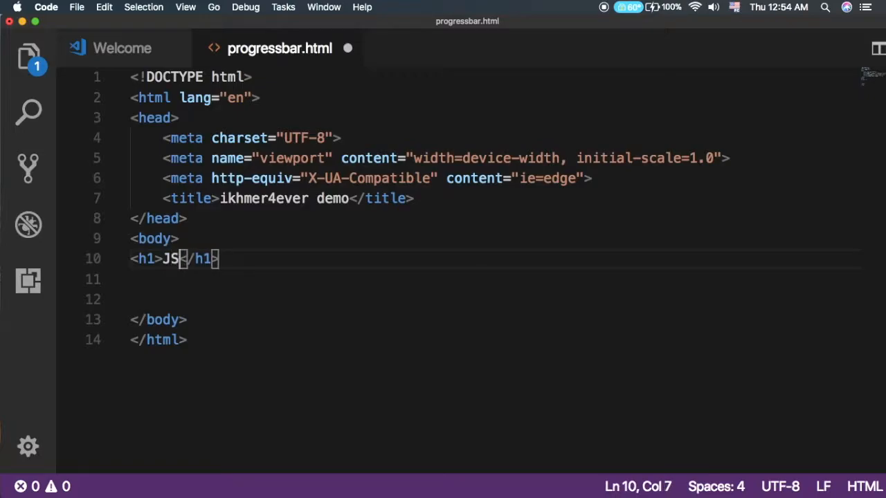
{"action": "type", "text": "Progress"}
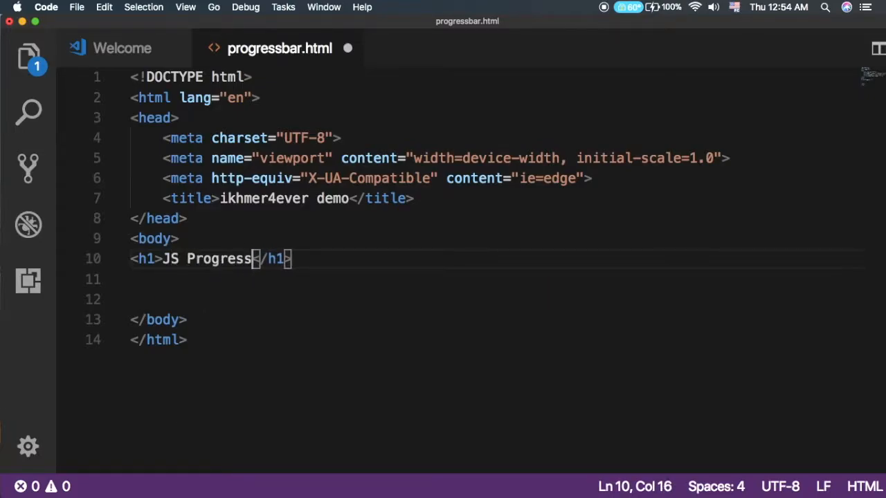
{"action": "type", "text": "Bar"}
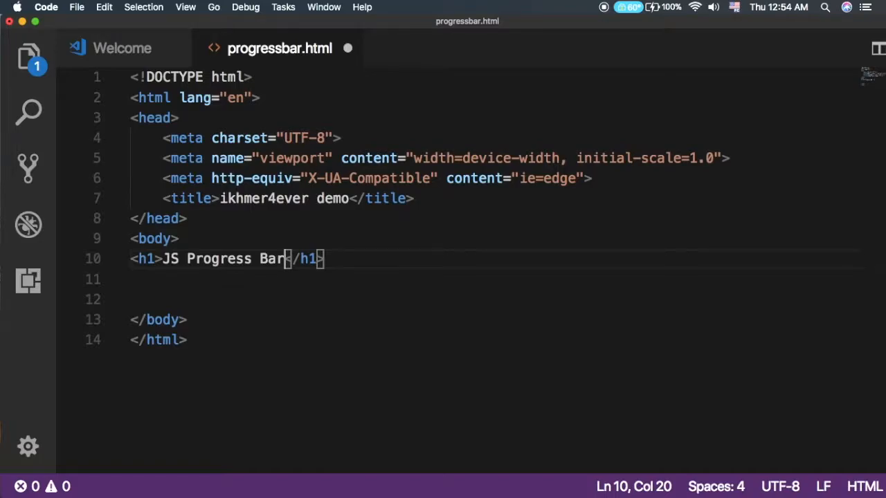
{"action": "type", "text": "Load"}
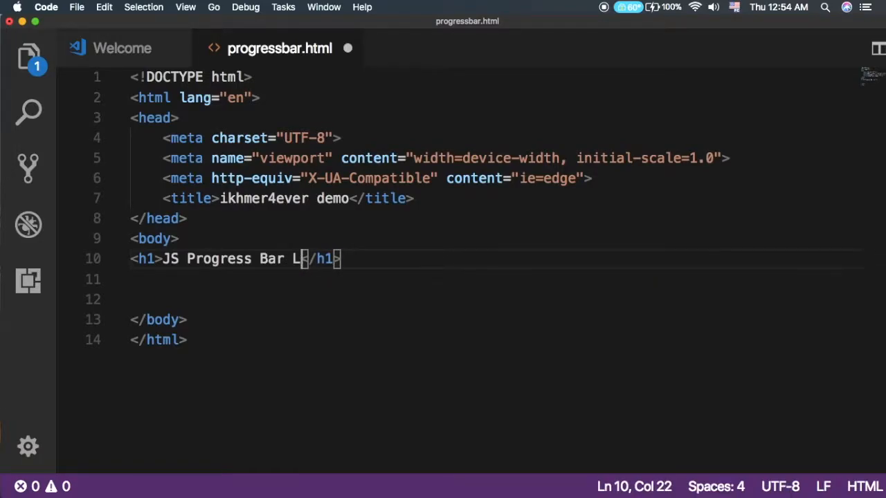
{"action": "type", "text": "ev"}
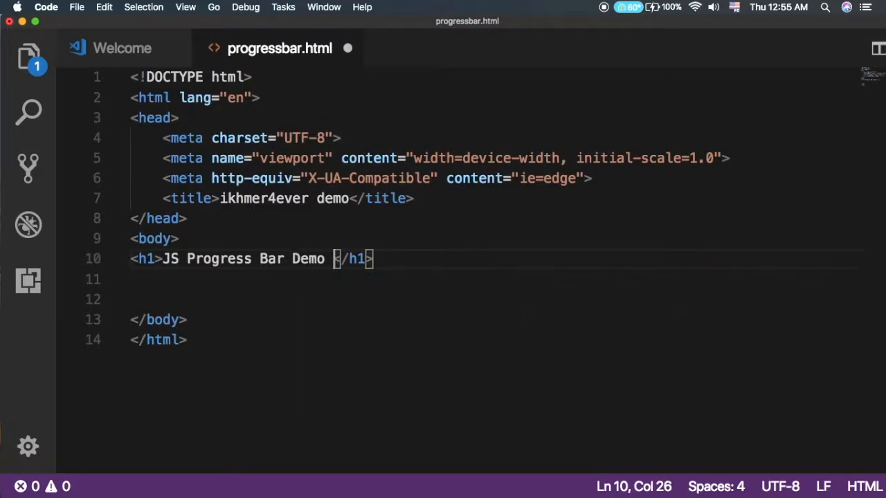
{"action": "type", "text": "by iKhmer4ever"}
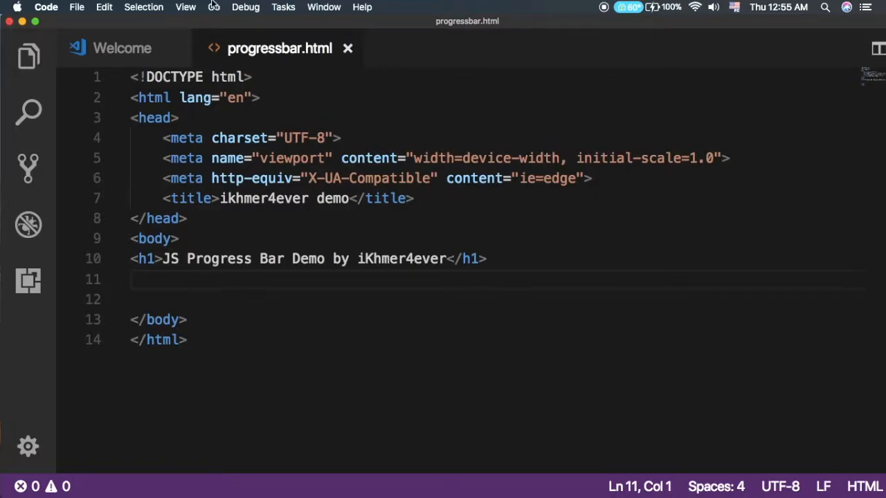
{"action": "left_click", "coordinate": [186, 7]}
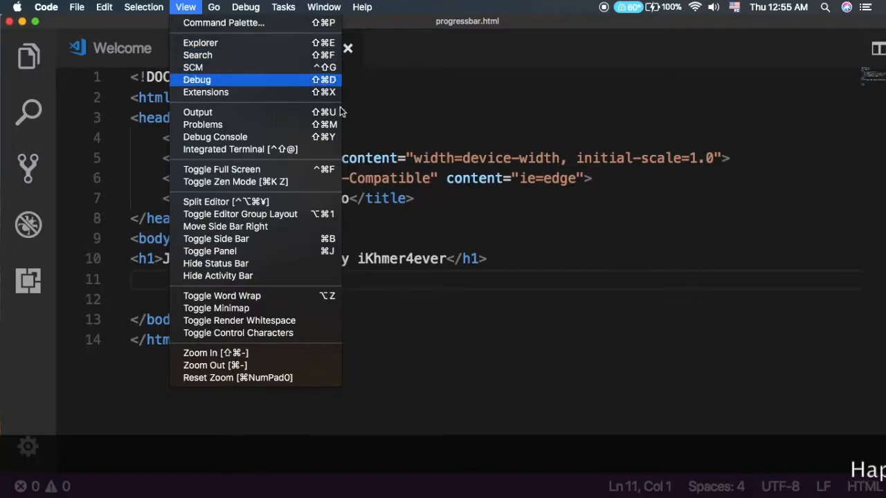
{"action": "mouse_move", "coordinate": [385, 232]}
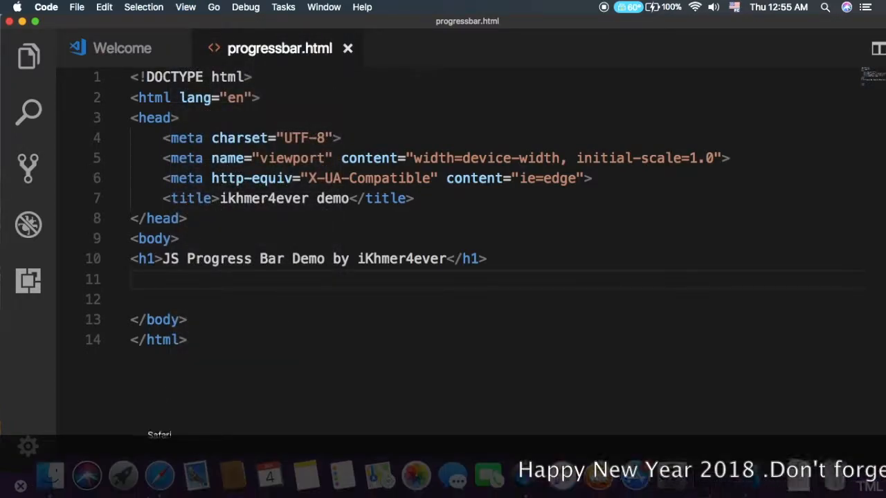
- In Finder, browse Desktop > Demo > Progressbar and open progressbar.html in the browser
{"action": "left_click", "coordinate": [50, 476]}
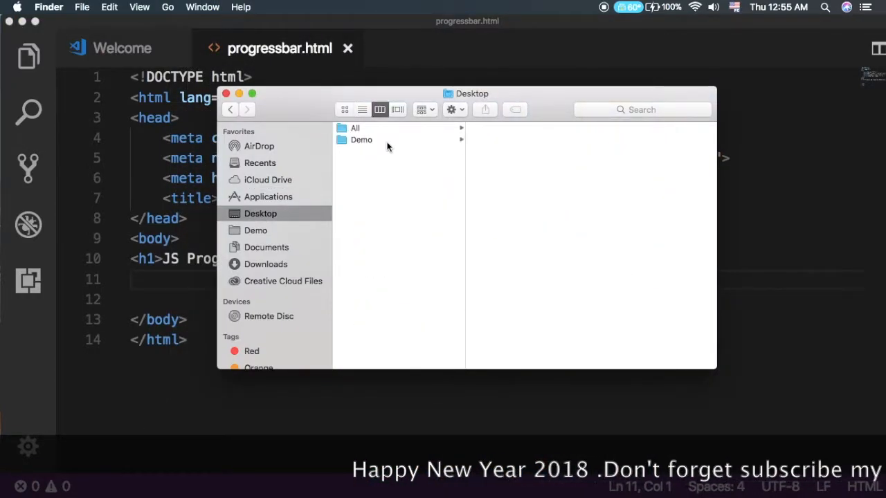
{"action": "left_click", "coordinate": [354, 127]}
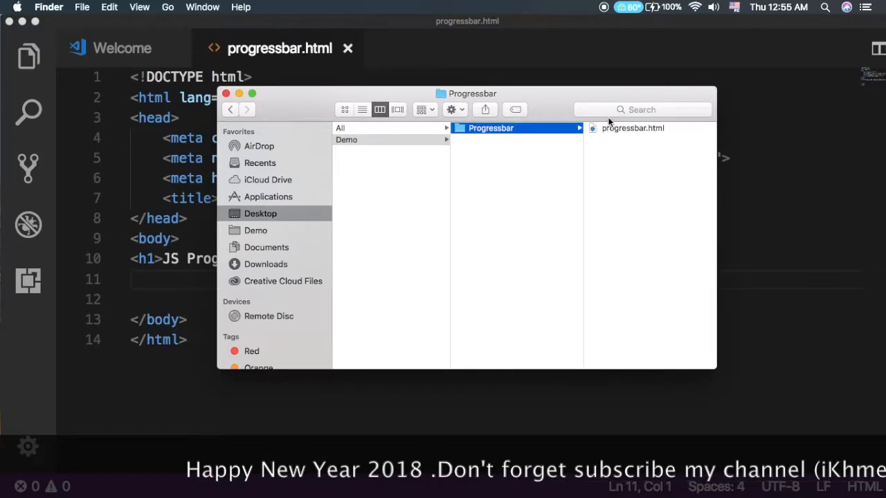
{"action": "left_click", "coordinate": [633, 128]}
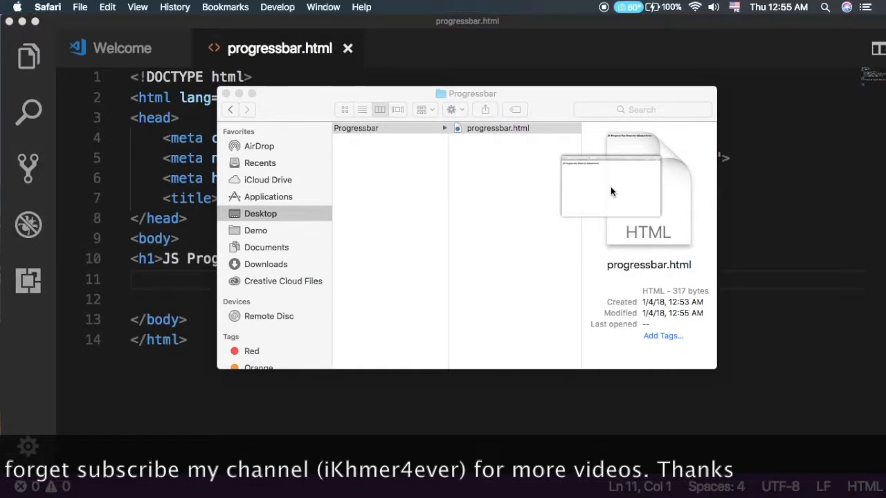
{"action": "double_click", "coordinate": [648, 187]}
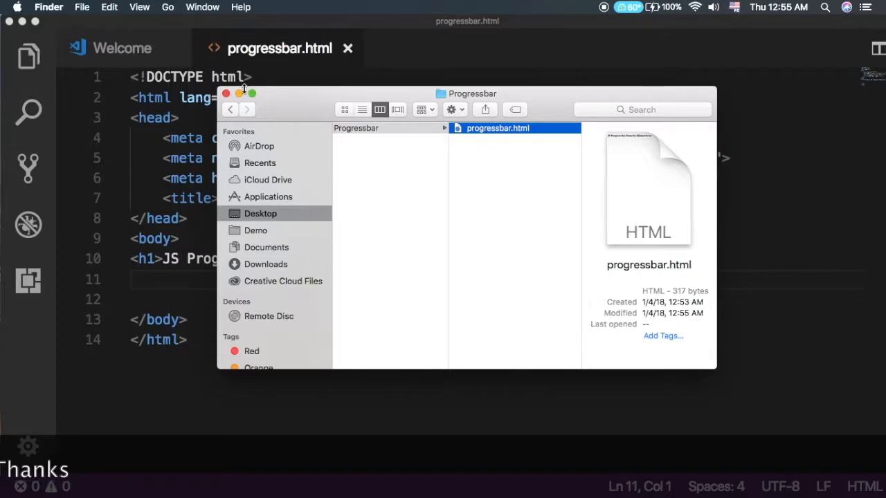
- Below the heading, add an outer div wrapping a div with id ikh4Bar containing 10%
{"action": "double_click", "coordinate": [498, 127]}
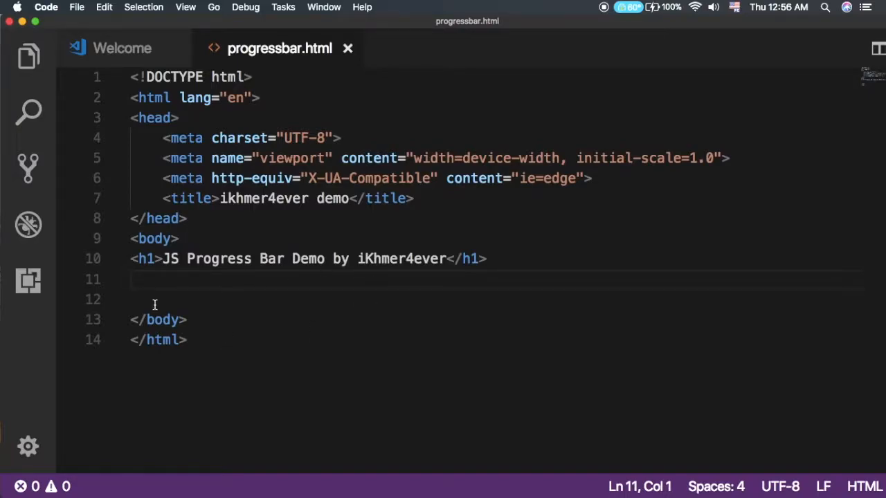
{"action": "type", "text": "<idv"}
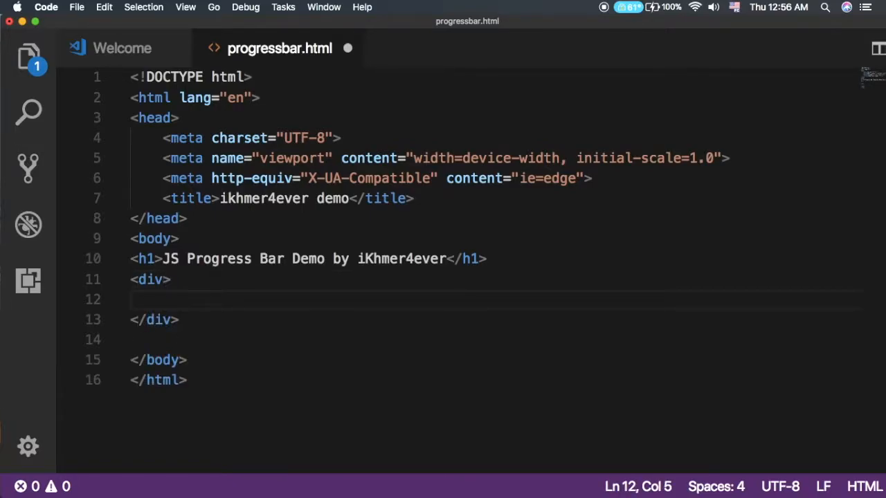
{"action": "type", "text": "<div id"}
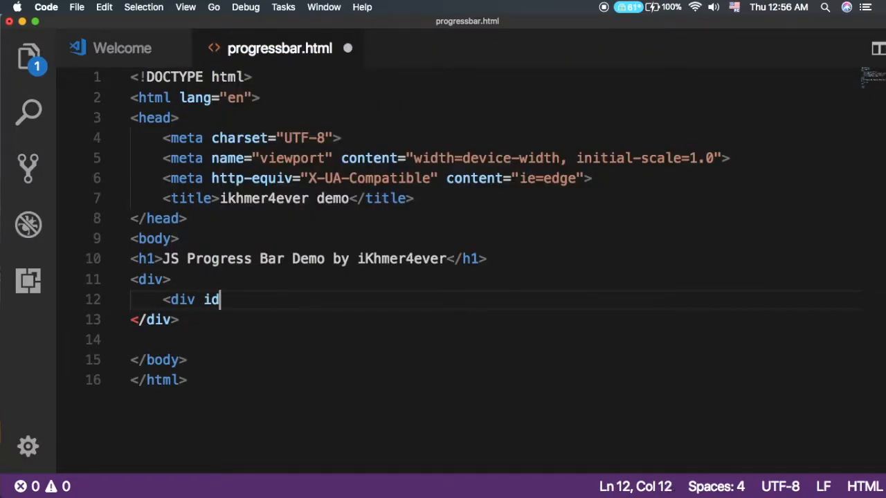
{"action": "type", "text": "=\""}
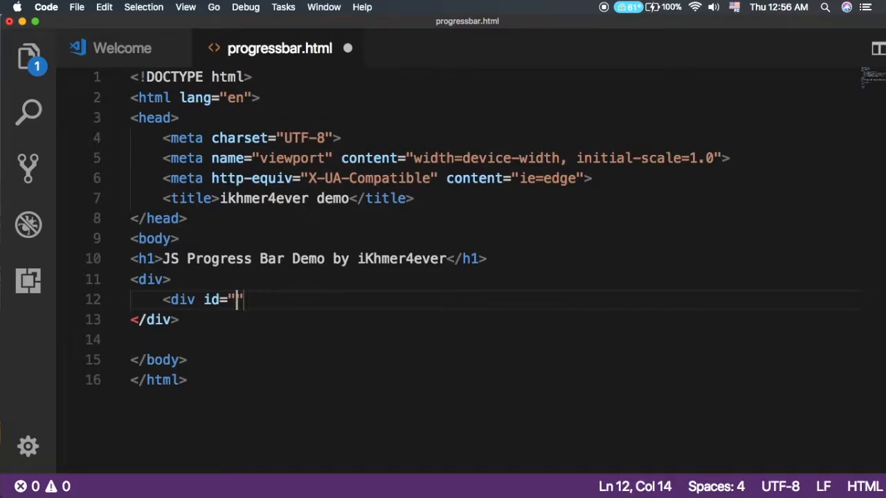
{"action": "type", "text": "ikh"}
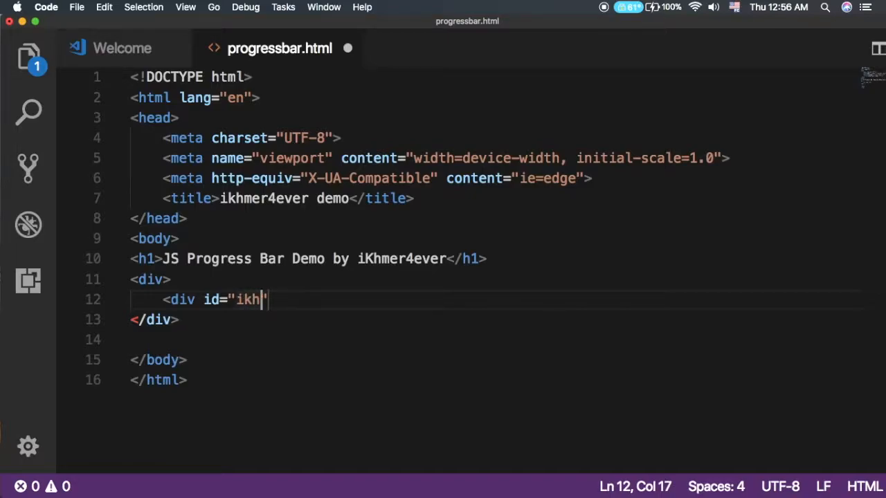
{"action": "type", "text": "4Bar"}
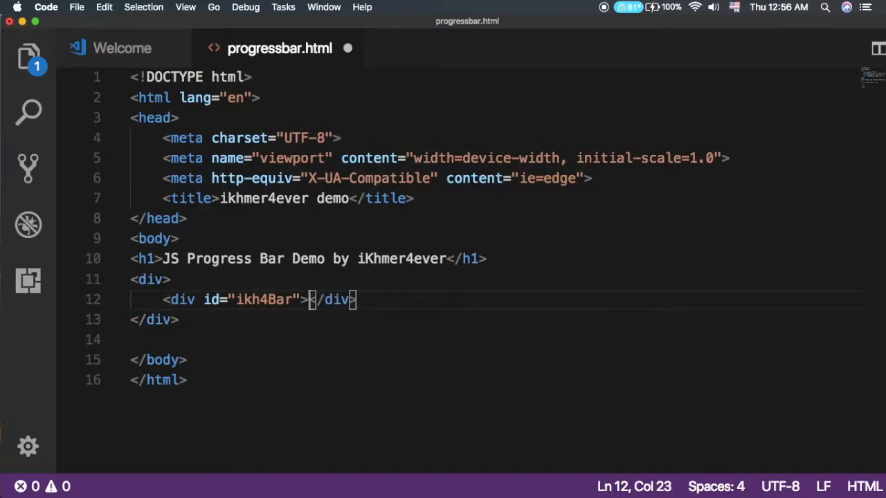
{"action": "type", "text": "10"}
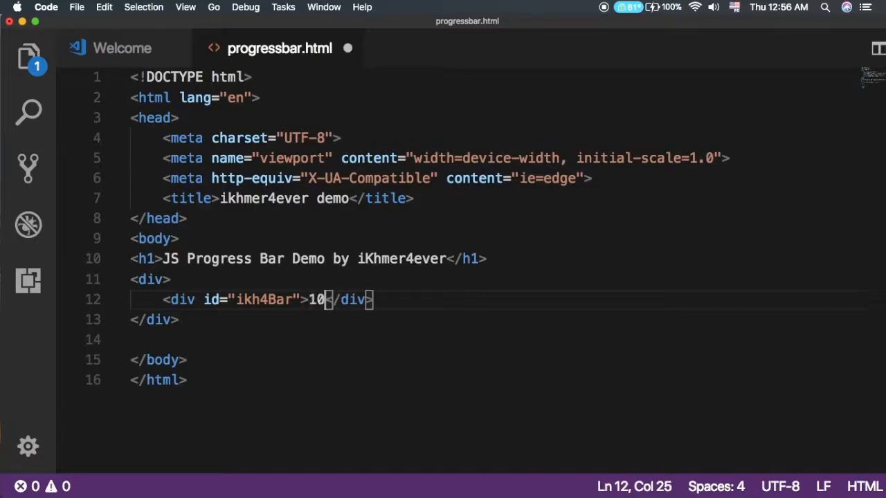
{"action": "type", "text": "%"}
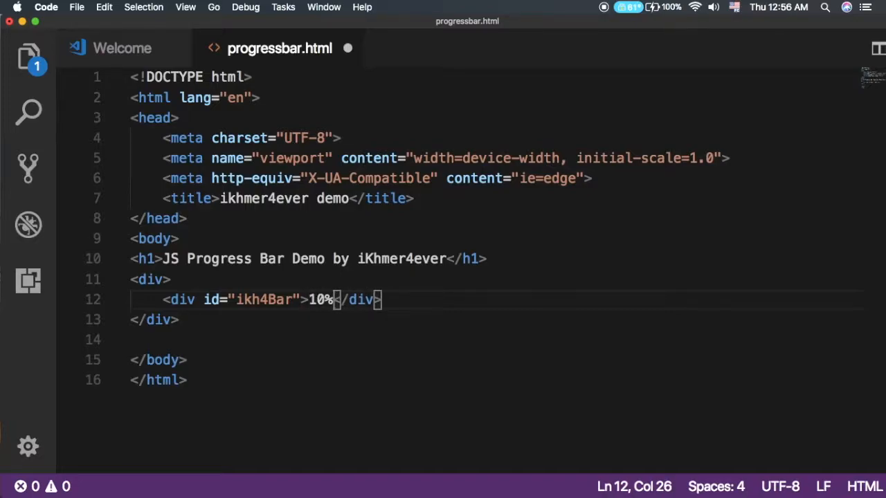
- Give the outer div the id ikh4Progress
{"action": "left_click", "coordinate": [171, 280]}
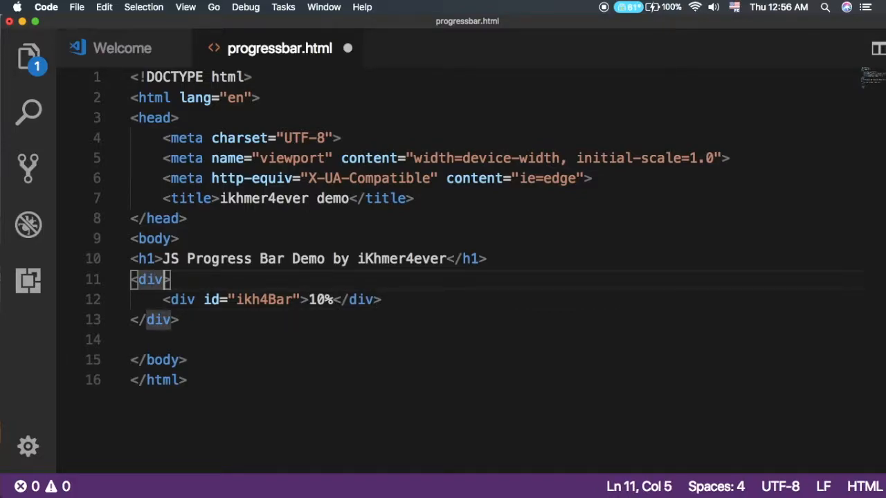
{"action": "type", "text": "id=\"\""}
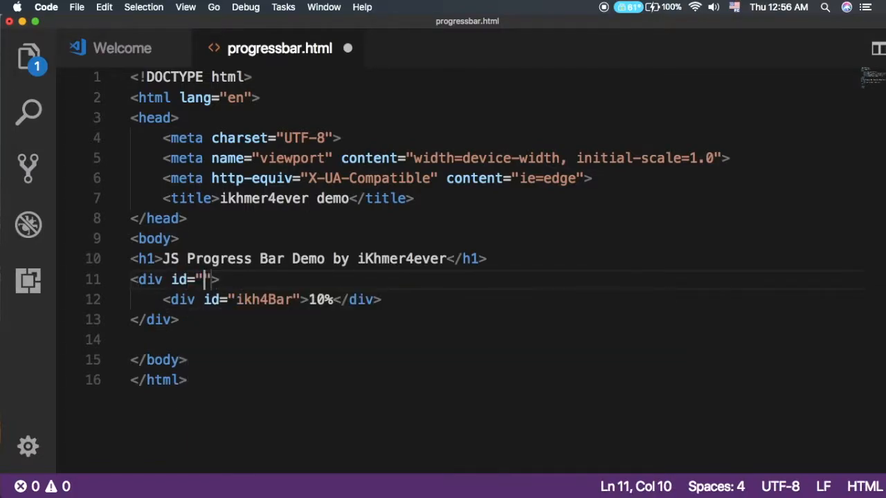
{"action": "type", "text": "ikh"}
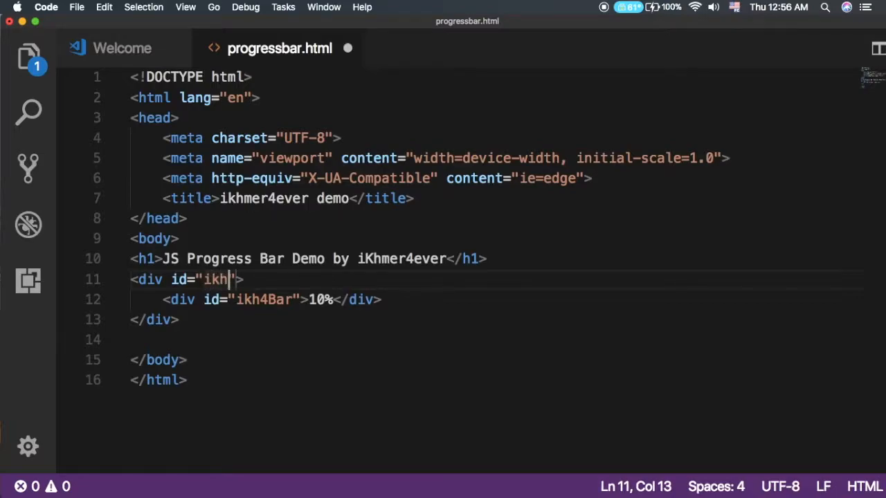
{"action": "type", "text": "4"}
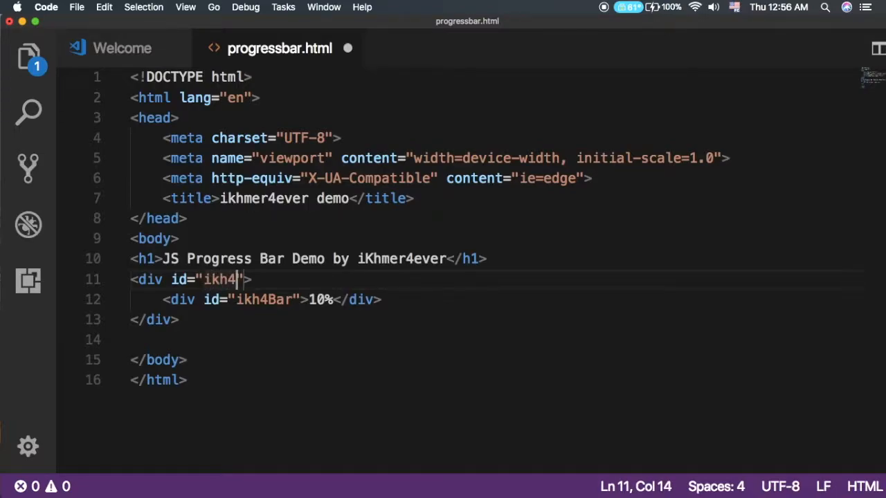
{"action": "type", "text": "Progress"}
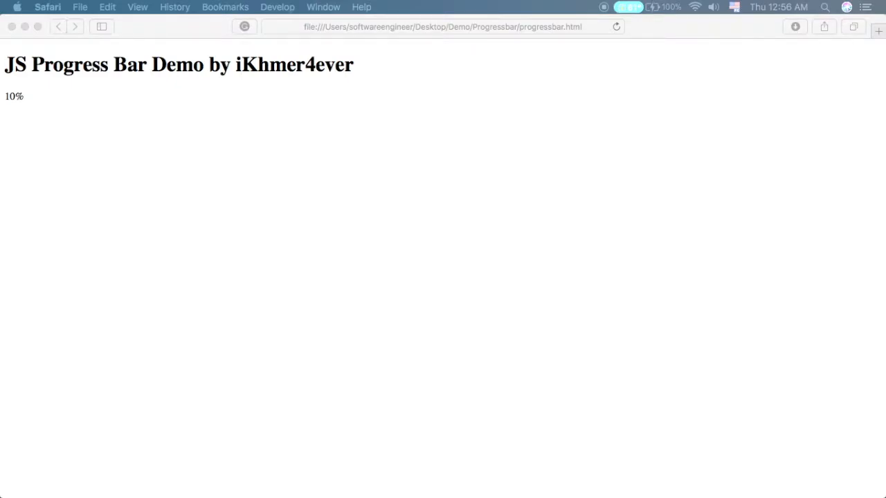
{"action": "mouse_move", "coordinate": [65, 291]}
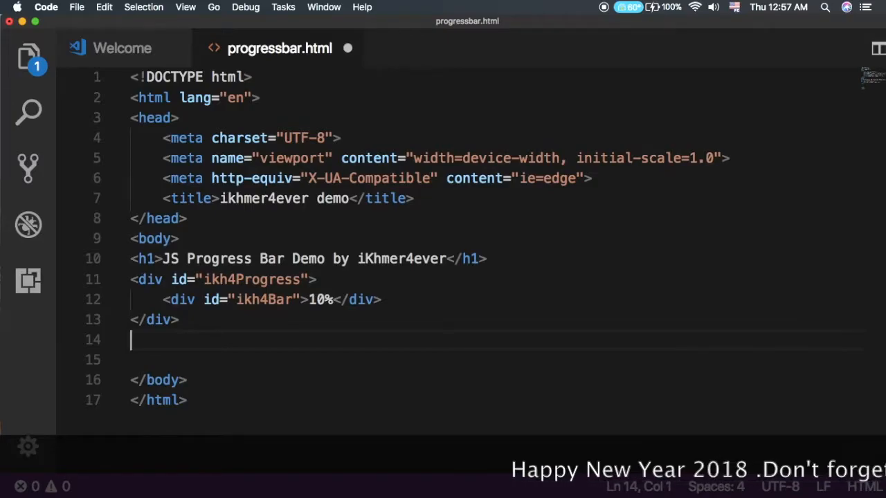
- Add a Go button with onclick="progress()" and a <br/> line above it
{"action": "type", "text": "<button"}
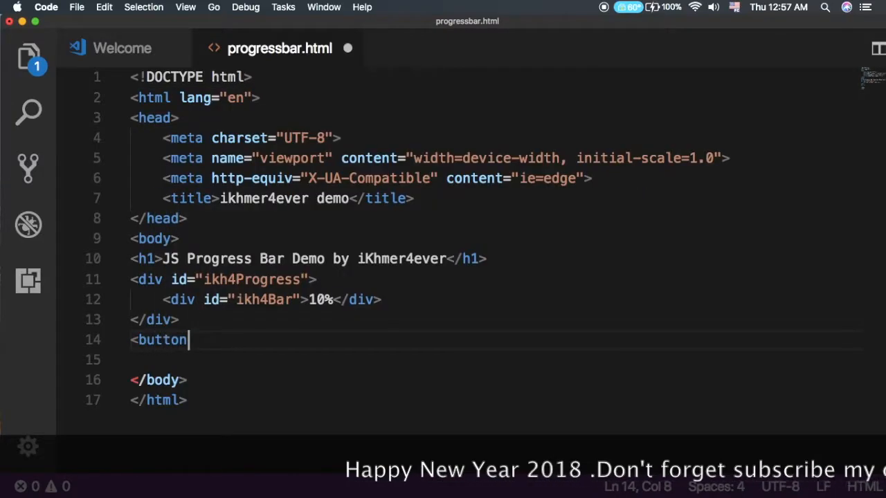
{"action": "type", "text": "on"}
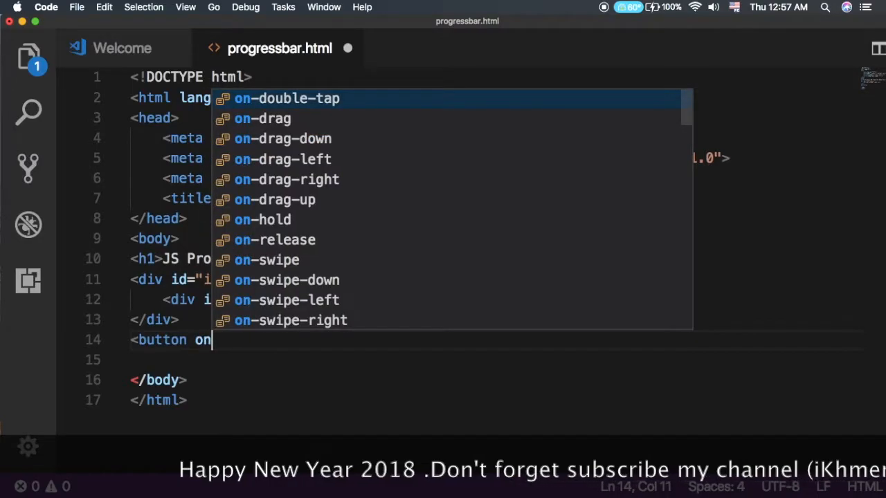
{"action": "type", "text": "click=\""}
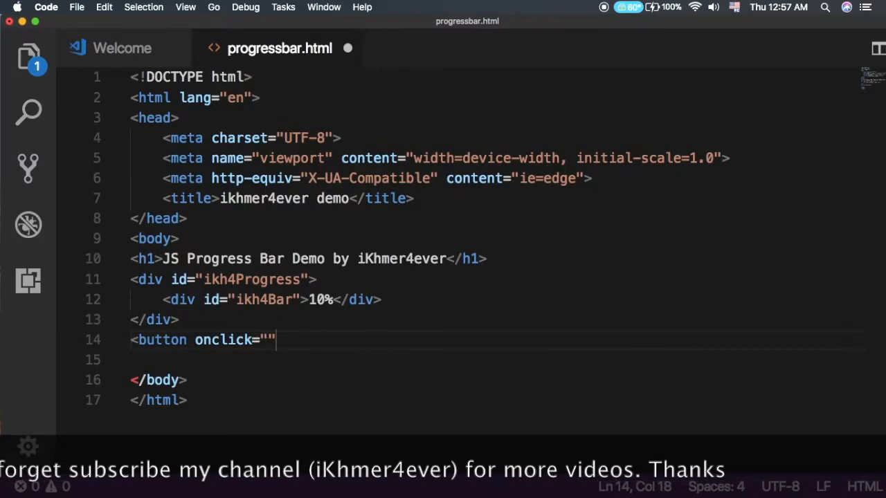
{"action": "type", "text": "prog"}
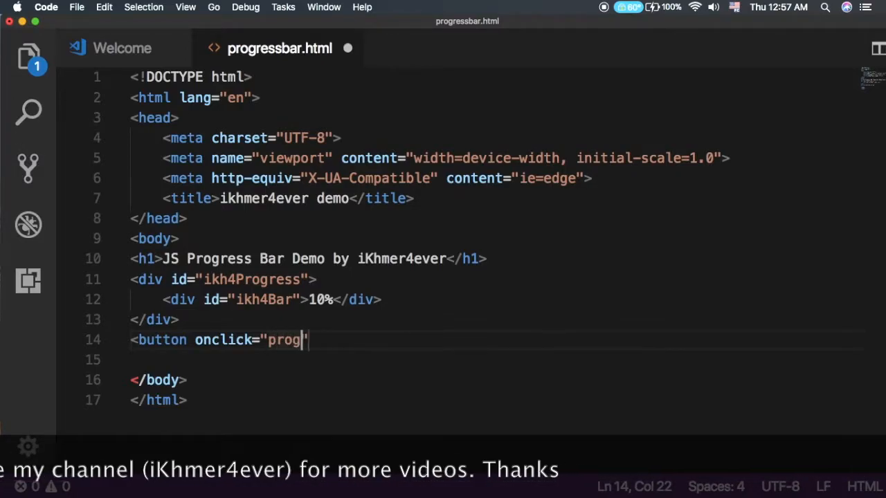
{"action": "type", "text": "ress"}
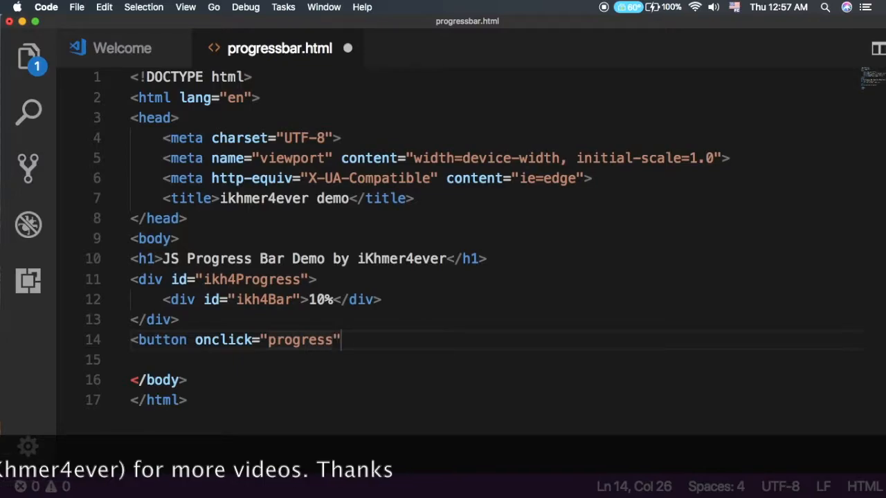
{"action": "type", "text": "()"}
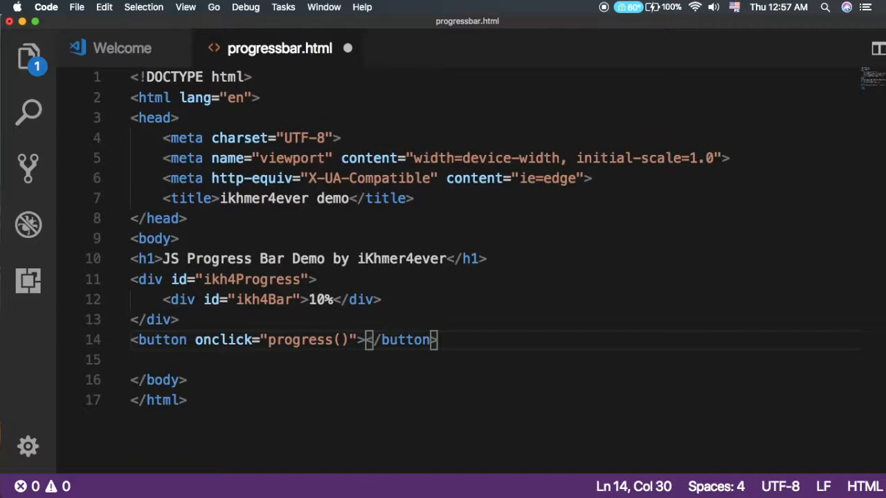
{"action": "type", "text": "G"}
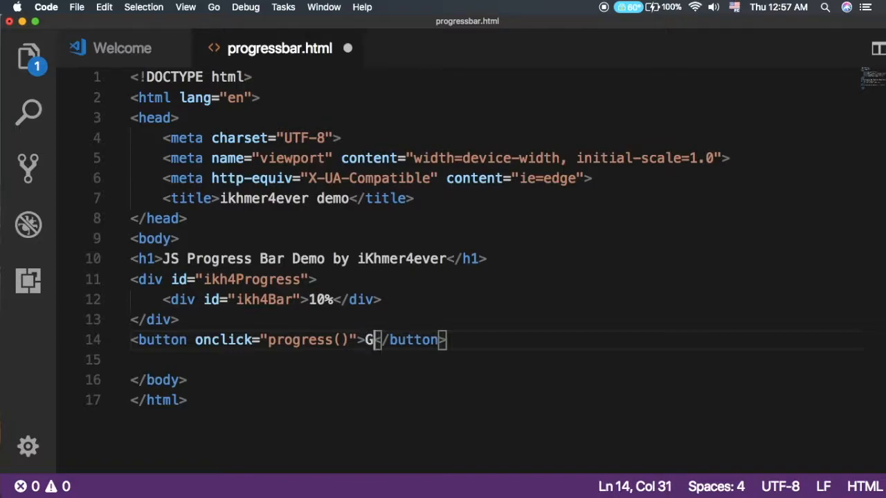
{"action": "type", "text": "o"}
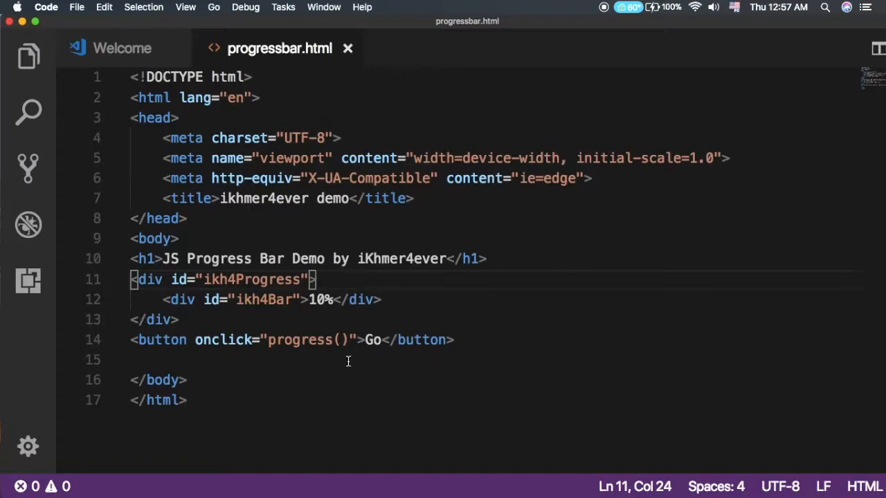
{"action": "key", "text": "Return"}
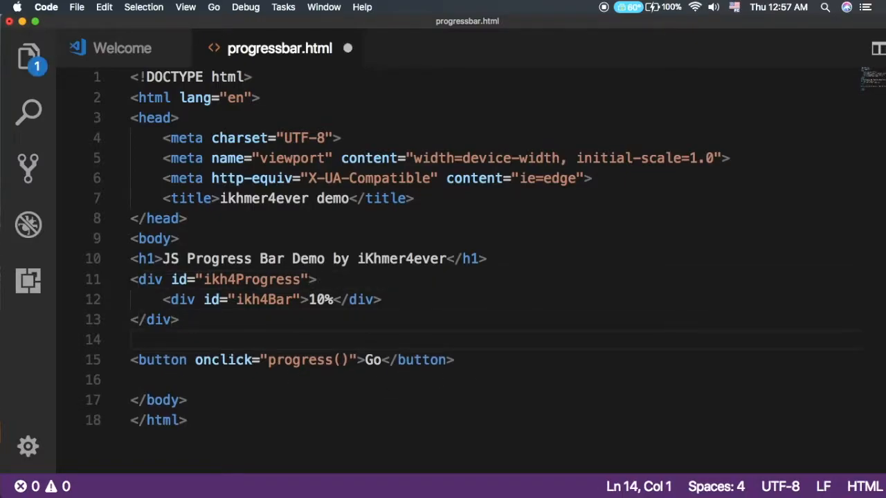
{"action": "type", "text": "<br/>"}
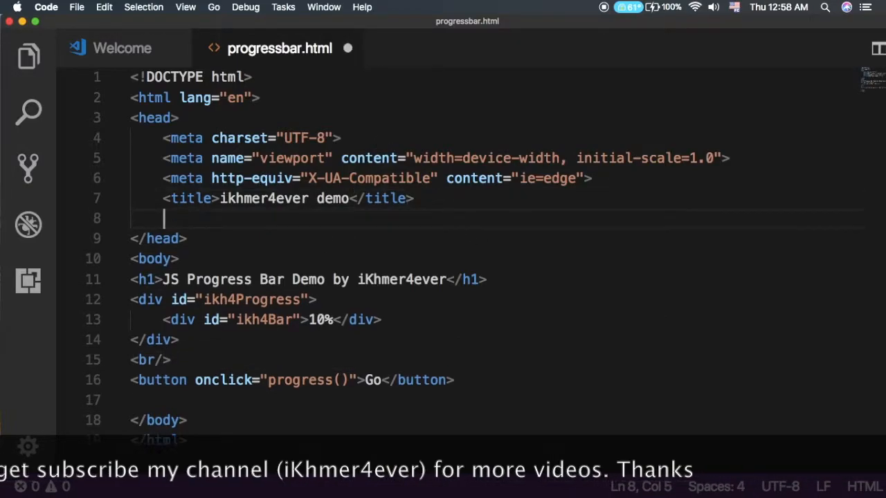
- Add a style block in the head with #ikh4Progress set to width 100% and background-color blue
{"action": "key", "text": "enter"}
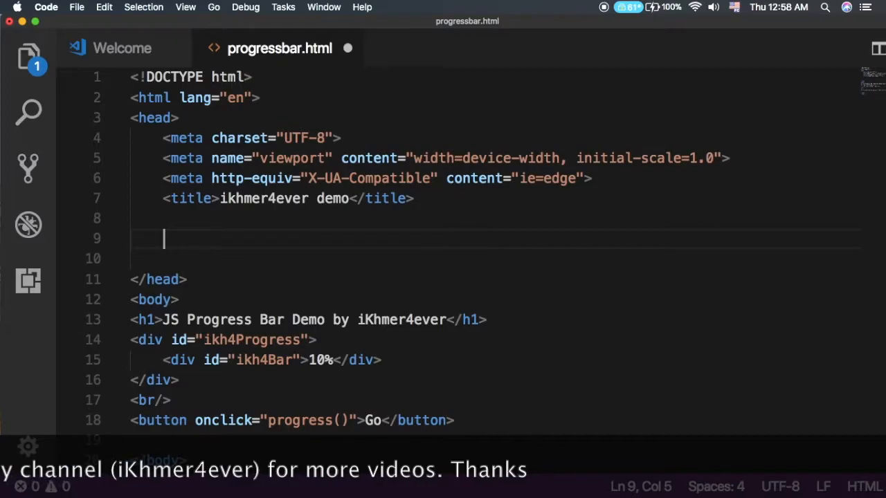
{"action": "type", "text": "<style>"}
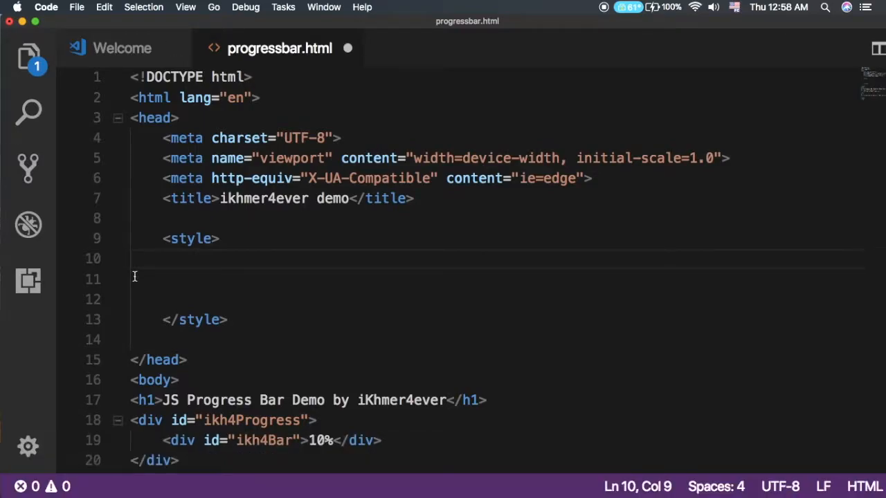
{"action": "mouse_move", "coordinate": [263, 264]}
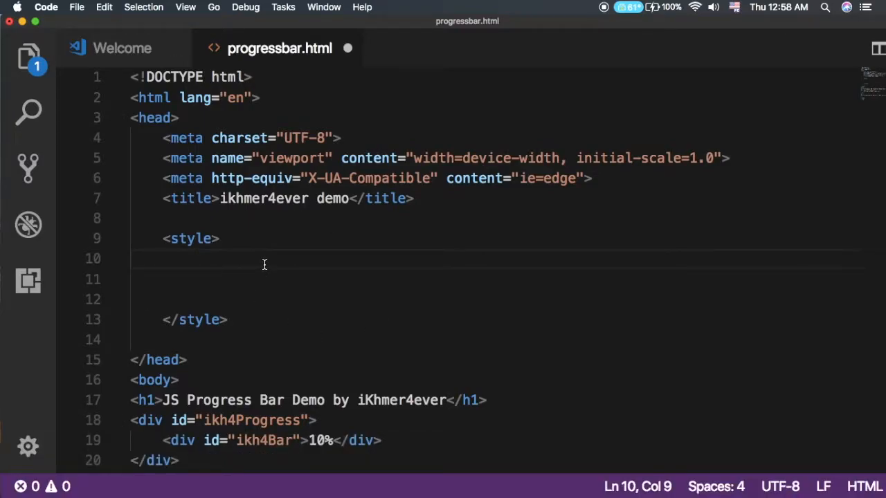
{"action": "type", "text": "#"}
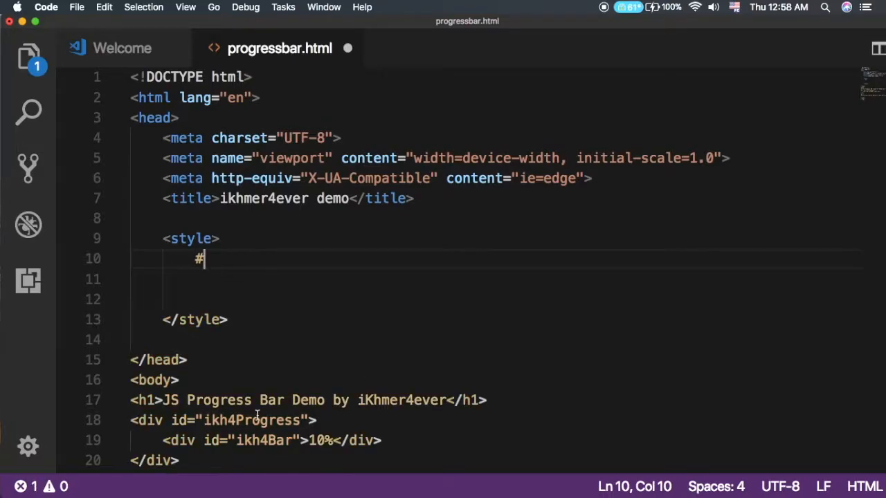
{"action": "double_click", "coordinate": [252, 421]}
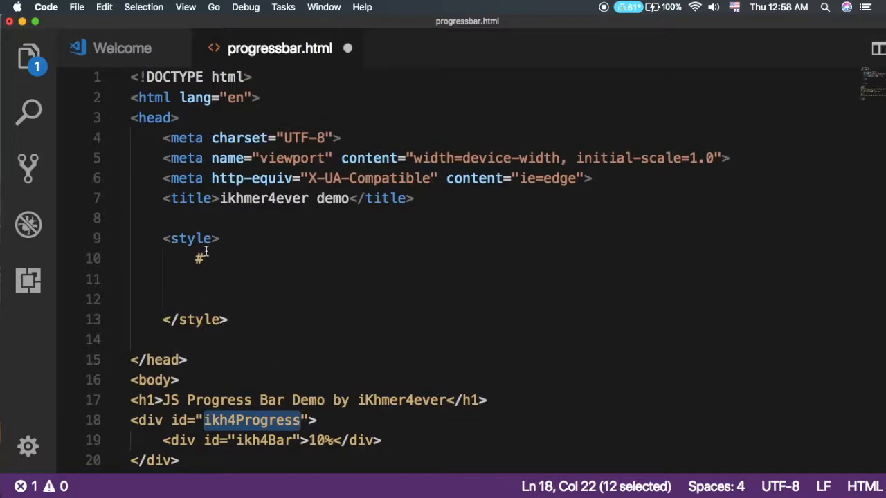
{"action": "type", "text": "ikh4Progress"}
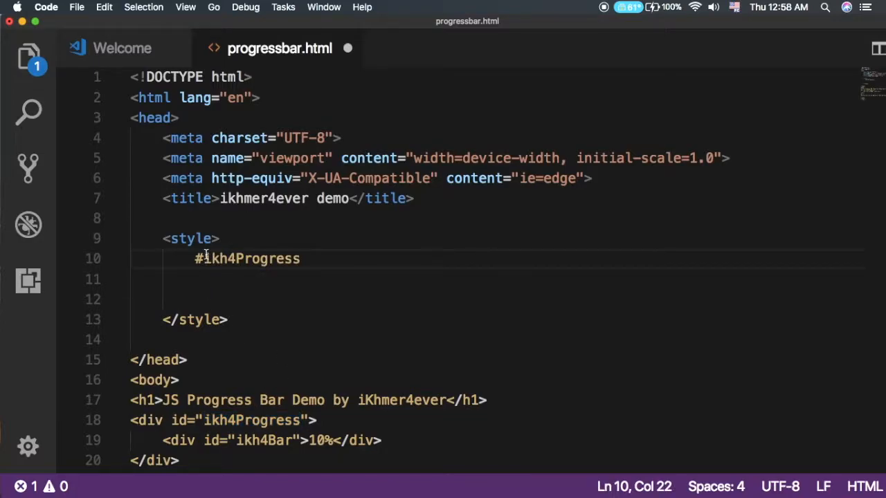
{"action": "type", "text": "{"}
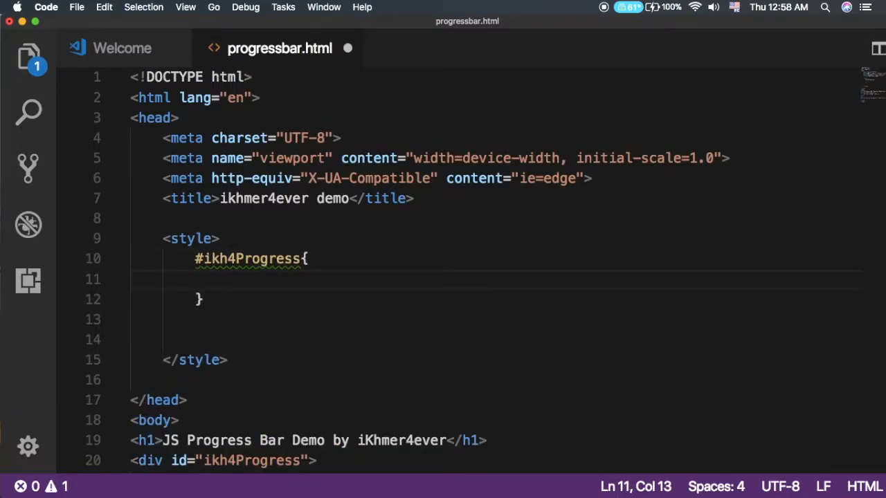
{"action": "type", "text": "wi"}
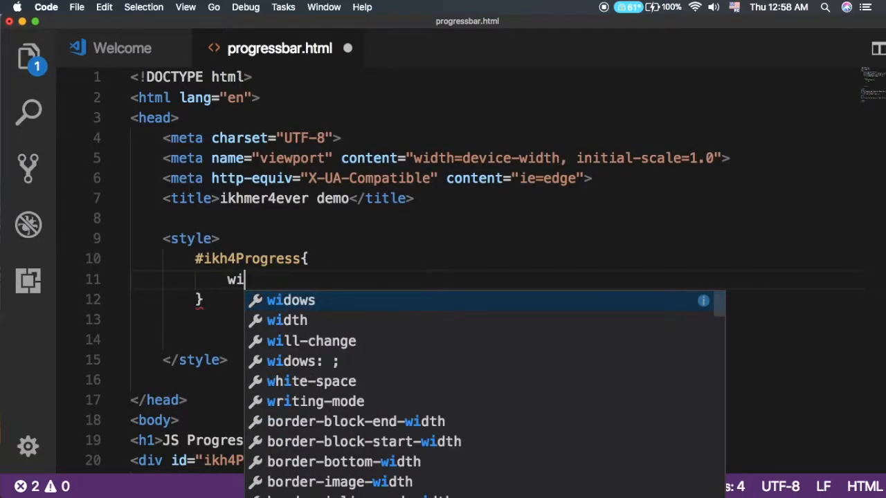
{"action": "type", "text": "dth: 100"}
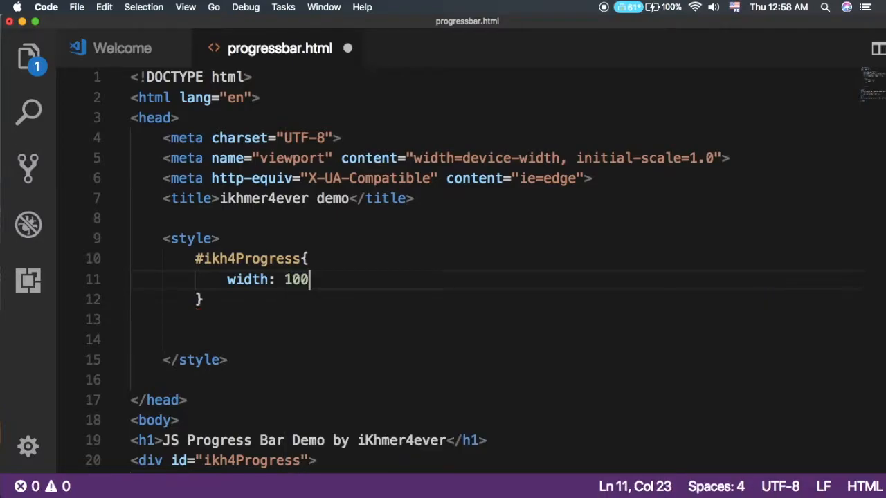
{"action": "type", "text": "%;"}
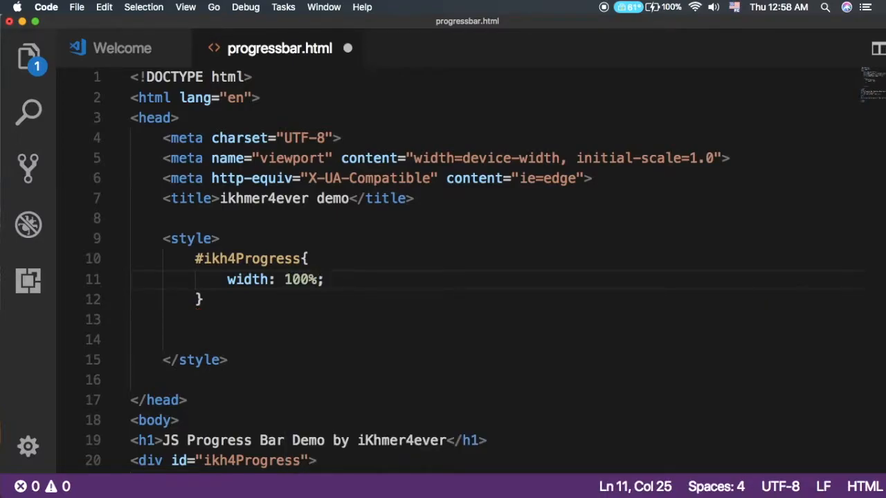
{"action": "key", "text": "Return"}
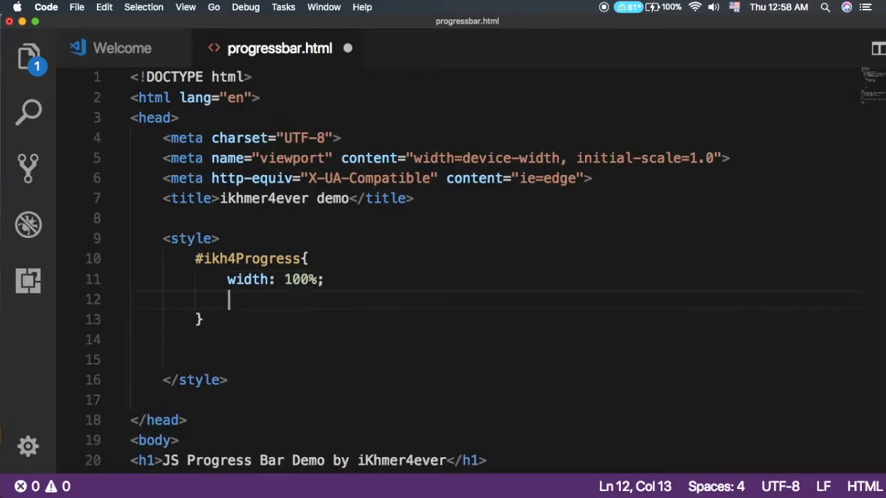
{"action": "type", "text": "background-color: blue;"}
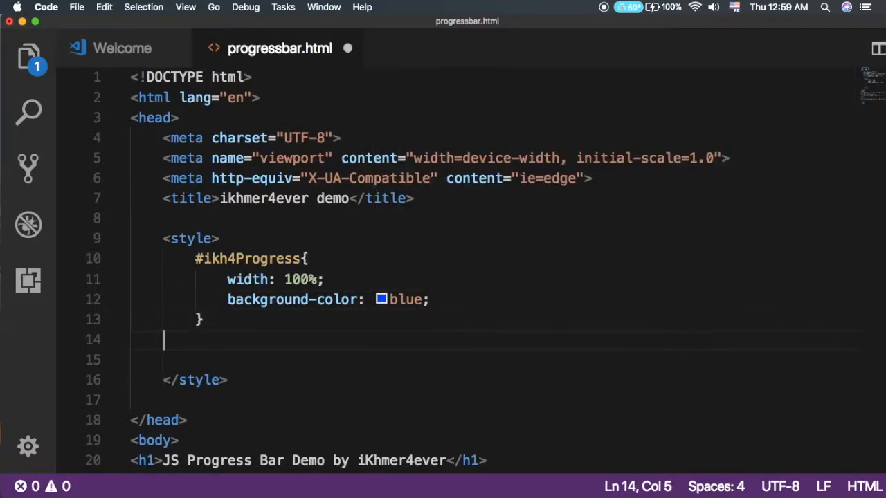
{"action": "key", "text": "enter"}
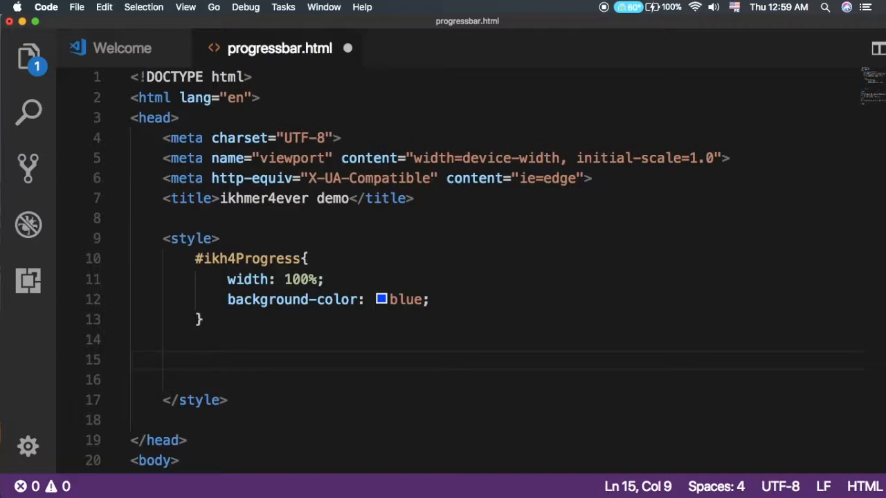
- Add an #ikh4Bar rule with full width, 40px height and a chartreuse background
{"action": "scroll", "scroll_direction": "down", "scroll_amount": 3}
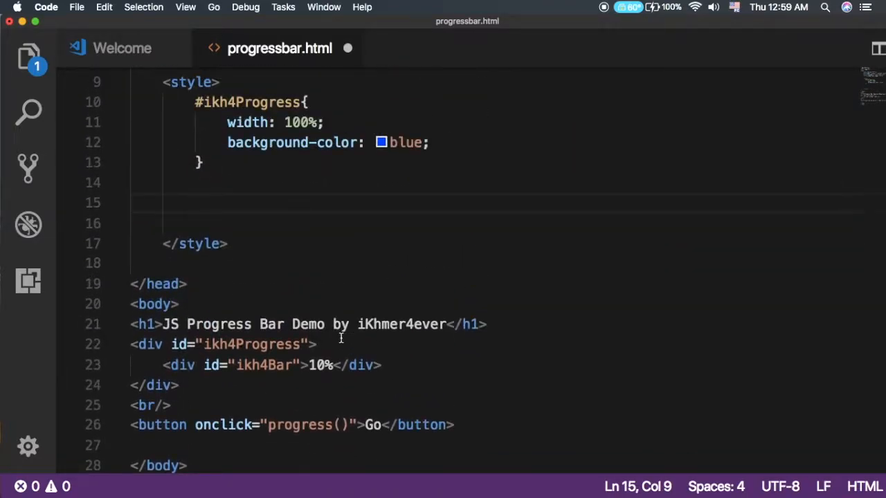
{"action": "double_click", "coordinate": [262, 365]}
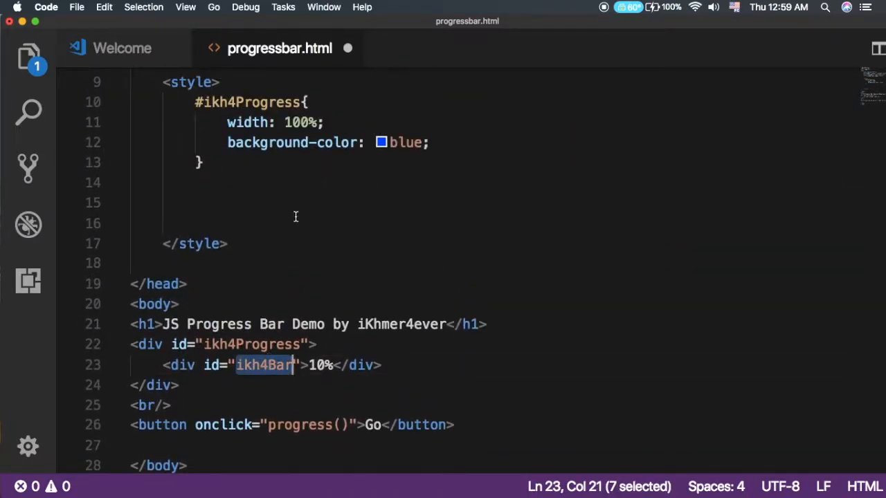
{"action": "type", "text": "#"}
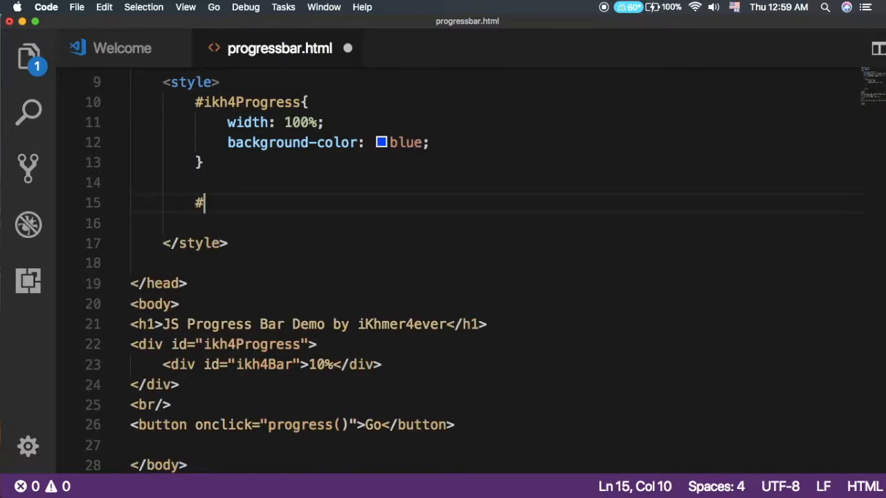
{"action": "type", "text": "ikh4Bar{"}
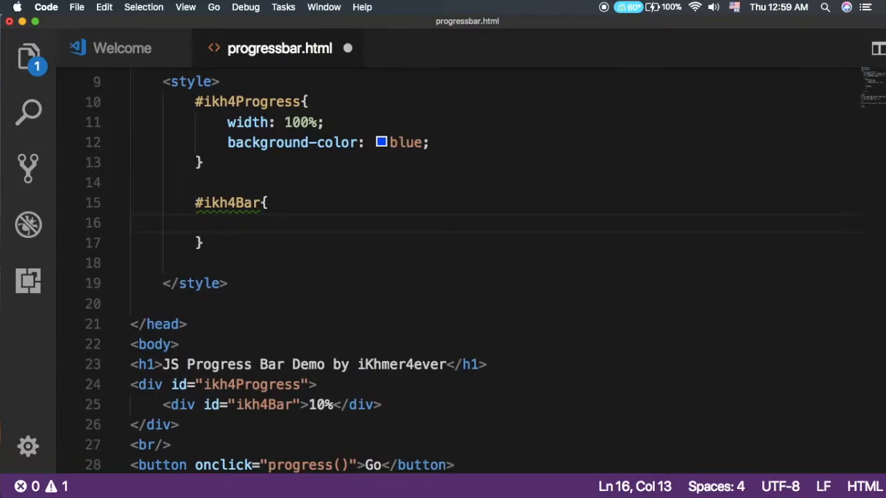
{"action": "type", "text": "width: 100%;"}
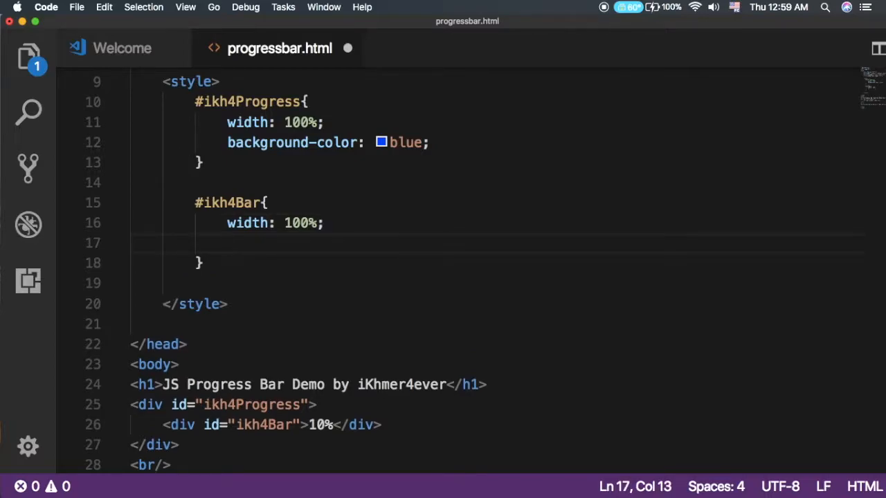
{"action": "type", "text": "height:"}
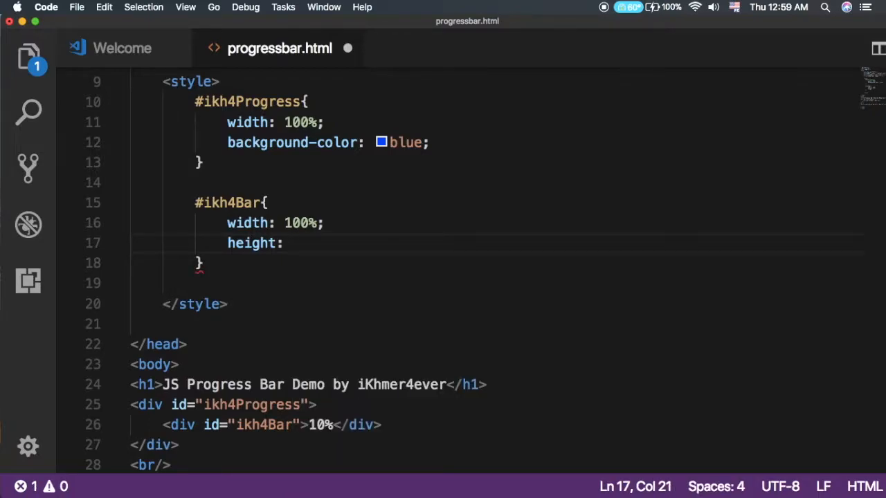
{"action": "type", "text": "40"}
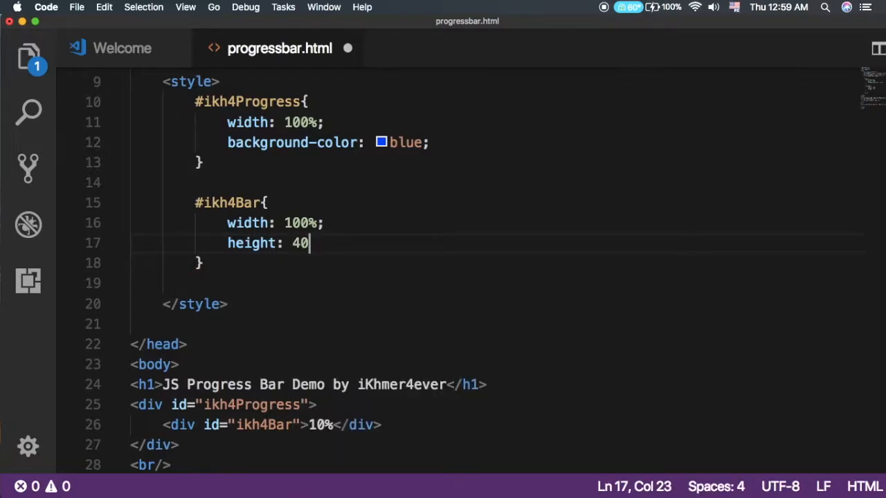
{"action": "type", "text": "px;"}
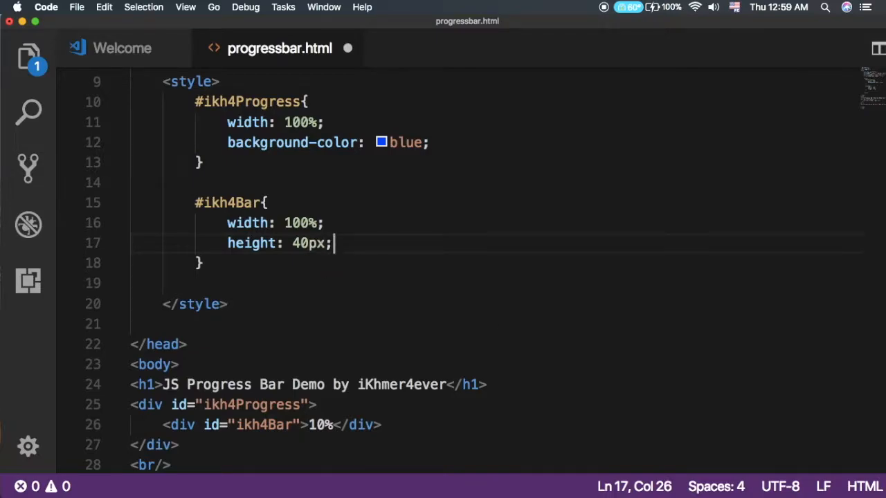
{"action": "type", "text": "b"}
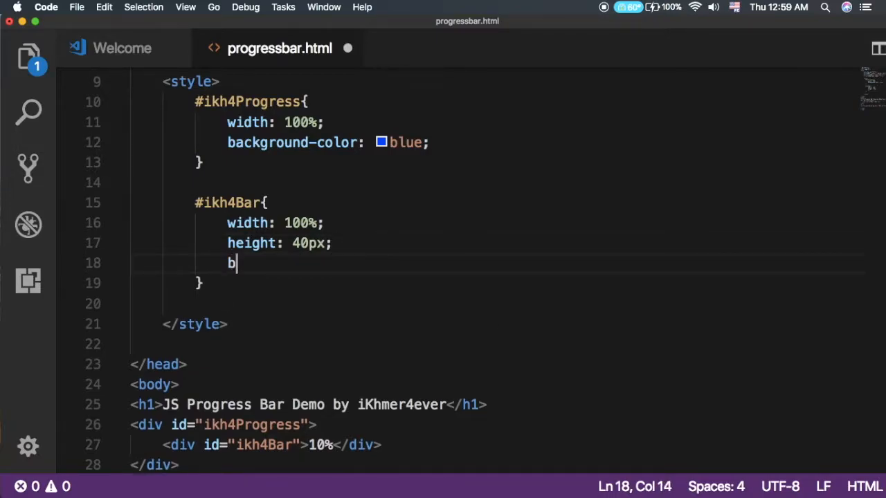
{"action": "type", "text": "akc"}
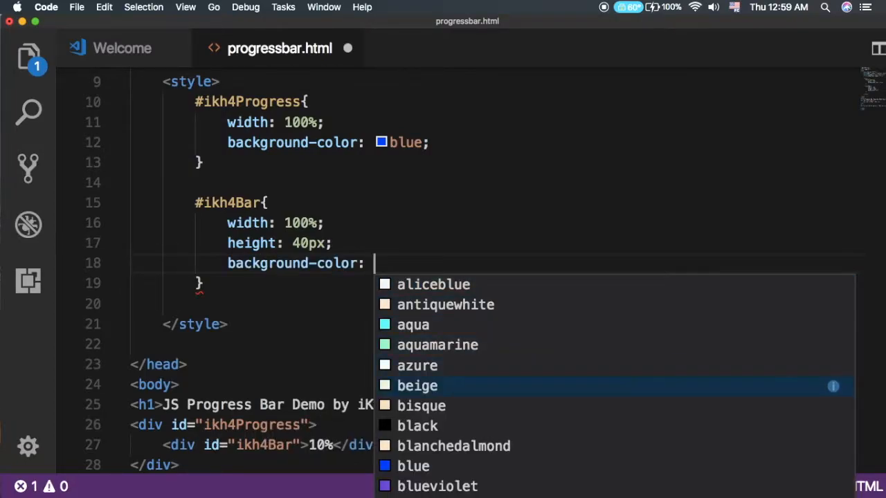
- Give #ikh4Bar centred text, a 40px line-height and white colour, then save
{"action": "scroll", "scroll_direction": "down", "scroll_amount": 3}
{"action": "type", "text": " chartreuse;"}
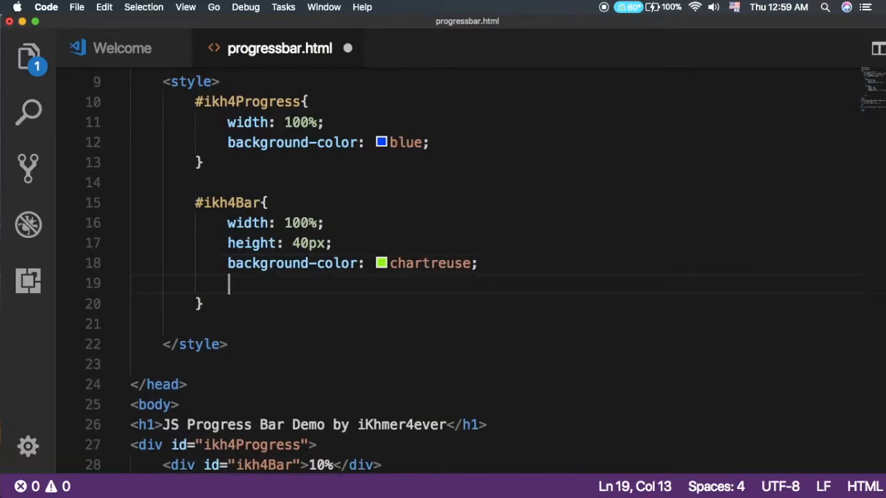
{"action": "type", "text": "text-align: center;"}
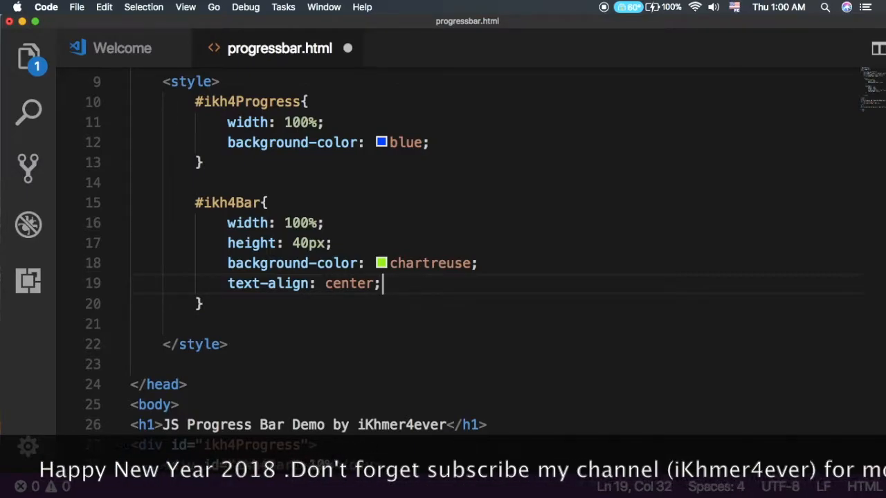
{"action": "key", "text": "Return"}
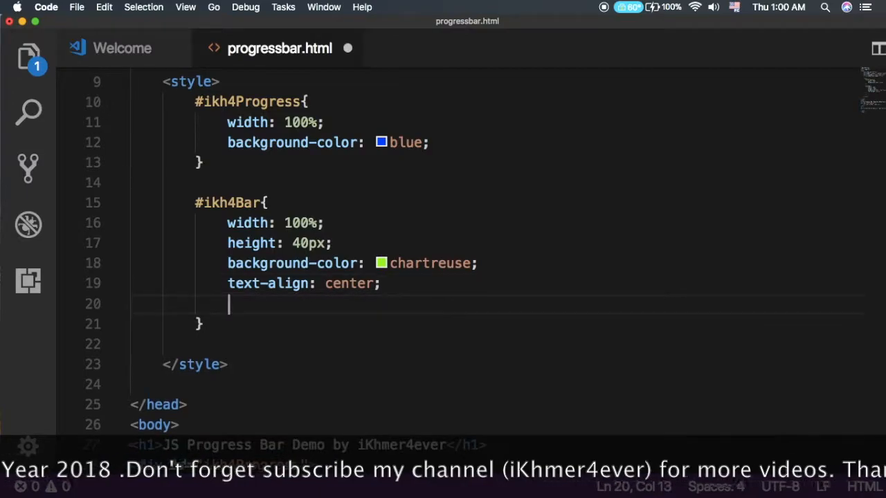
{"action": "type", "text": "li"}
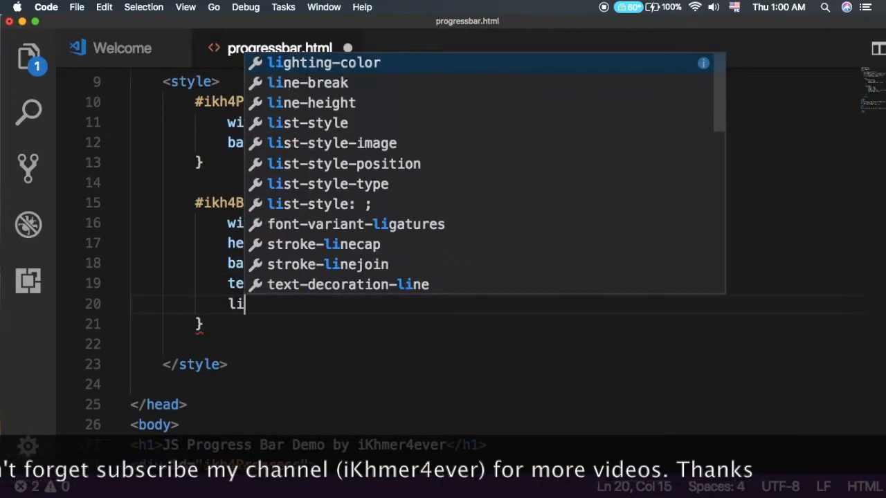
{"action": "type", "text": "ne-height:"}
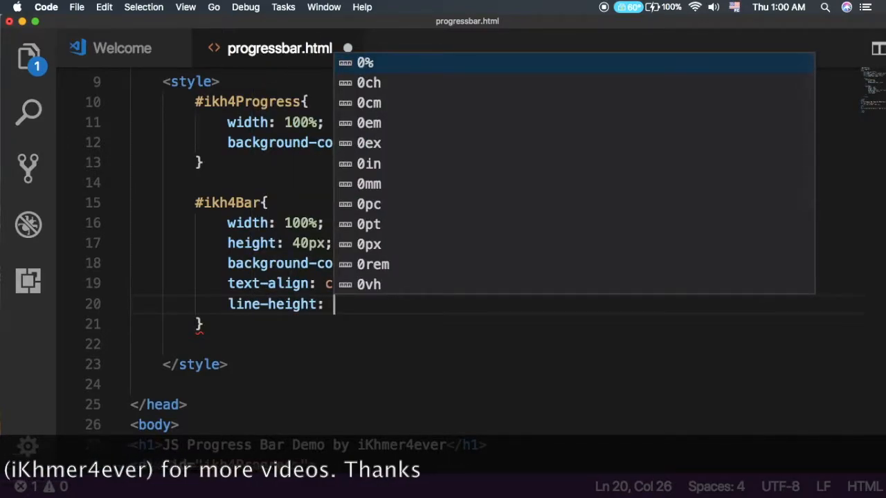
{"action": "type", "text": "40"}
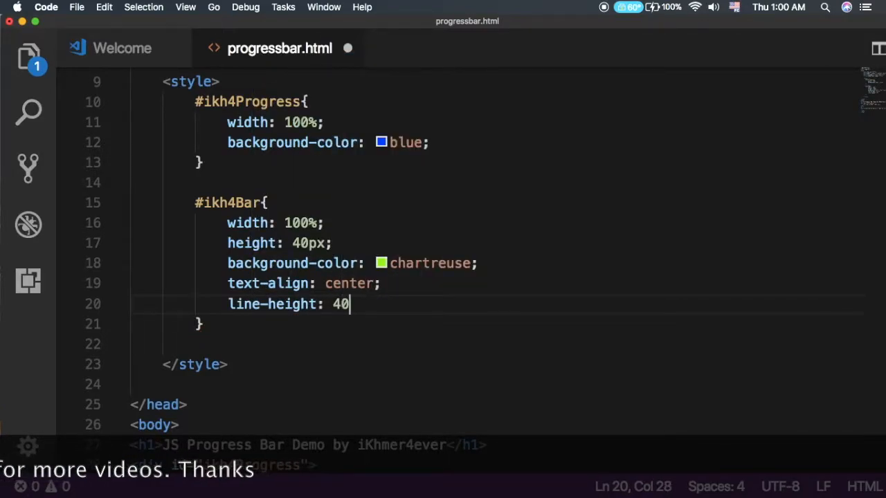
{"action": "type", "text": "px;"}
{"action": "type", "text": "color:"}
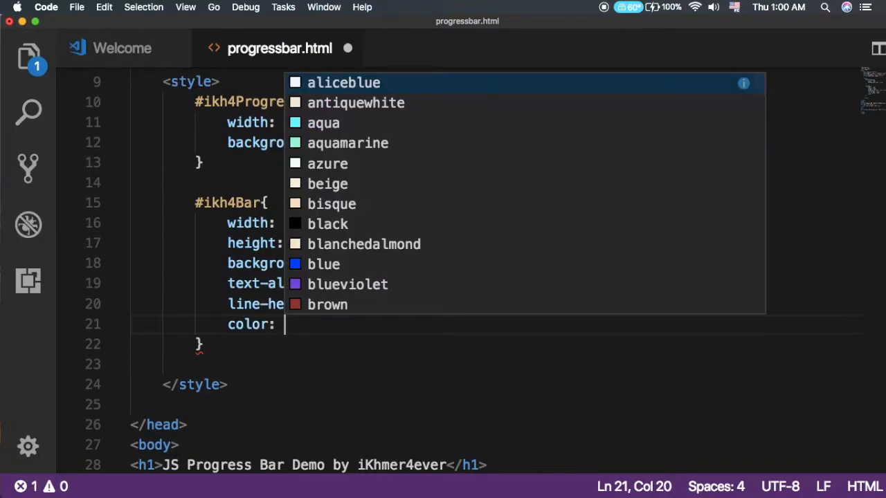
{"action": "type", "text": "white;"}
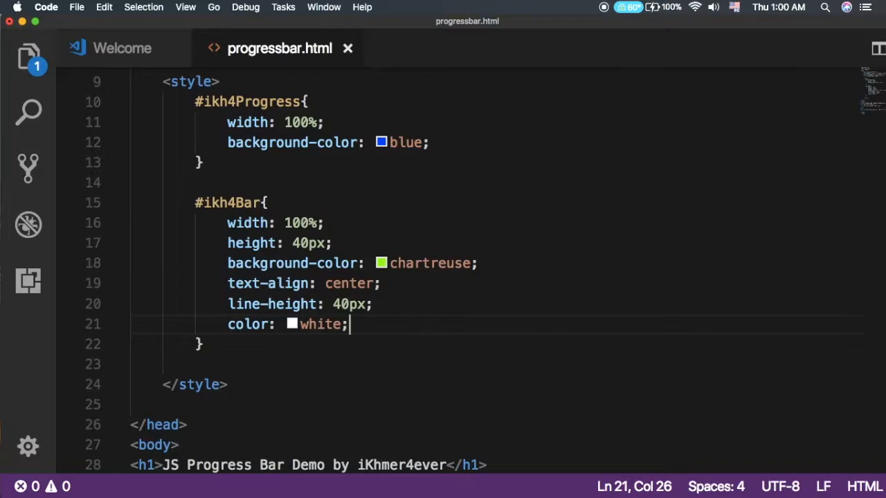
{"action": "mouse_move", "coordinate": [346, 251]}
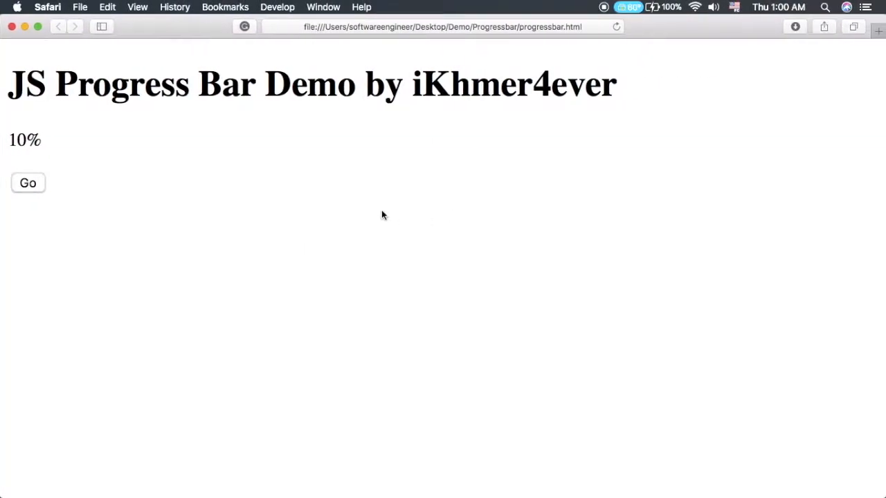
- Reload progressbar.html in Safari to check the chartreuse 10% bar over the blue track
{"action": "left_click", "coordinate": [27, 183]}
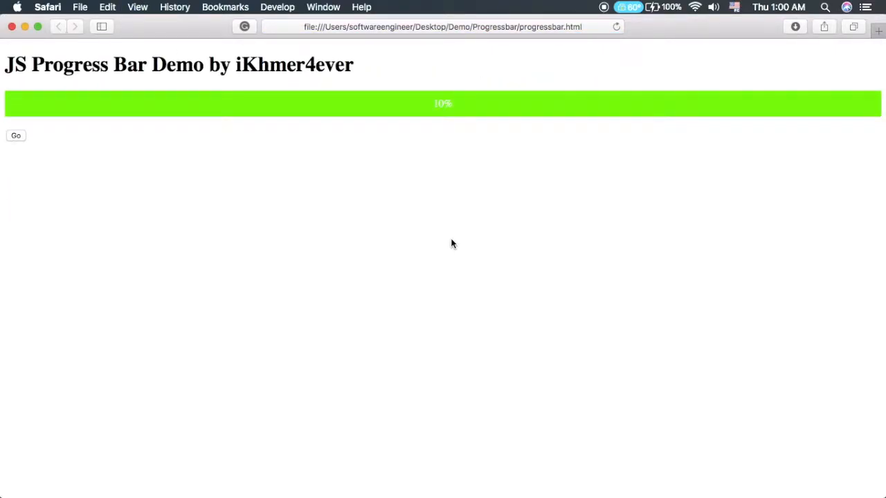
{"action": "mouse_move", "coordinate": [339, 191]}
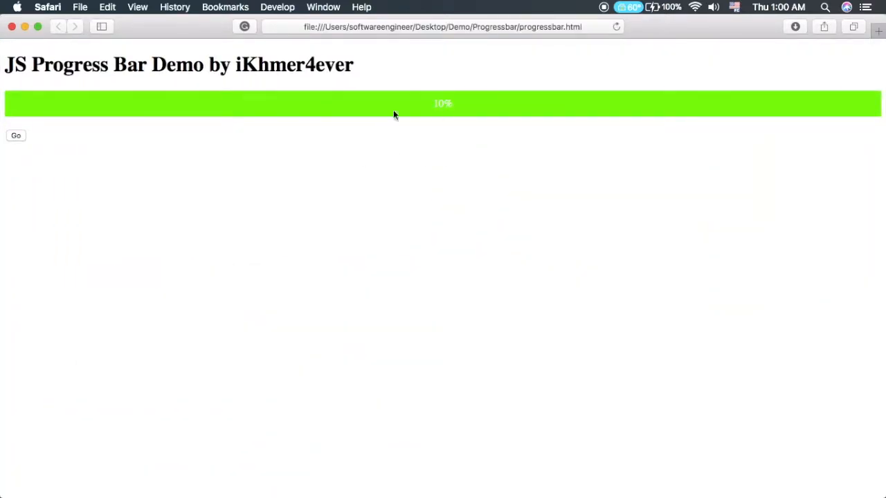
{"action": "mouse_move", "coordinate": [293, 187]}
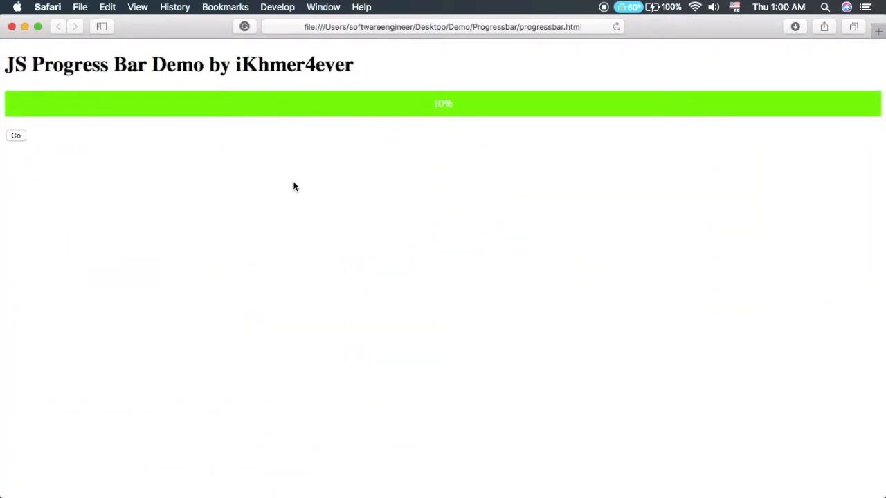
{"action": "mouse_move", "coordinate": [240, 147]}
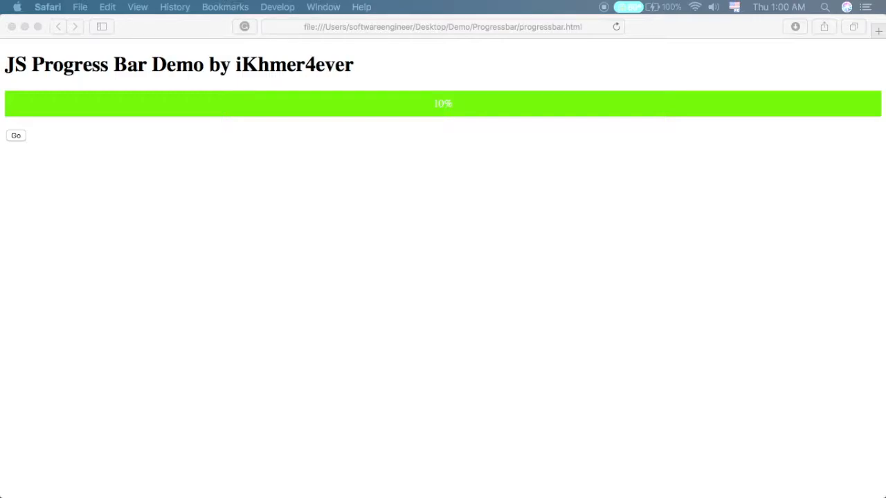
{"action": "mouse_move", "coordinate": [328, 189]}
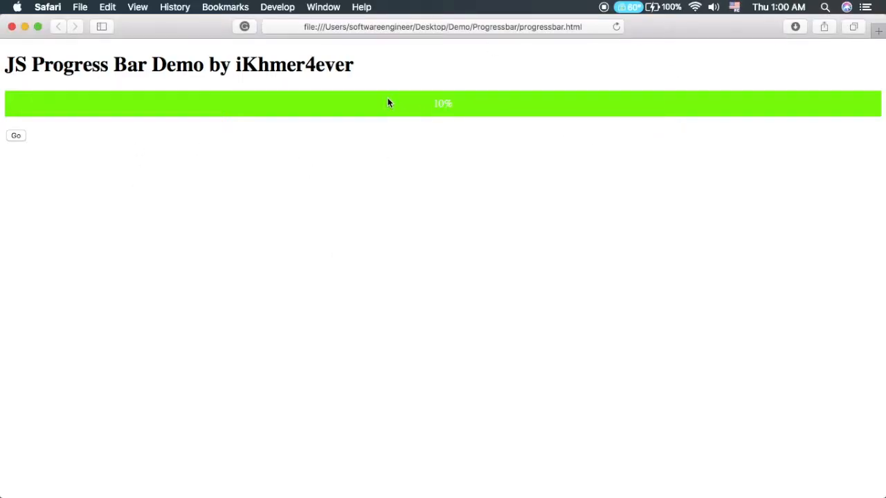
{"action": "mouse_move", "coordinate": [219, 103]}
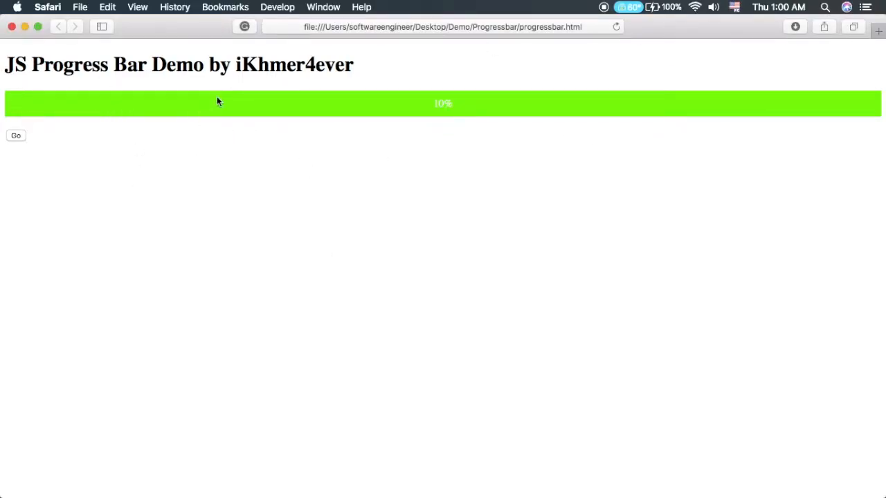
{"action": "mouse_move", "coordinate": [409, 116]}
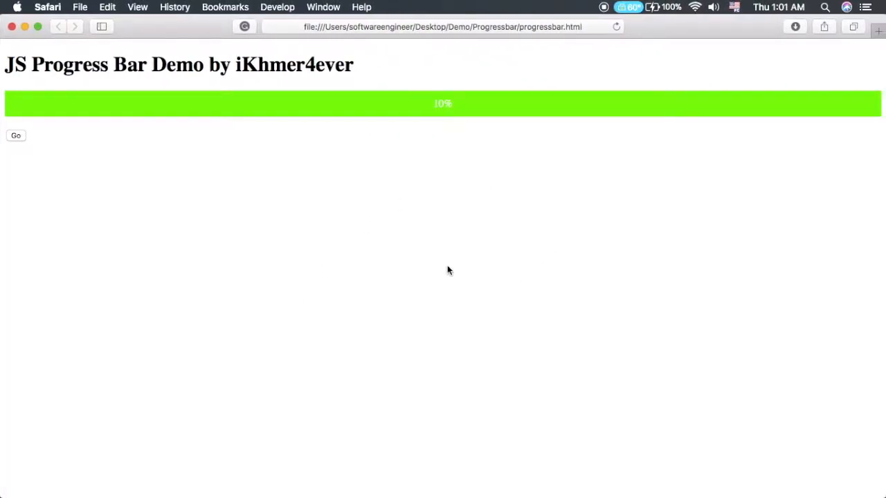
{"action": "left_click", "coordinate": [16, 136]}
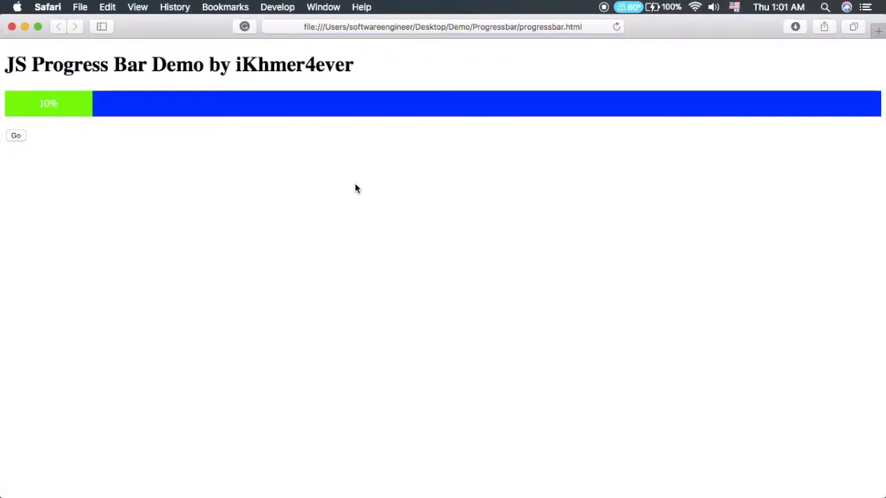
{"action": "mouse_move", "coordinate": [160, 89]}
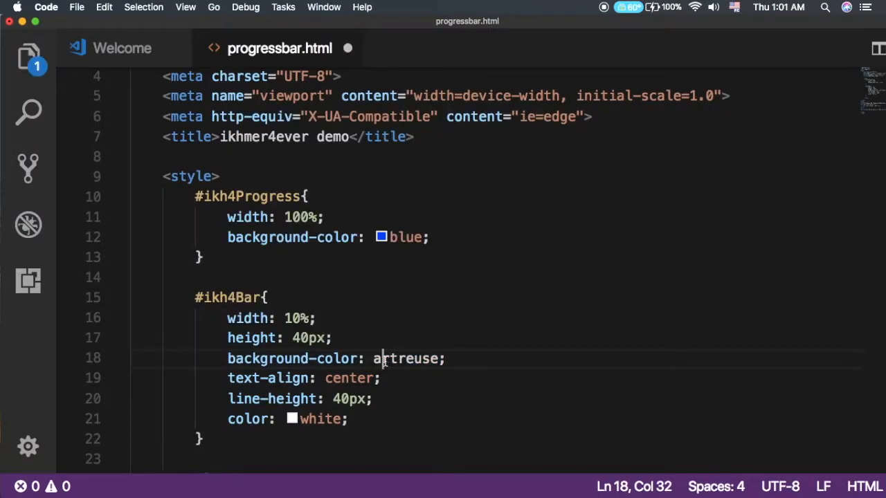
- Replace the bar's chartreuse value and set the track colour toward black
{"action": "key", "text": "Backspace"}
{"action": "type", "text": "bl"}
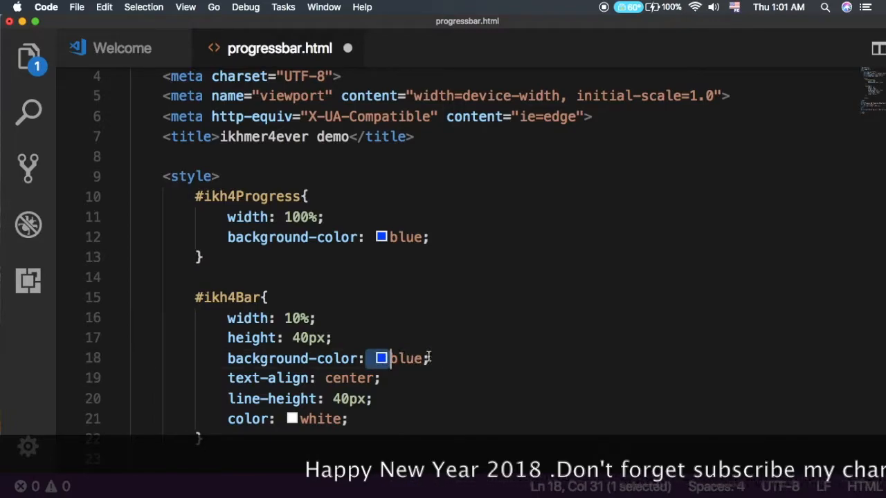
{"action": "key", "text": "Backspace"}
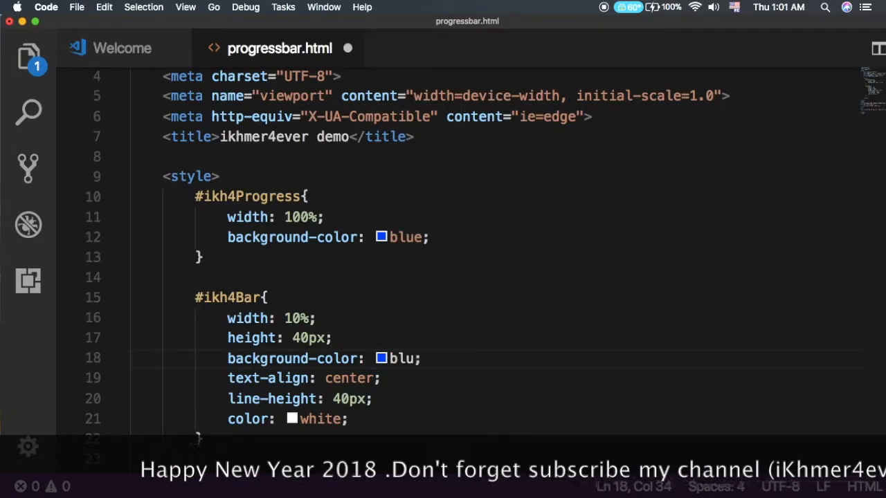
{"action": "type", "text": "blu"}
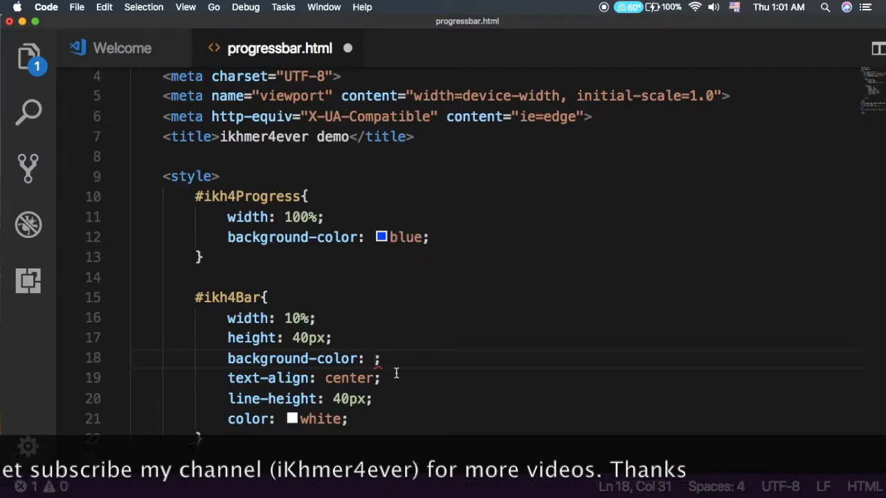
{"action": "type", "text": "black"}
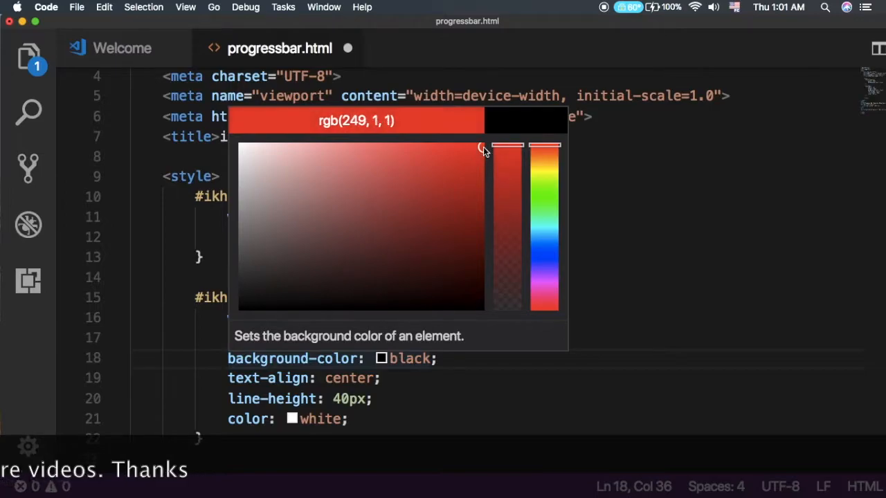
- Pick a green rgb(1, 249, 5) for #ikh4Bar using the colour picker sliders
{"action": "left_click_drag", "start_coordinate": [543, 145], "coordinate": [553, 220]}
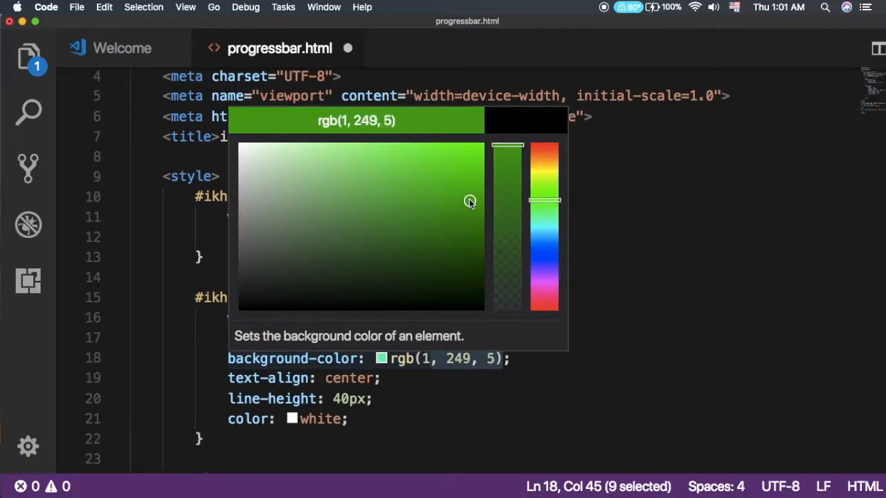
{"action": "left_click_drag", "start_coordinate": [469, 202], "coordinate": [481, 202]}
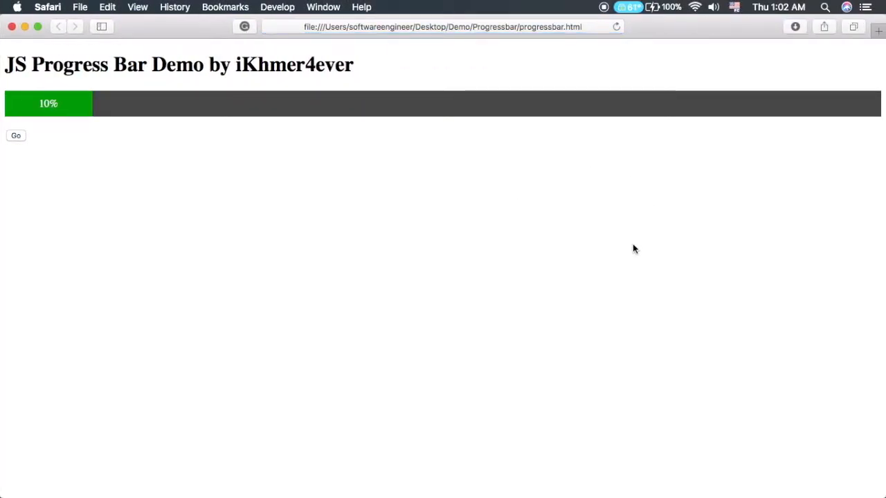
{"action": "mouse_move", "coordinate": [238, 166]}
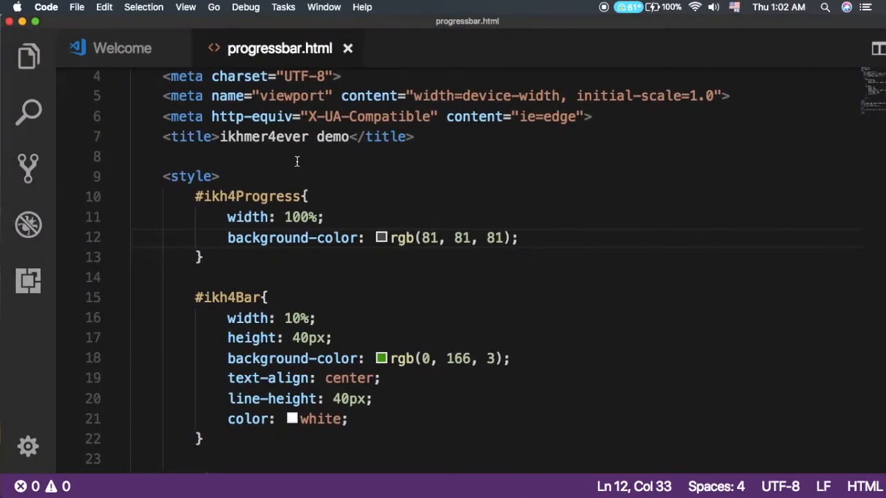
- Review the HTML body and view the dark green 10% bar on the dark grey track
{"action": "scroll", "scroll_direction": "down", "scroll_amount": 3}
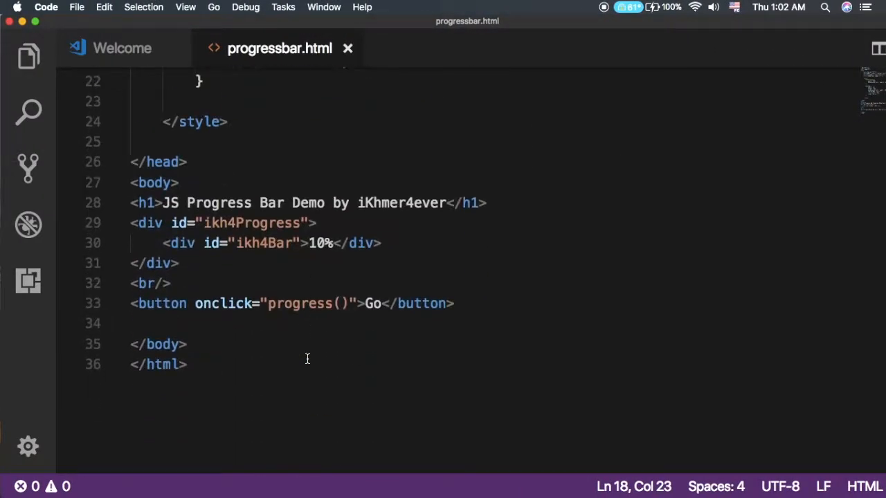
{"action": "mouse_move", "coordinate": [163, 344]}
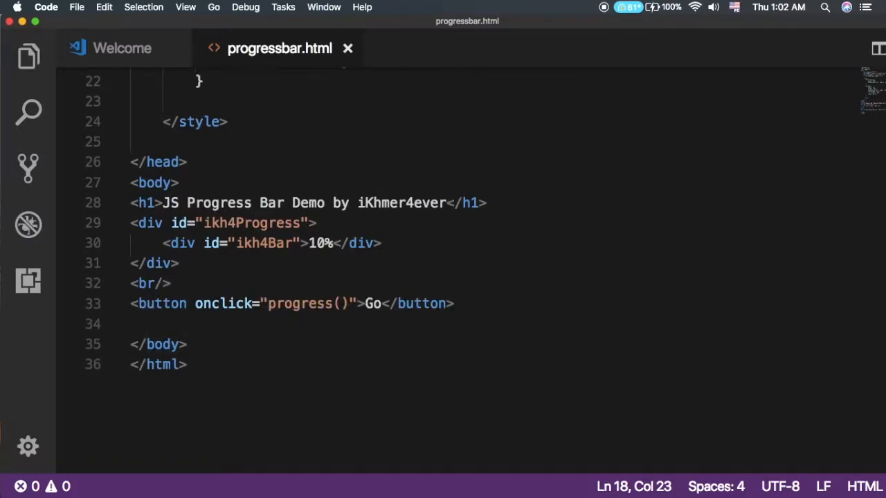
{"action": "double_click", "coordinate": [299, 303]}
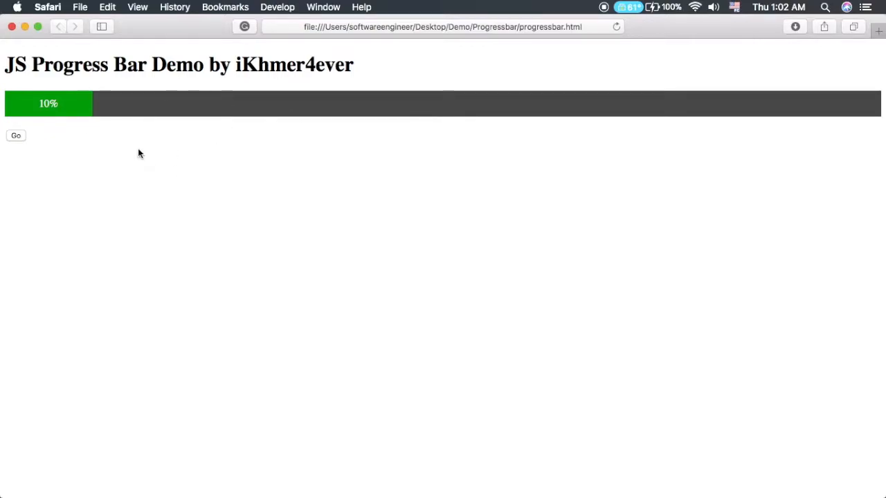
{"action": "mouse_move", "coordinate": [77, 90]}
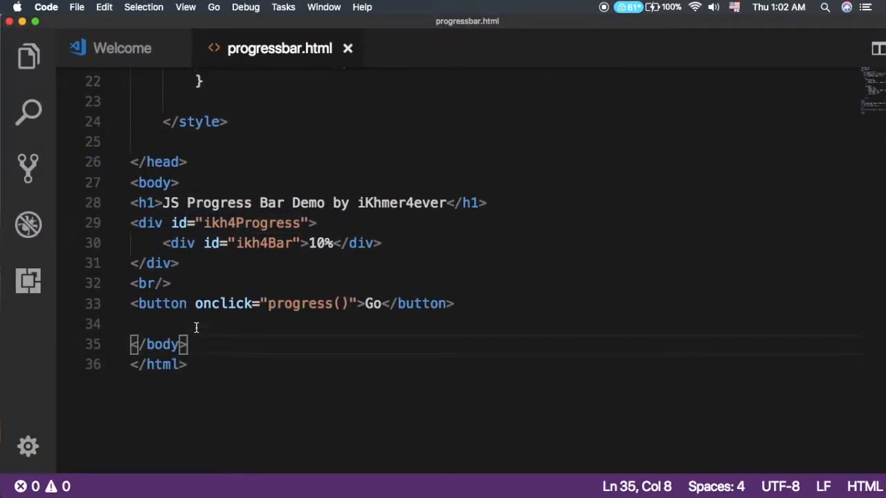
- Add a script block before the closing body and declare function progress()
{"action": "key", "text": "enter"}
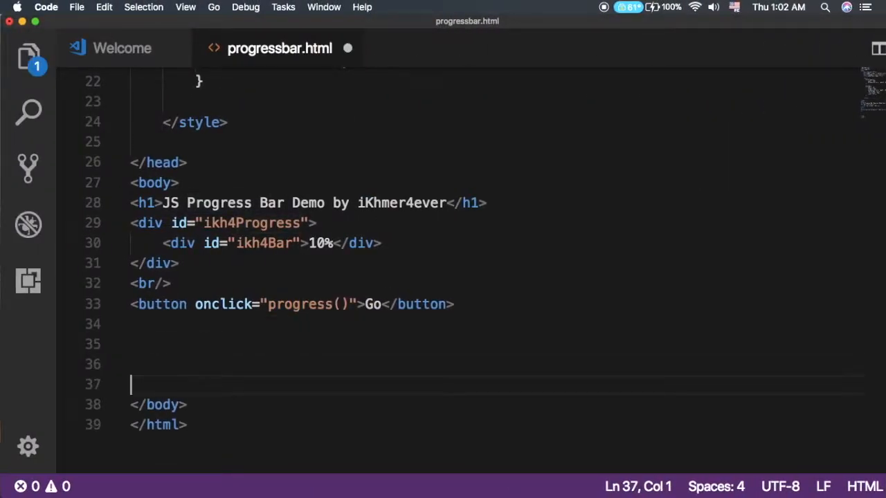
{"action": "type", "text": "<"}
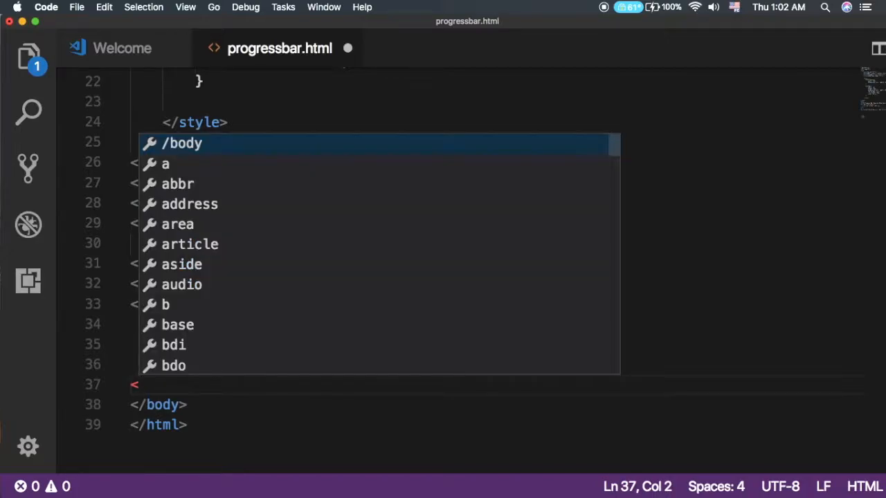
{"action": "type", "text": "script"}
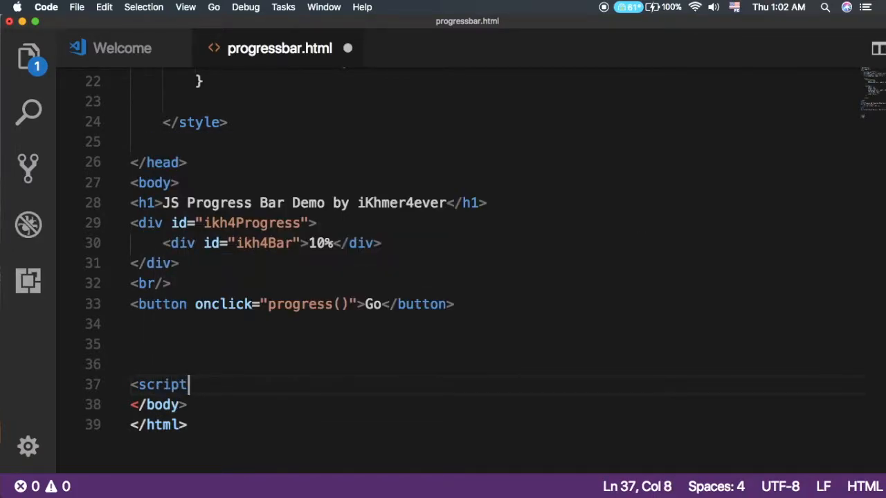
{"action": "type", "text": ">"}
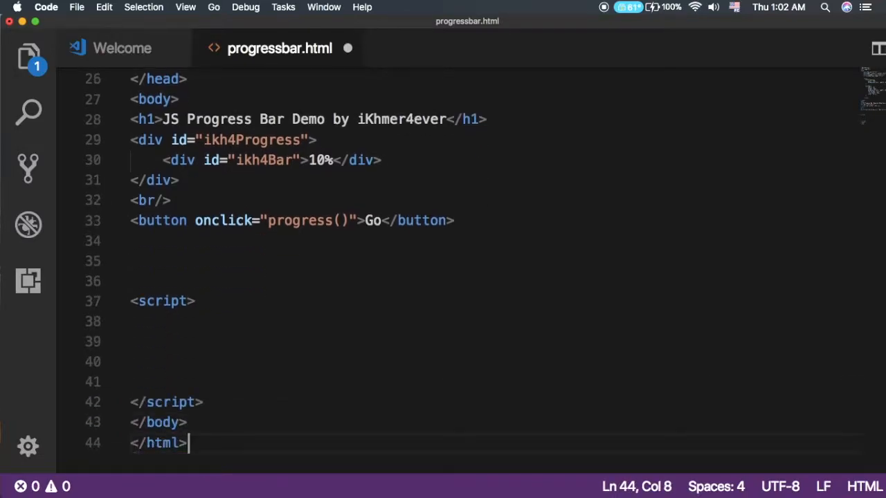
{"action": "left_click", "coordinate": [163, 321]}
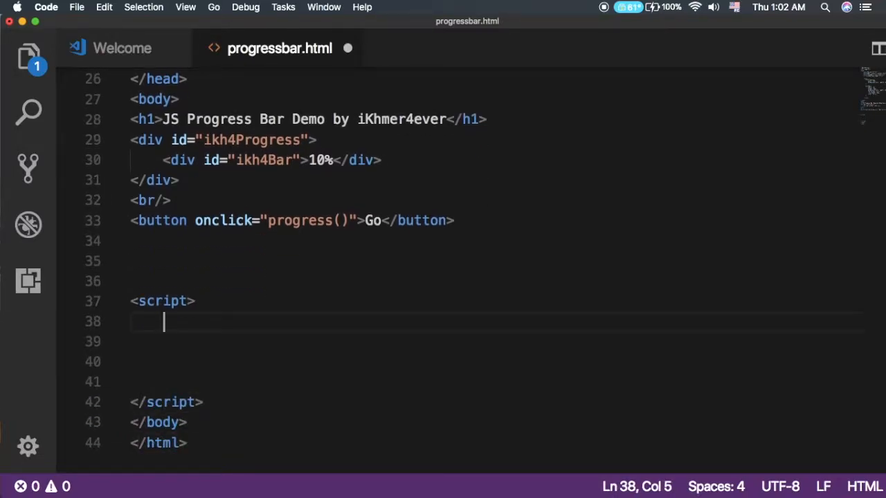
{"action": "type", "text": "function pro"}
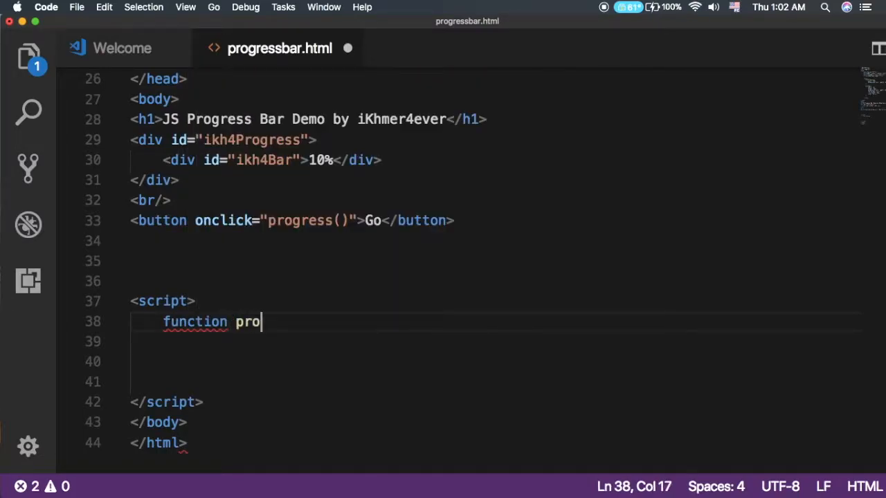
{"action": "type", "text": "gress"}
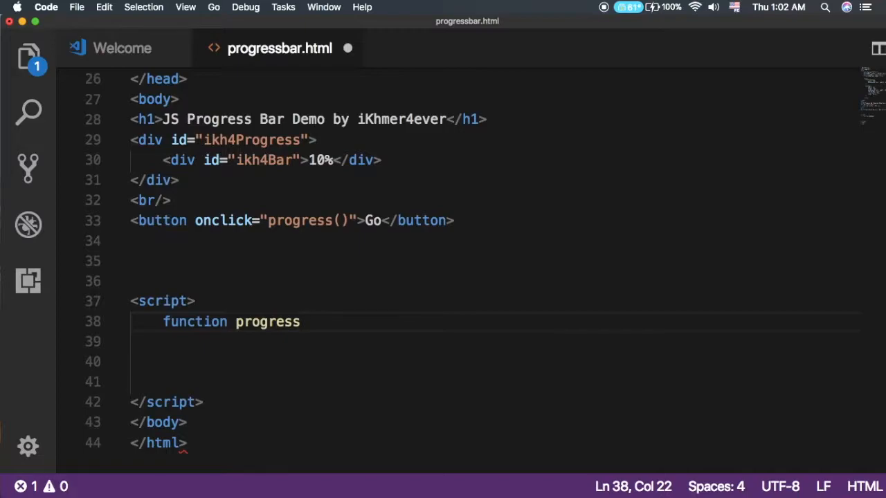
{"action": "type", "text": "(){"}
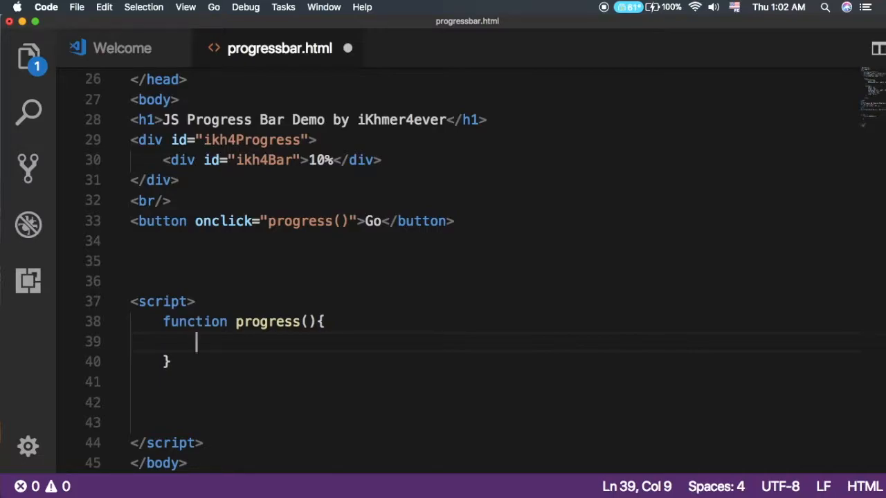
- Declare var item = document.getElementById("ikh4Bar") inside progress()
{"action": "type", "text": "var"}
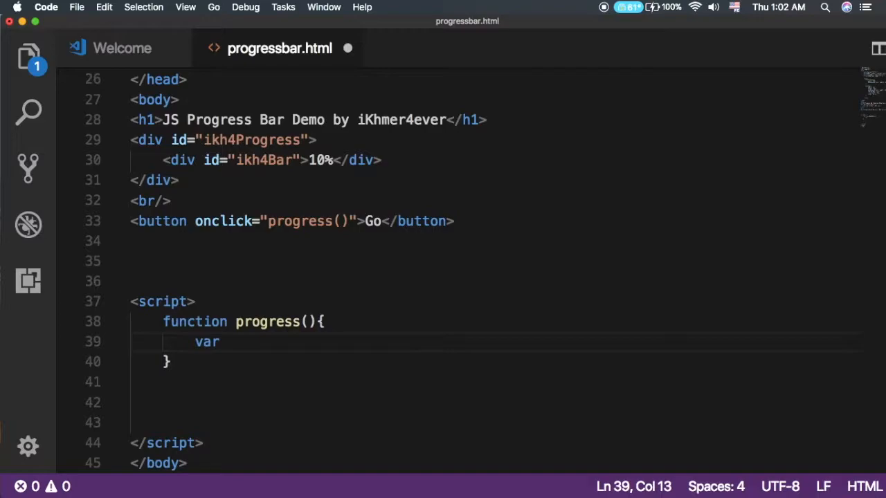
{"action": "type", "text": "itm"}
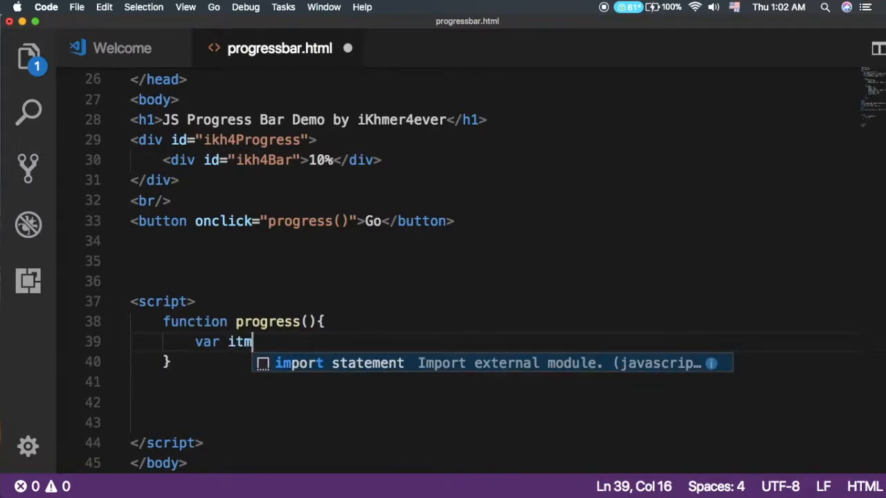
{"action": "type", "text": "e"}
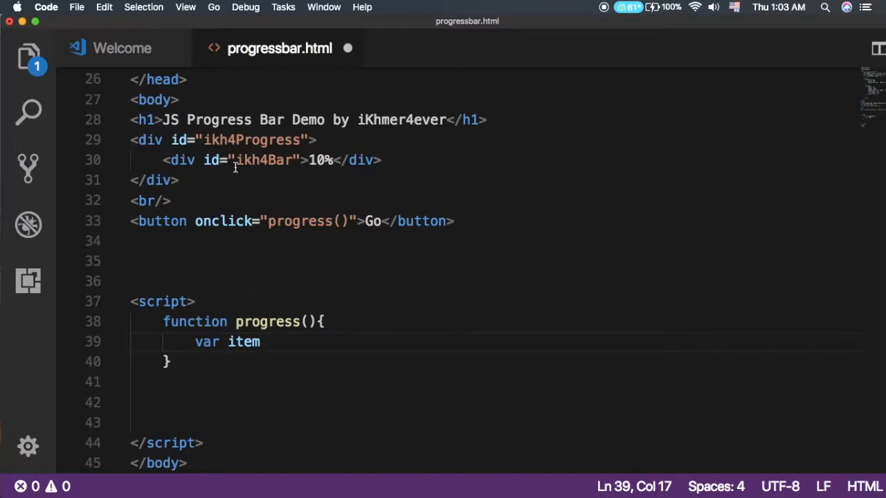
{"action": "mouse_move", "coordinate": [270, 321]}
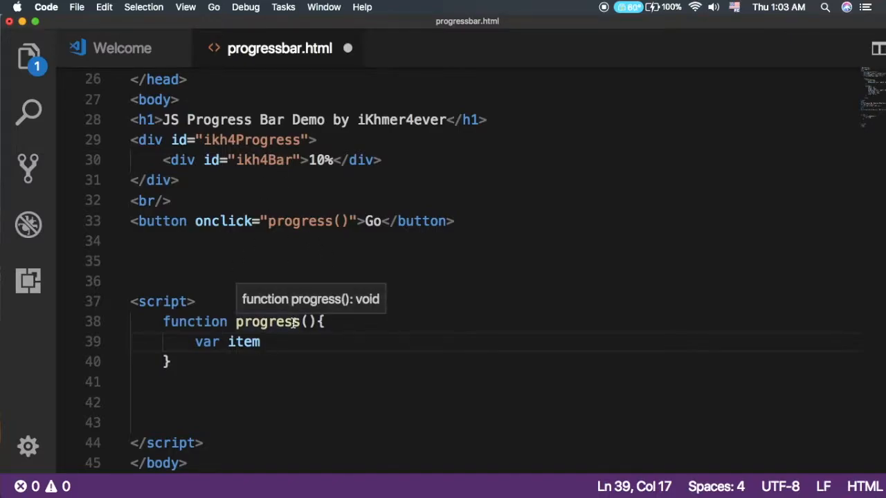
{"action": "type", "text": "= document.getElementById"}
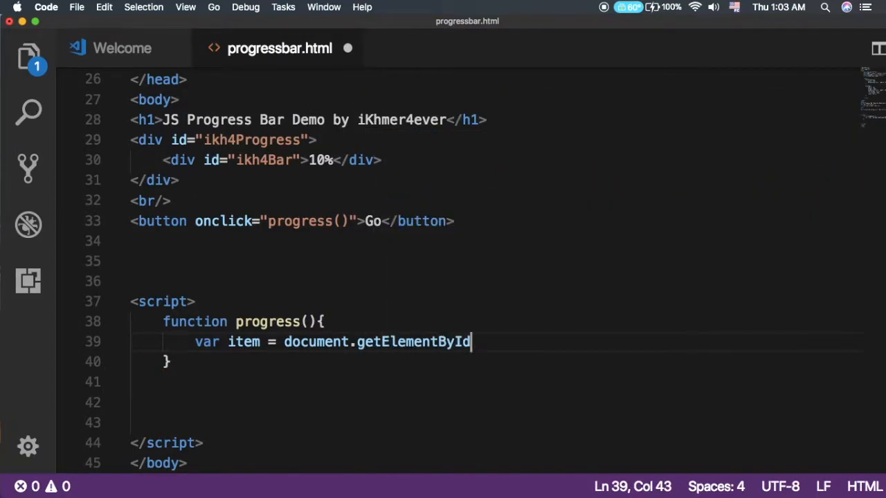
{"action": "type", "text": "("}
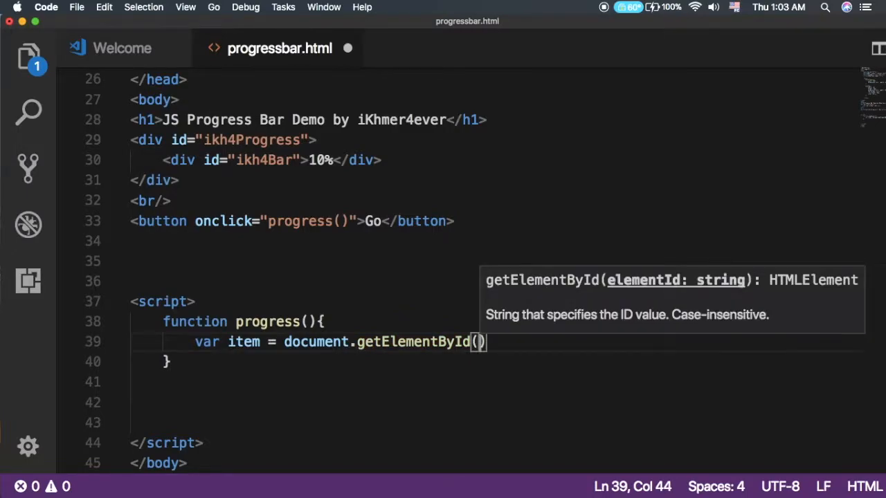
{"action": "type", "text": "\"\""}
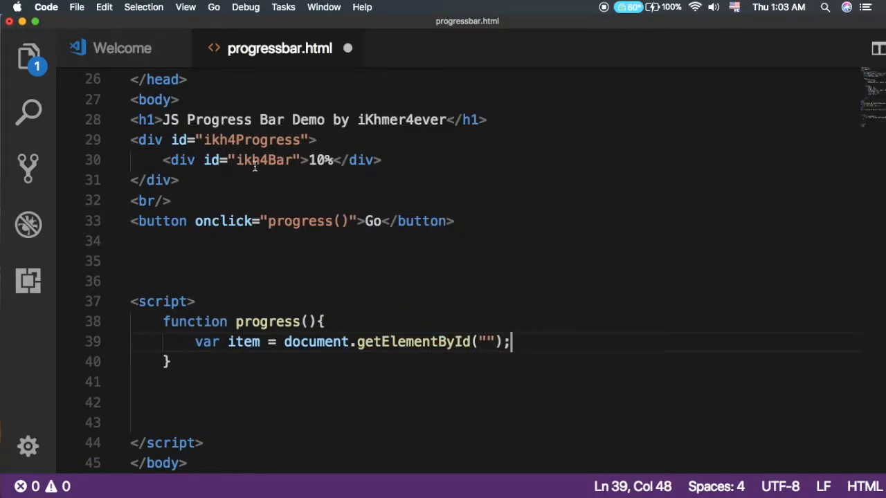
{"action": "double_click", "coordinate": [262, 161]}
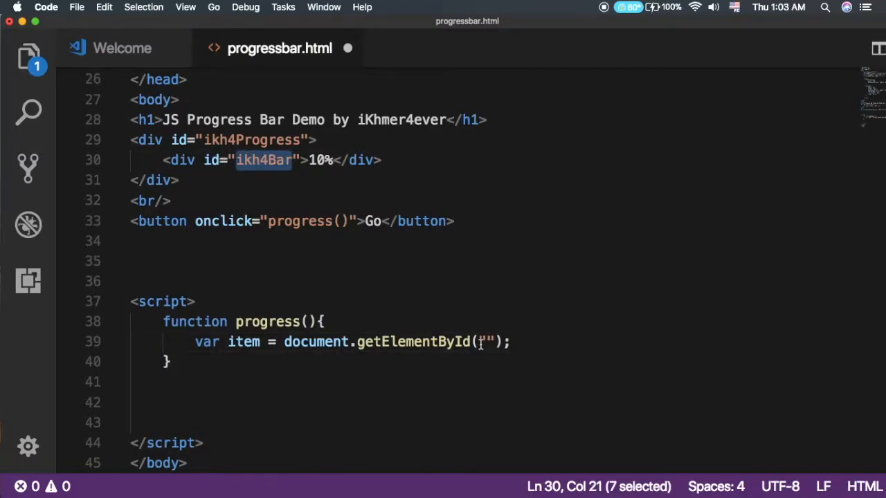
{"action": "type", "text": "ikh4Bar"}
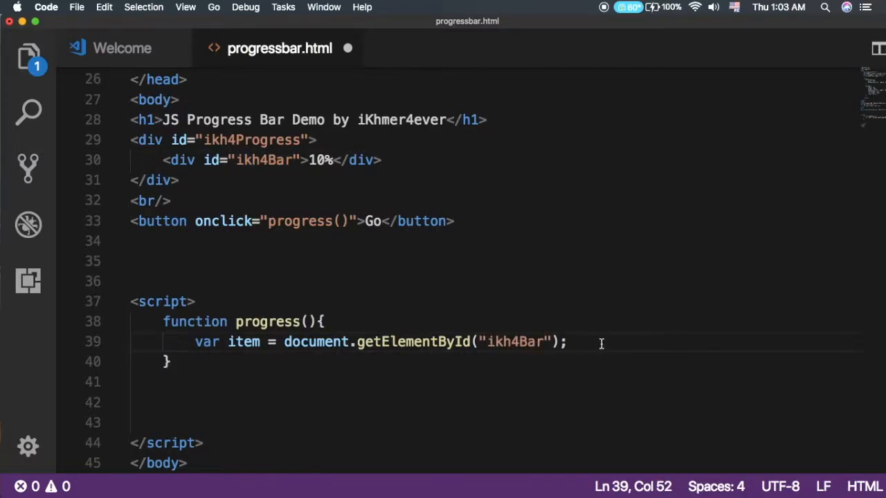
{"action": "key", "text": "Return"}
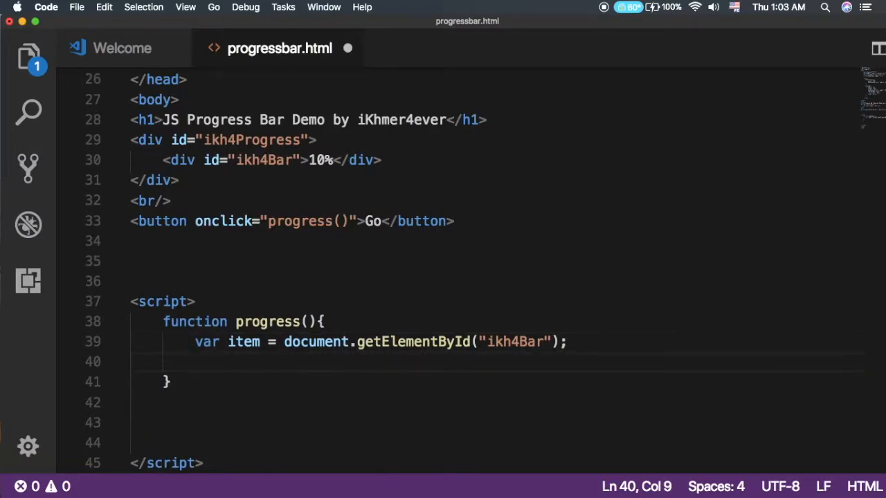
- Add var width = 10 and var id = setInterval(frame, 10)
{"action": "type", "text": "var wi"}
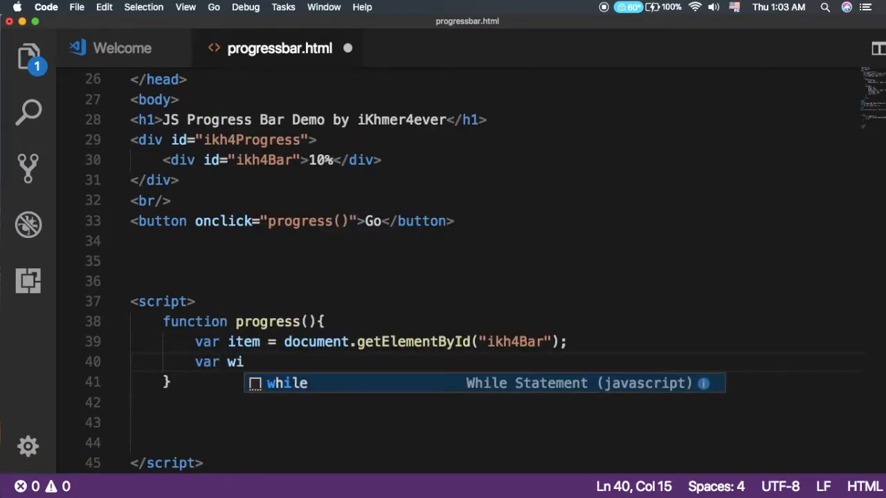
{"action": "type", "text": "dth"}
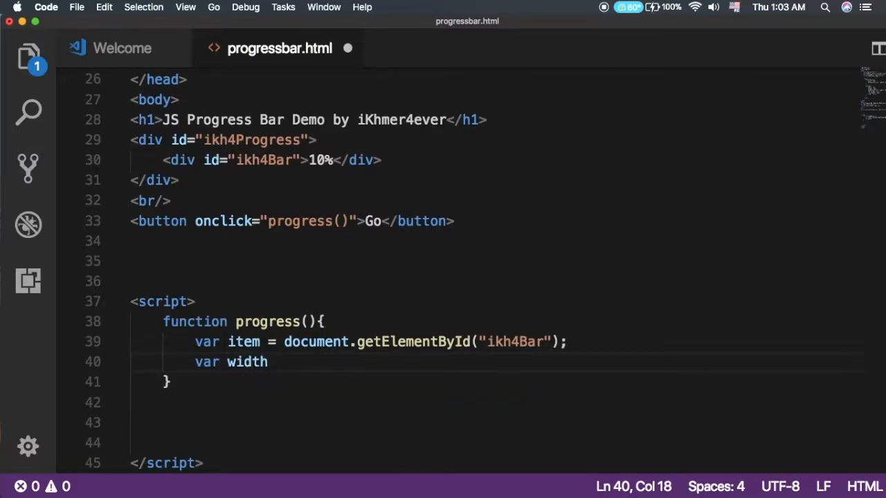
{"action": "type", "text": "= 10"}
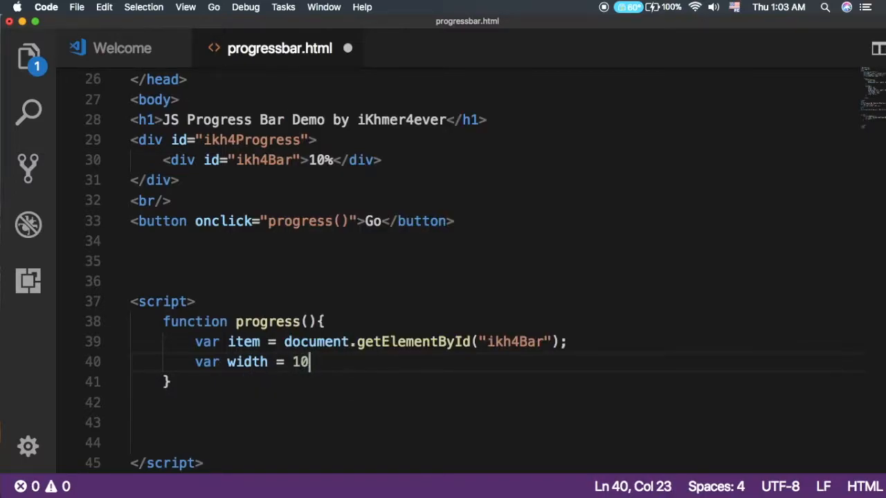
{"action": "type", "text": ";"}
{"action": "type", "text": "va"}
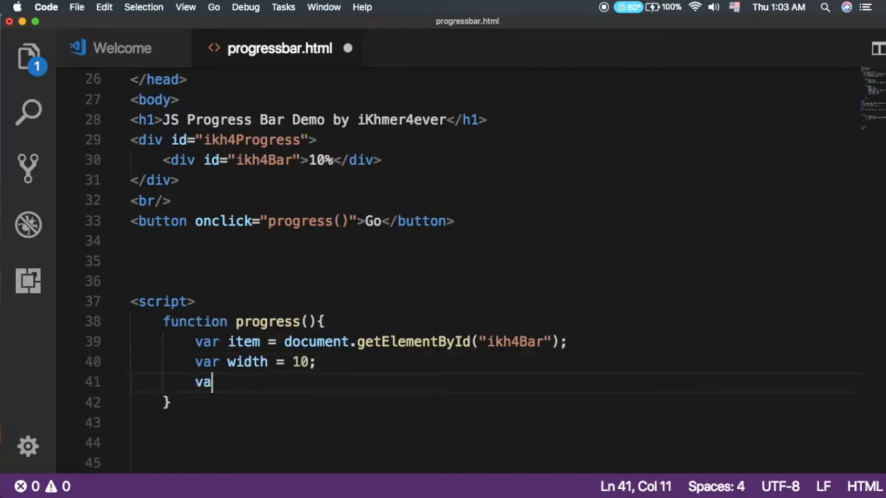
{"action": "type", "text": "r id ="}
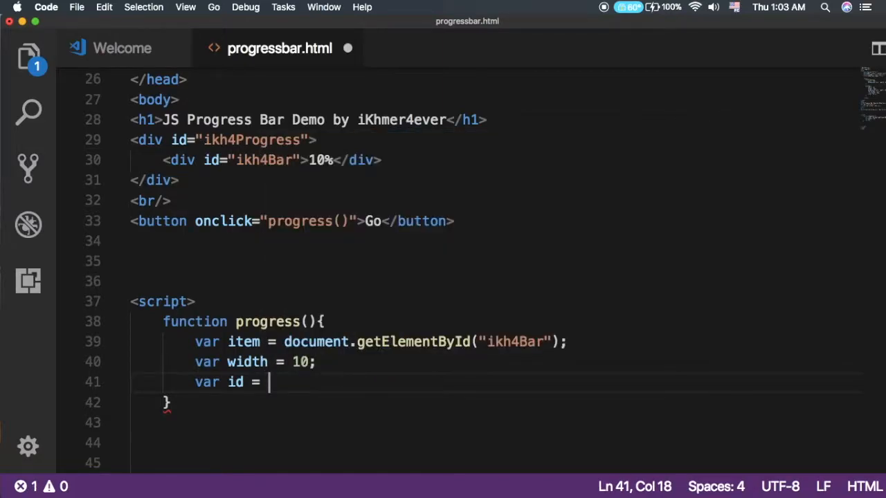
{"action": "type", "text": "setInterval"}
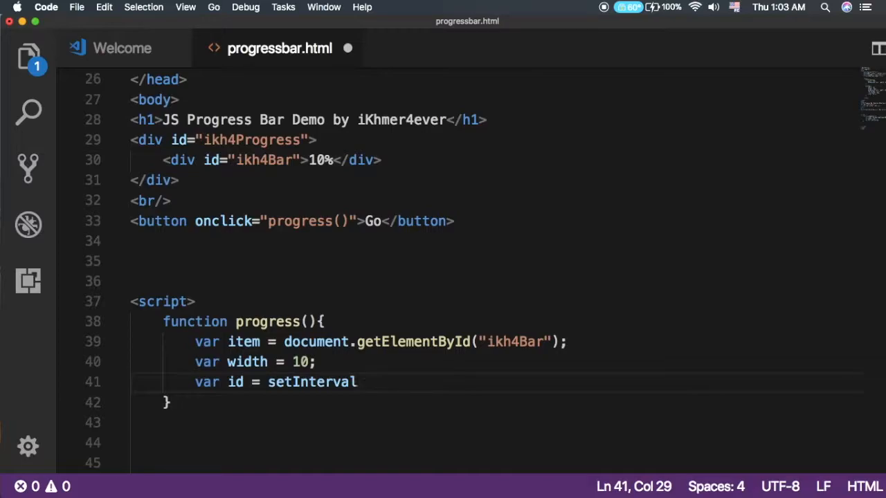
{"action": "type", "text": "(fram"}
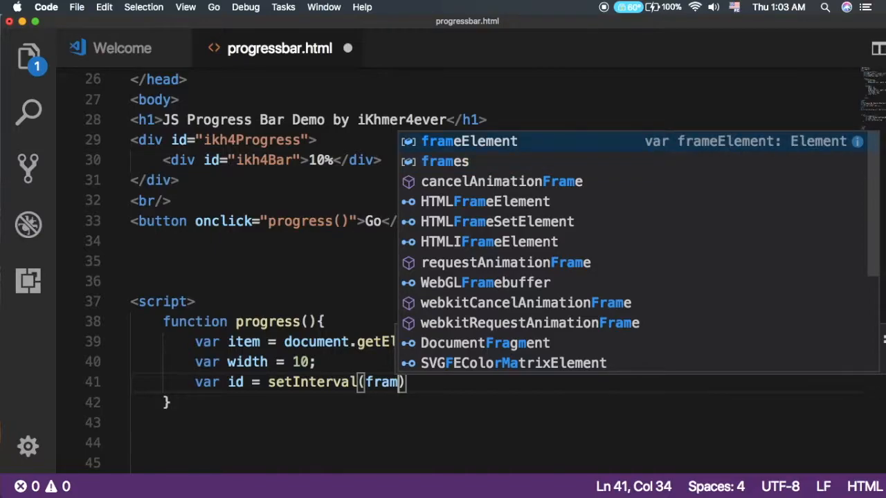
{"action": "type", "text": ","}
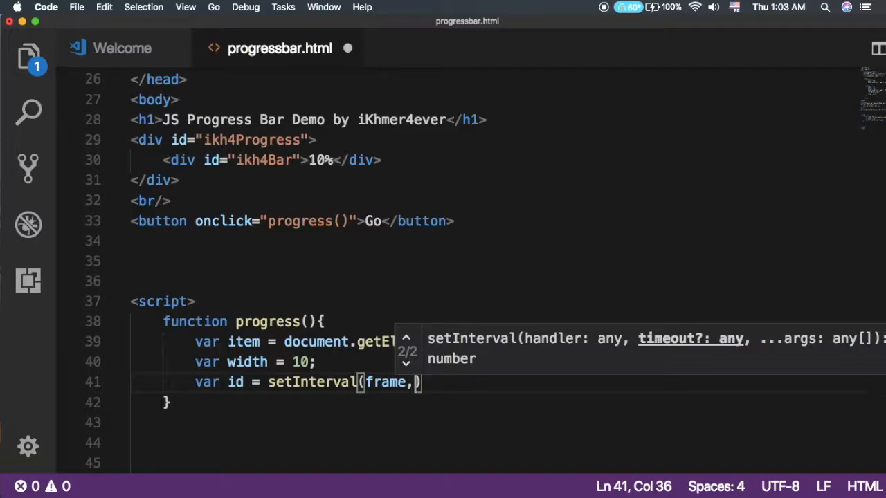
{"action": "type", "text": "10"}
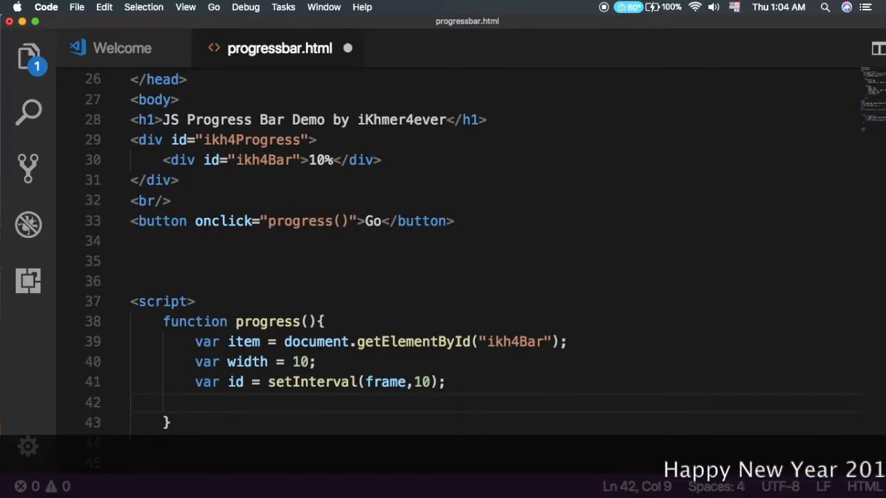
{"action": "double_click", "coordinate": [385, 382]}
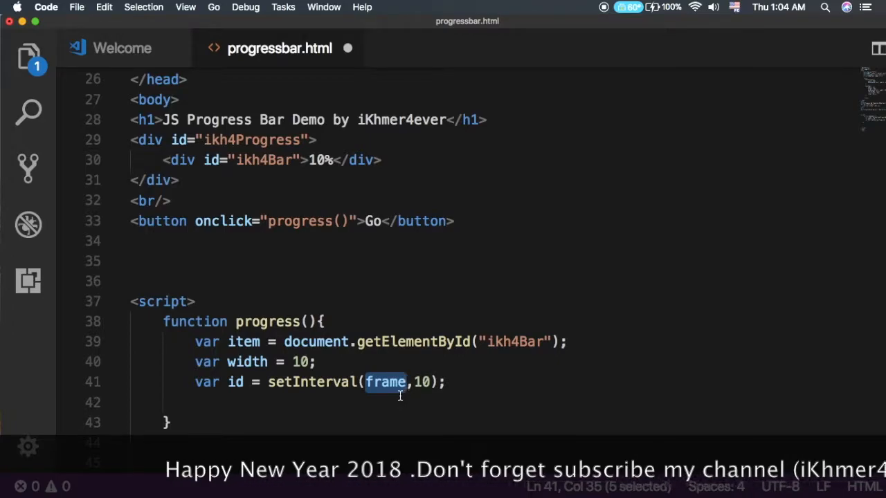
{"action": "scroll", "scroll_direction": "down", "scroll_amount": 3}
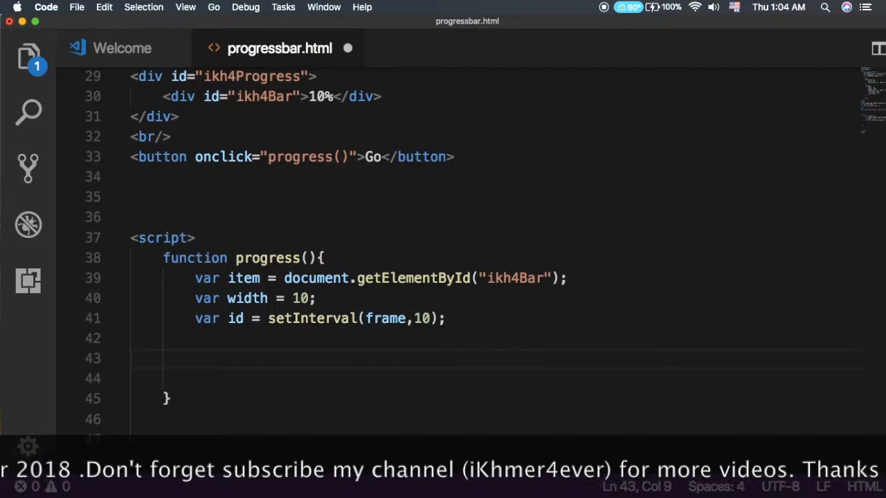
- Define frame() with the condition if (width >= 100)
{"action": "type", "text": "function"}
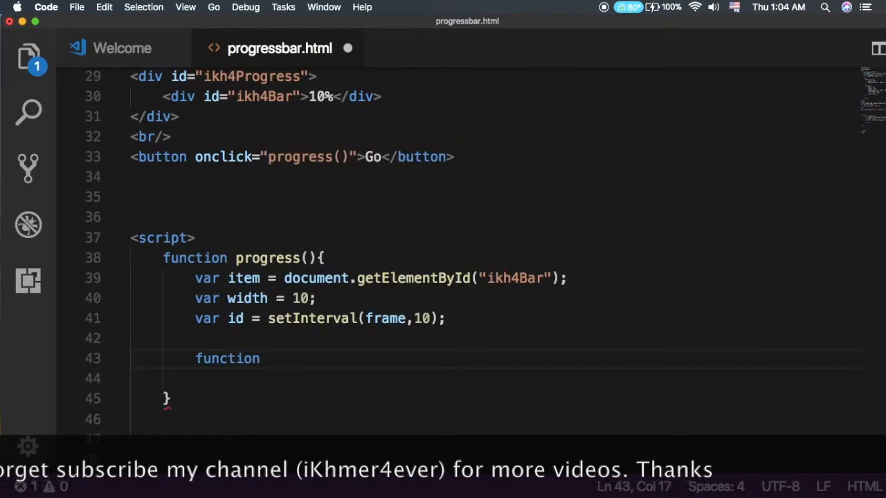
{"action": "type", "text": "frame"}
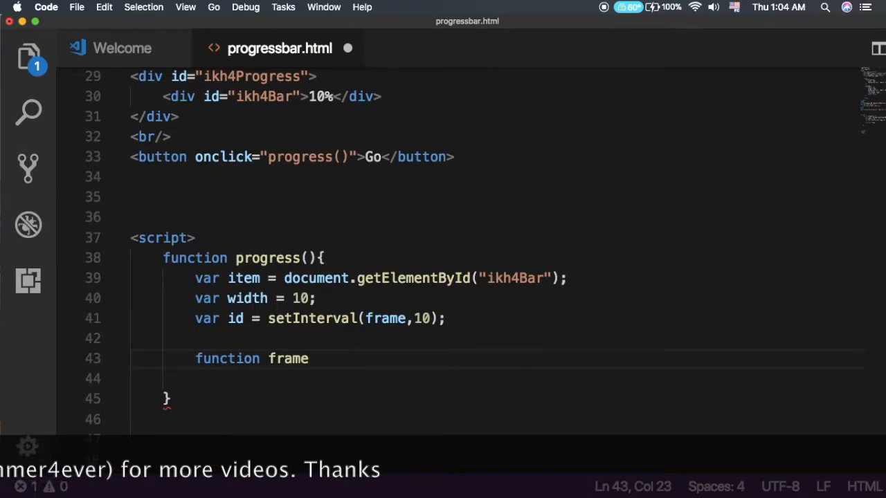
{"action": "type", "text": "(){"}
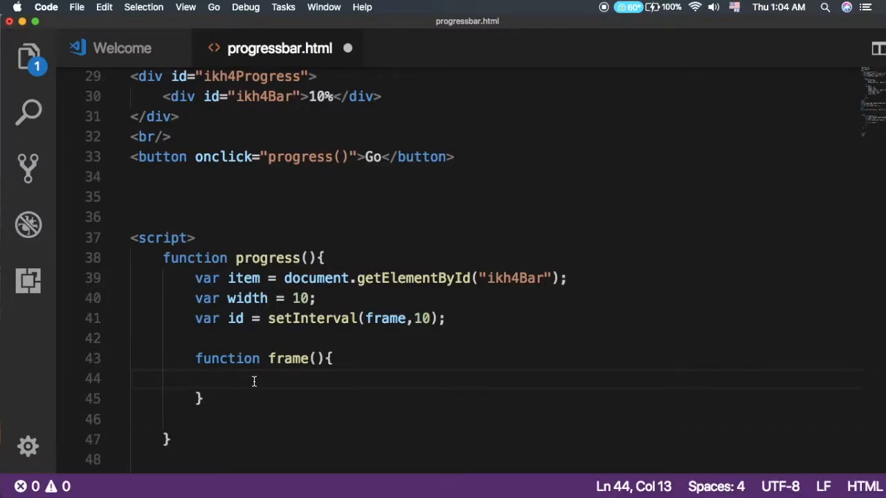
{"action": "type", "text": "if"}
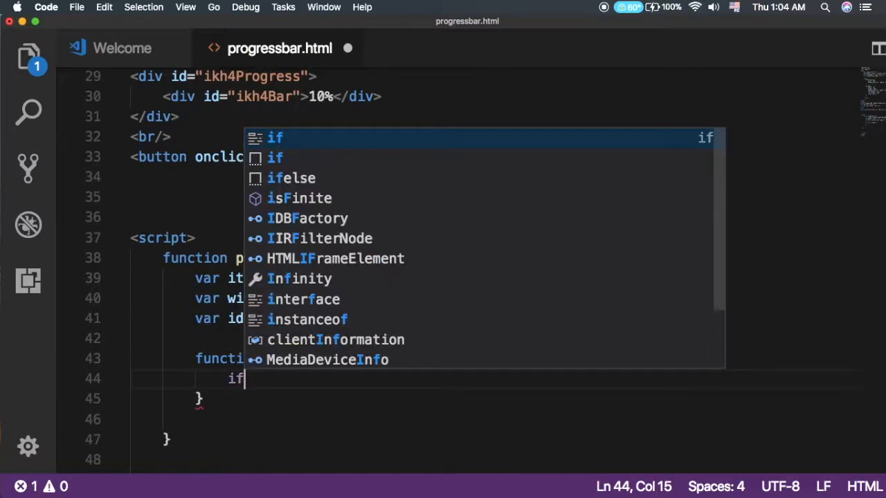
{"action": "type", "text": "(width"}
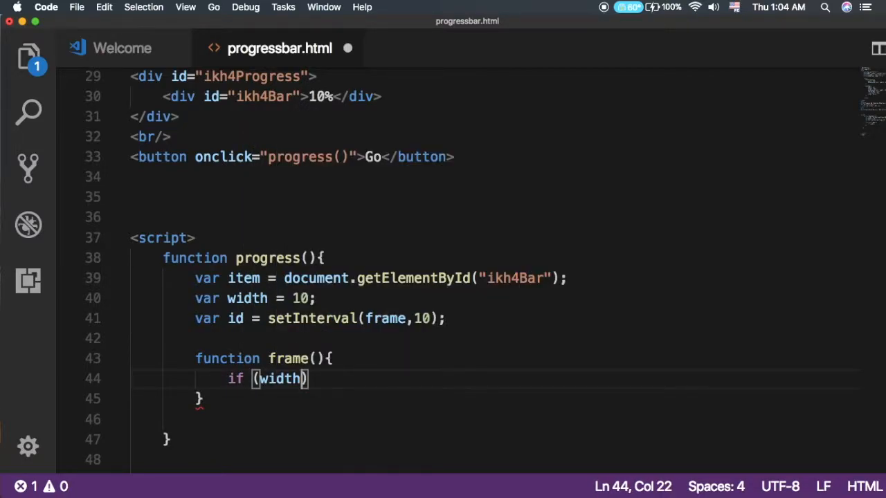
{"action": "type", "text": ">"}
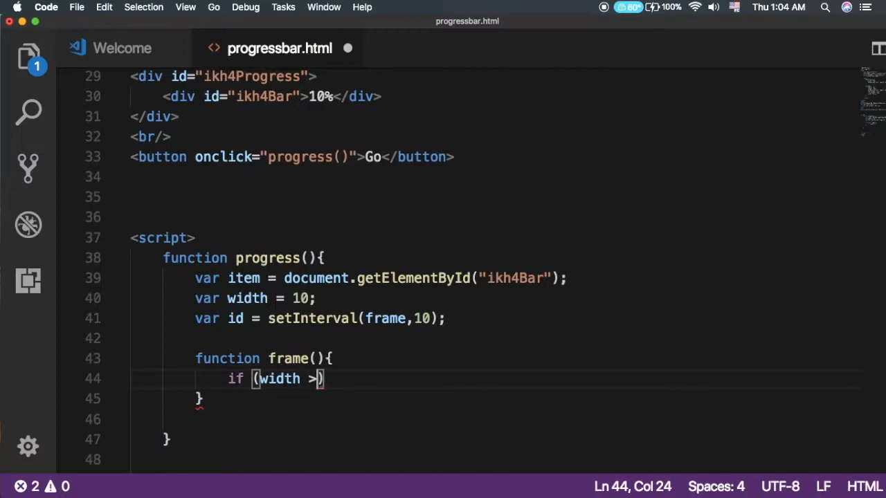
{"action": "type", "text": "="}
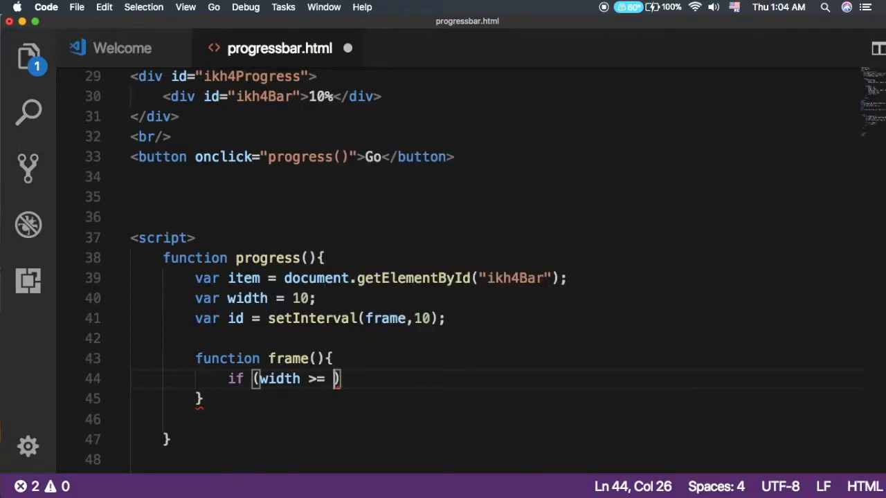
{"action": "type", "text": "100"}
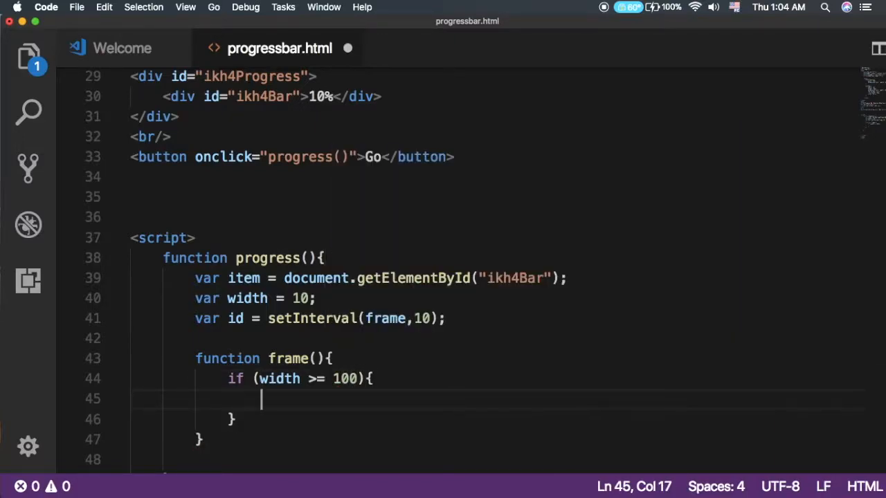
- Call clearInterval(id) in the if branch and open an else branch
{"action": "type", "text": "clearInterval"}
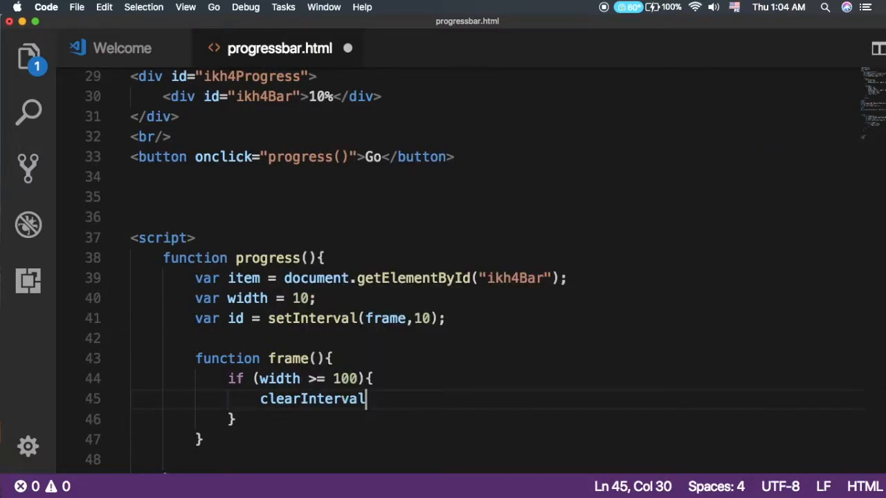
{"action": "type", "text": "(id)"}
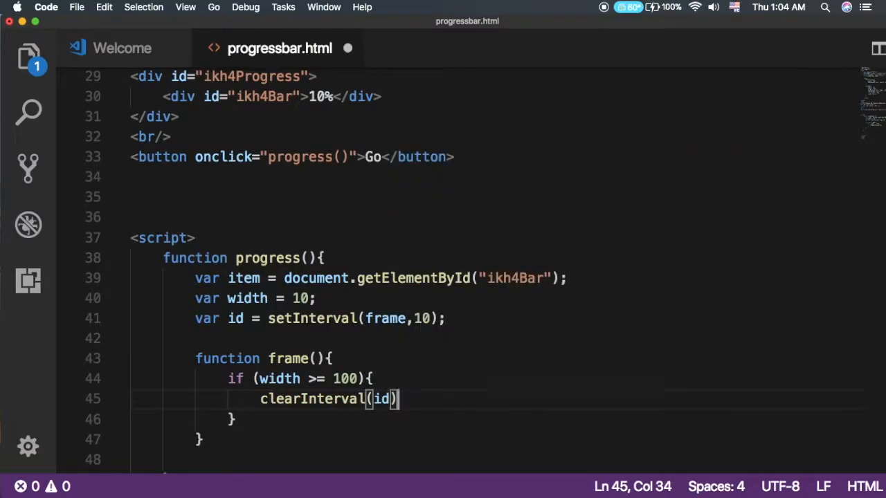
{"action": "type", "text": ";"}
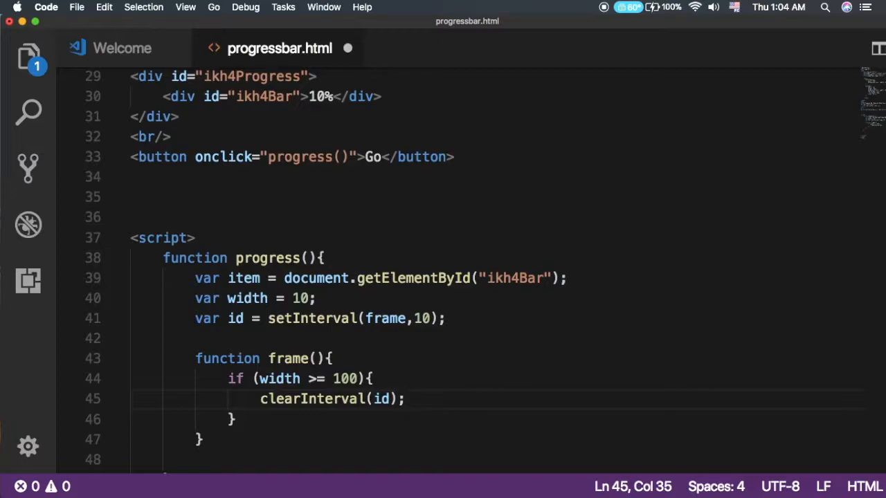
{"action": "type", "text": "}else{"}
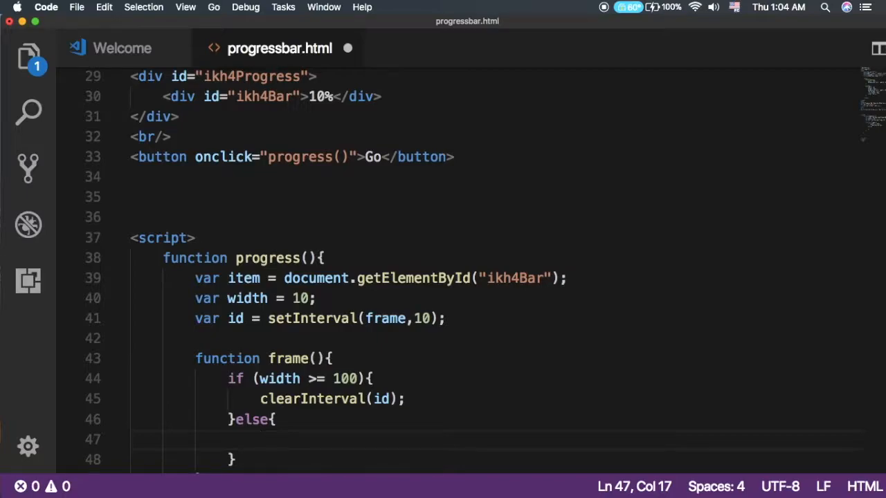
- In the else branch write width++ and item.style.width = width + '%'
{"action": "type", "text": "width"}
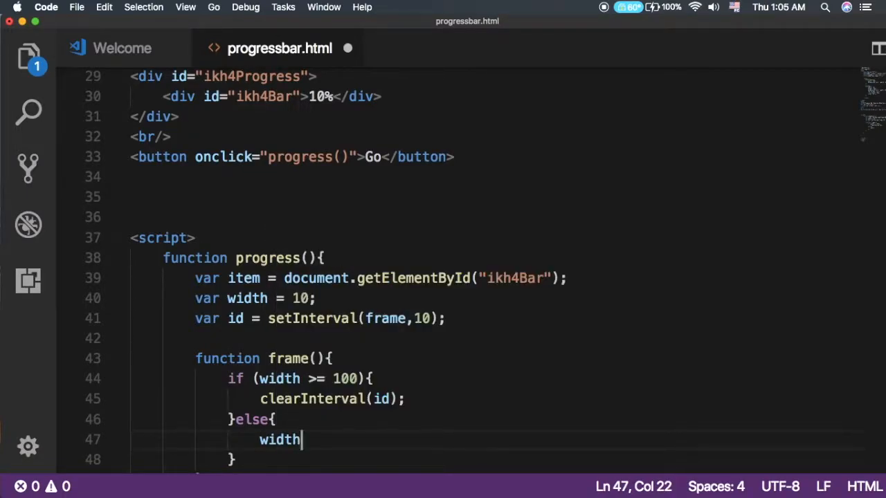
{"action": "type", "text": "++;"}
{"action": "type", "text": "item.style"}
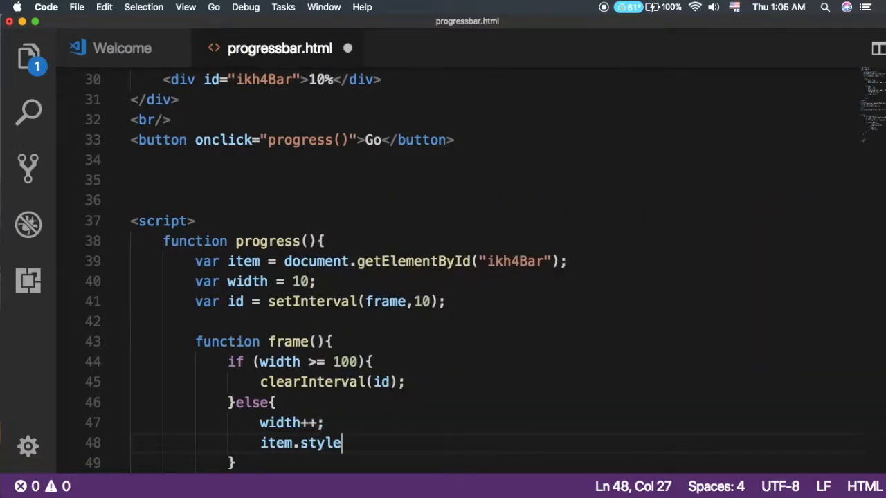
{"action": "type", "text": ".width"}
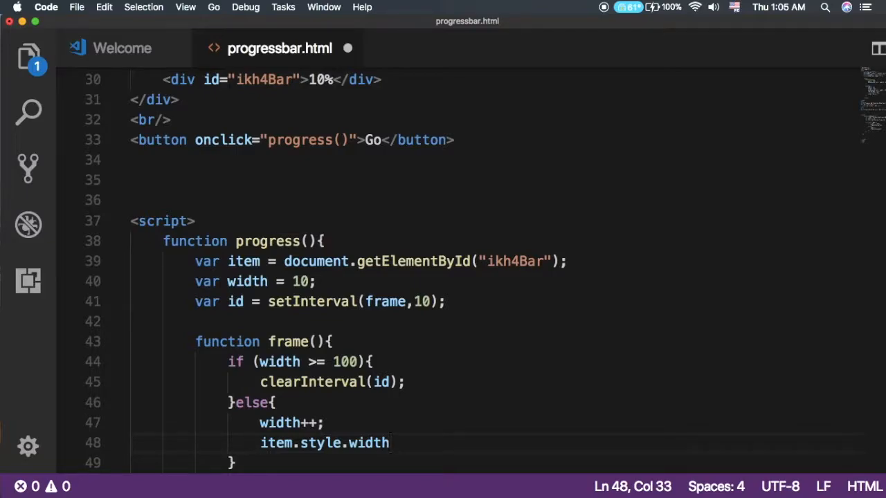
{"action": "type", "text": "= width"}
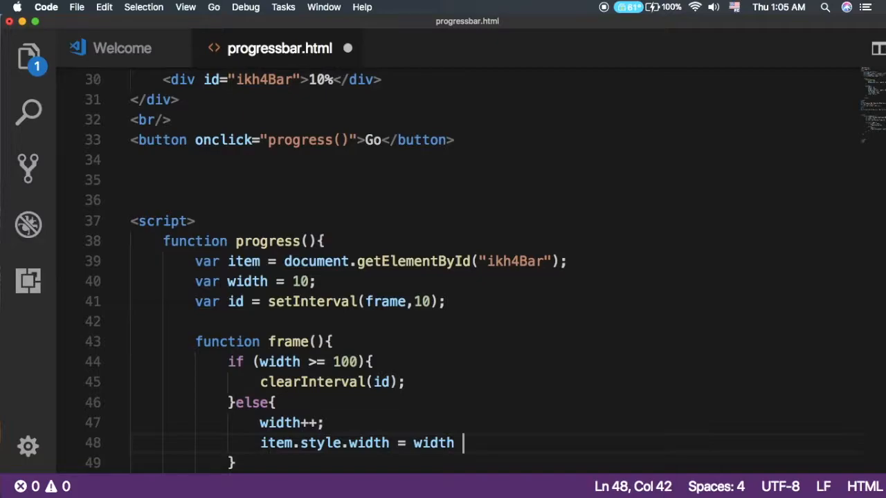
{"action": "type", "text": "+"}
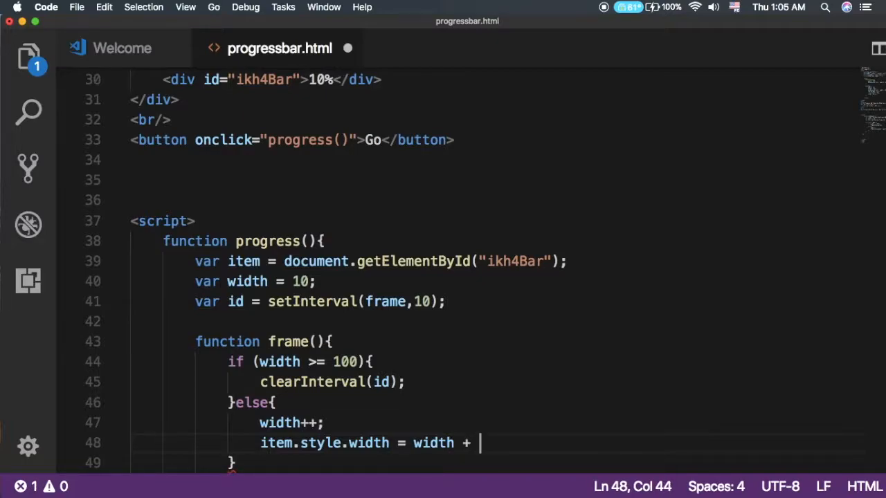
{"action": "type", "text": "''"}
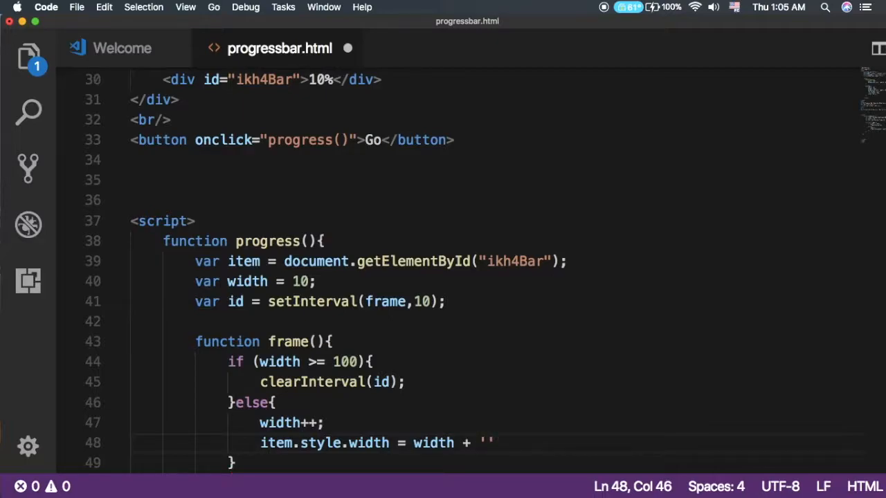
{"action": "type", "text": "%"}
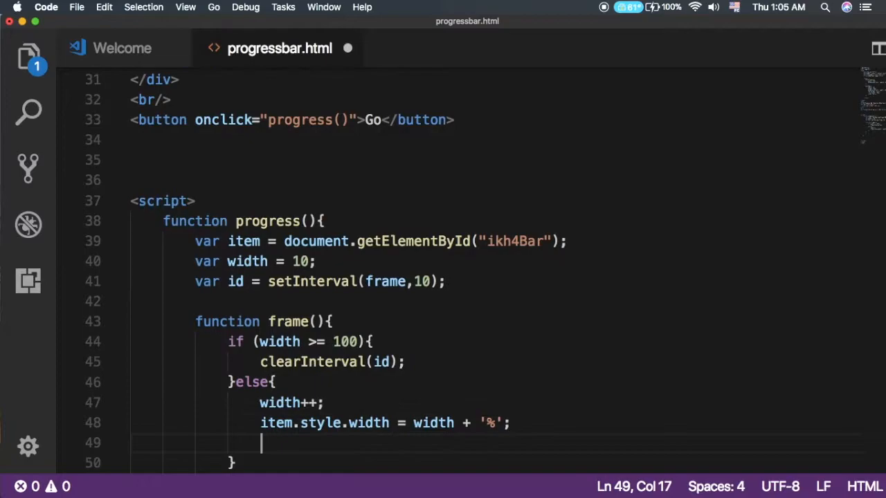
- Set item.innerHTML to width * 1 + '%' and review the finished script
{"action": "type", "text": "item.innerHTML"}
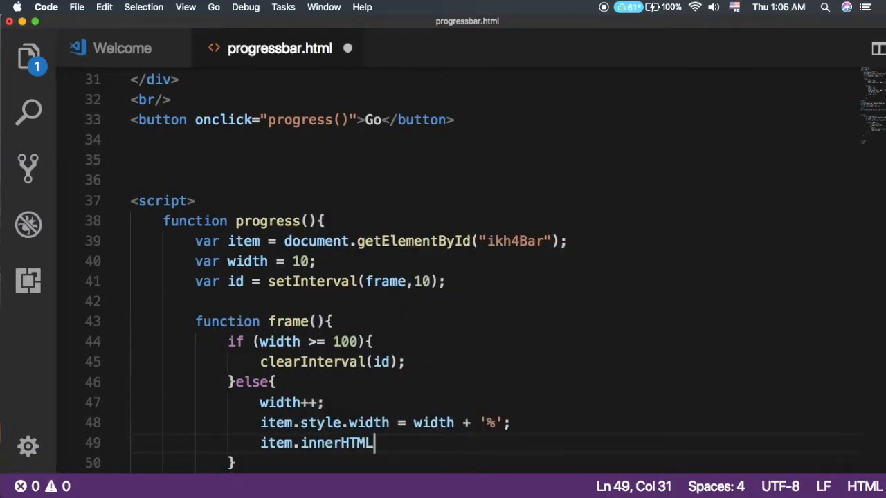
{"action": "type", "text": "= w"}
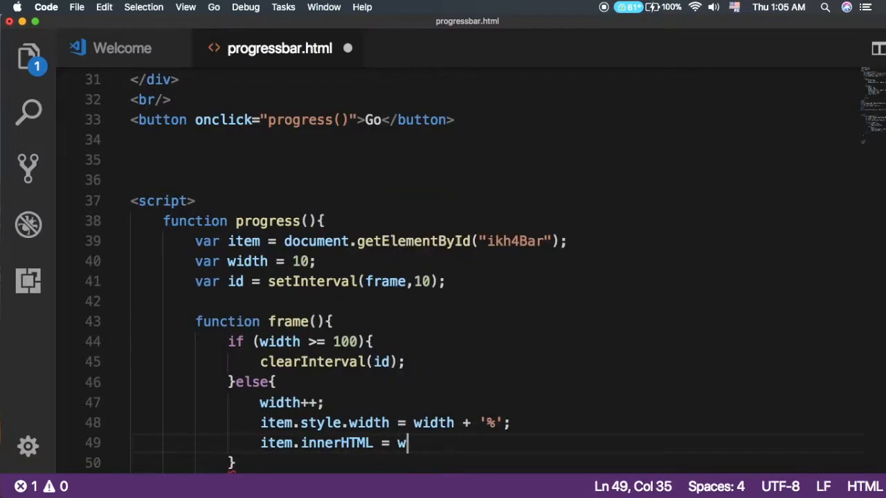
{"action": "type", "text": "idth"}
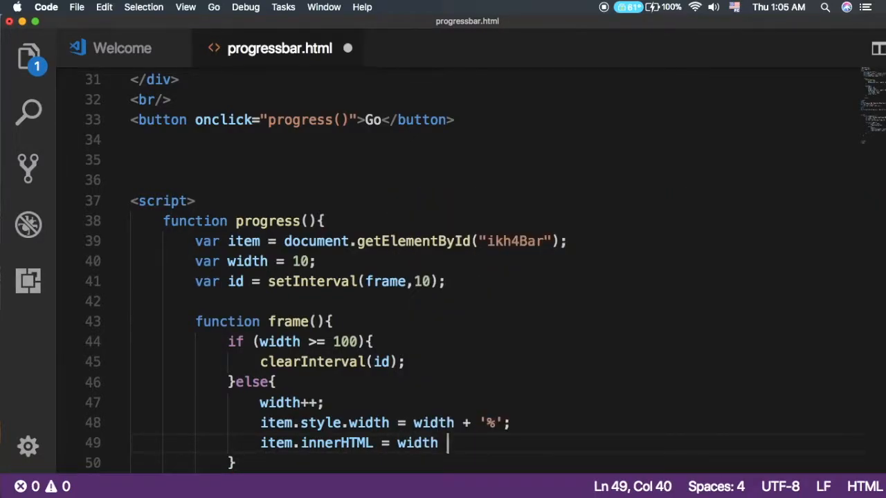
{"action": "type", "text": "*"}
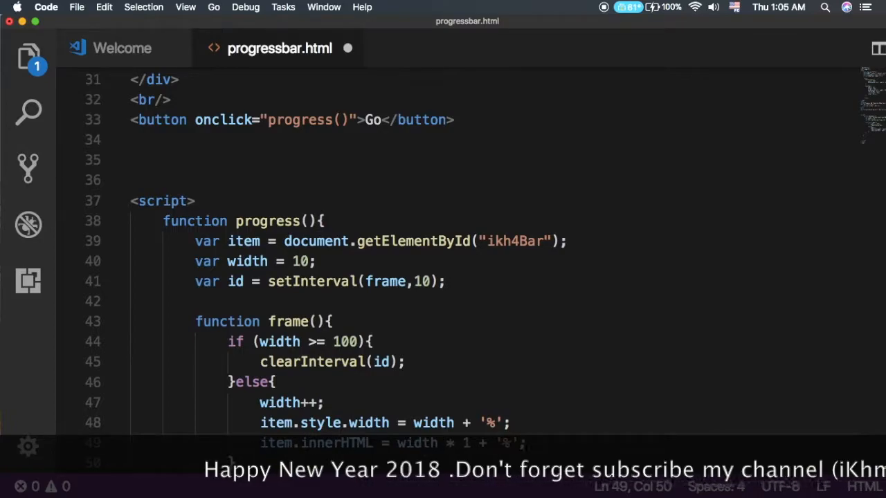
{"action": "scroll", "scroll_direction": "down", "scroll_amount": 3}
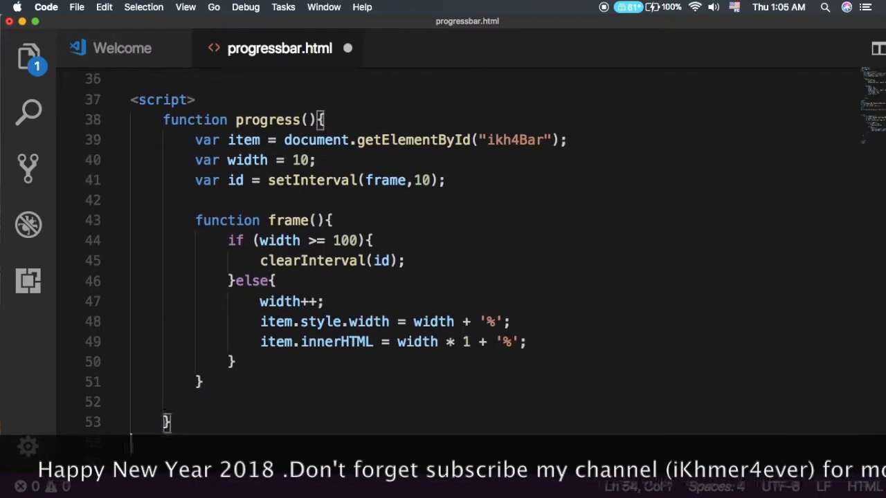
{"action": "scroll", "scroll_direction": "down", "scroll_amount": 3}
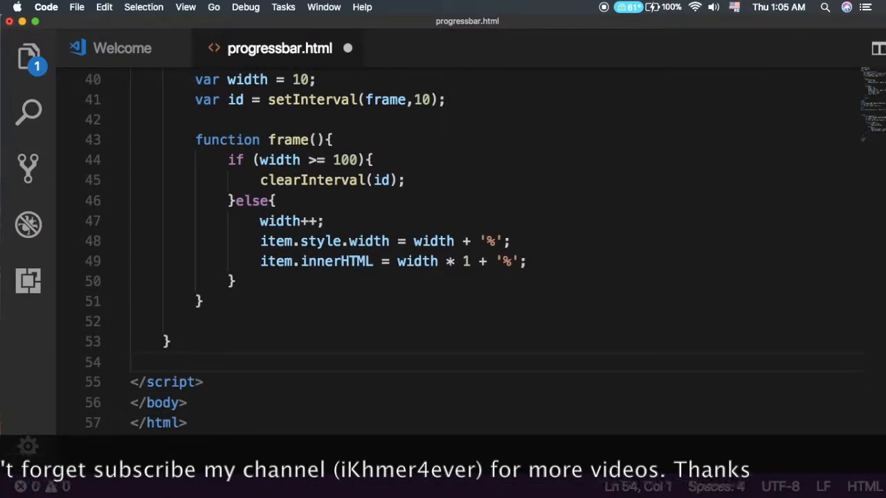
{"action": "scroll", "scroll_direction": "up", "scroll_amount": 3}
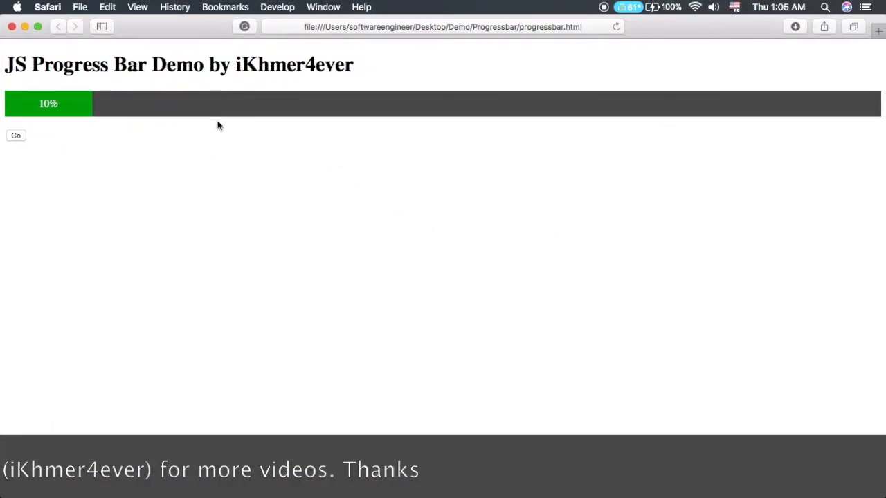
{"action": "mouse_move", "coordinate": [318, 223]}
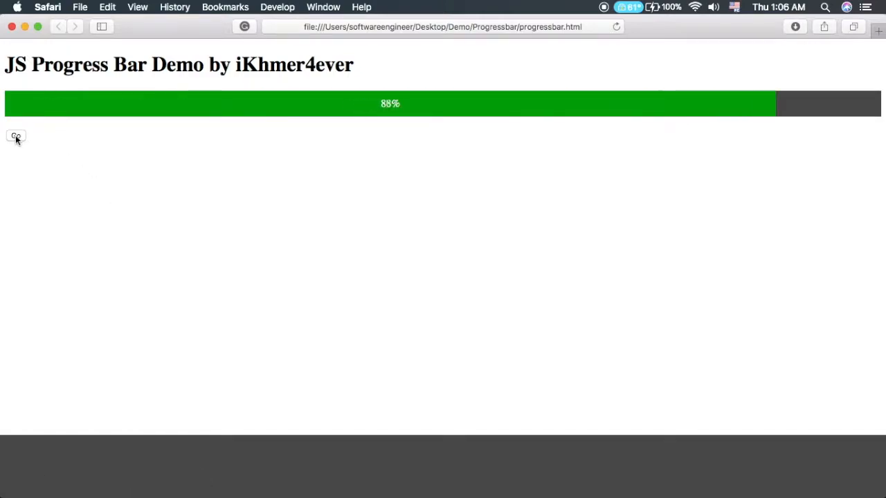
- Run Go to animate the bar from 10% to 100%, reload, and run it again
{"action": "left_click", "coordinate": [16, 135]}
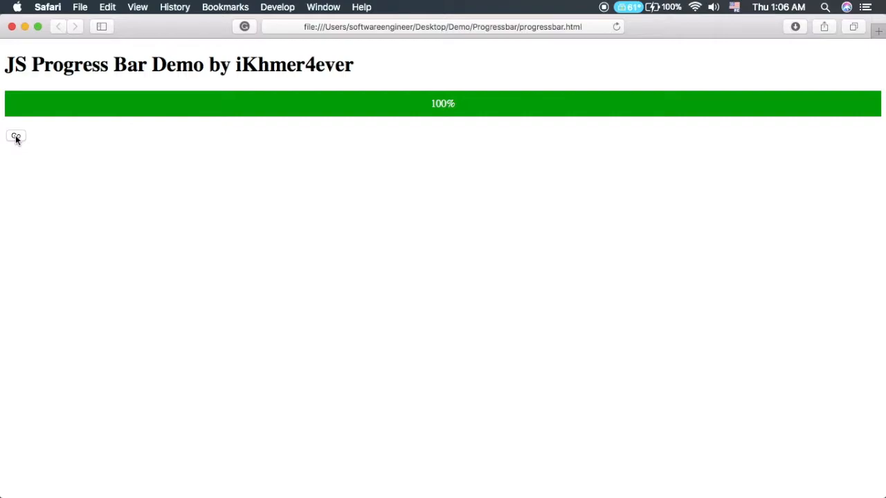
{"action": "mouse_move", "coordinate": [21, 216]}
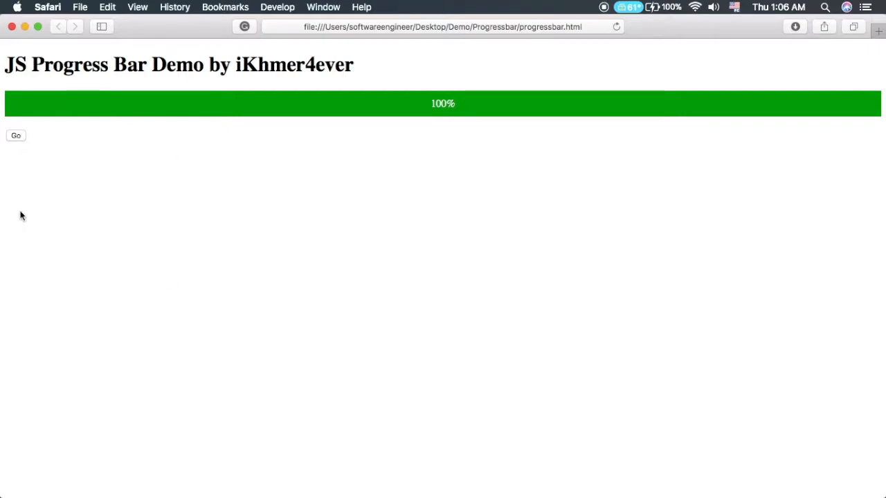
{"action": "left_click", "coordinate": [16, 136]}
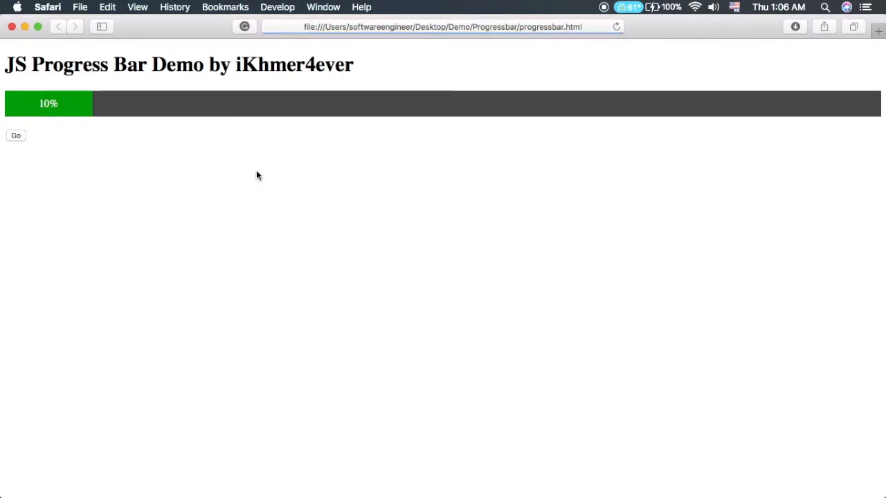
{"action": "left_click", "coordinate": [16, 136]}
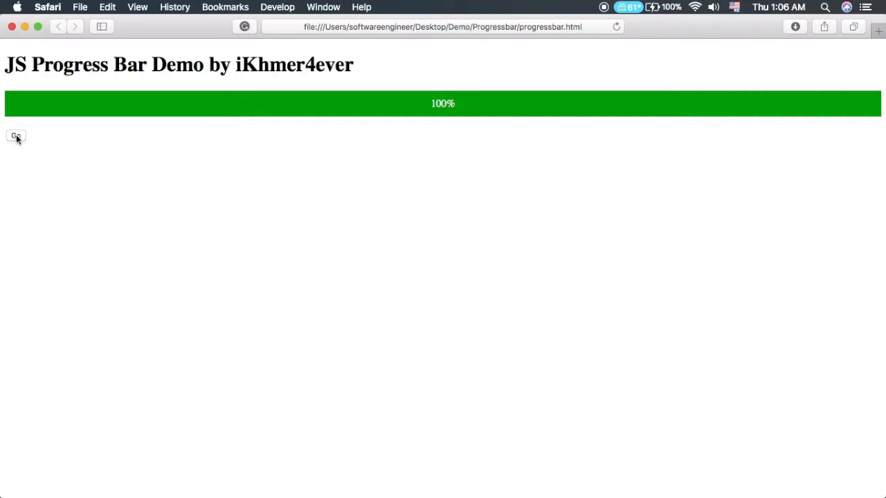
{"action": "left_click", "coordinate": [16, 135]}
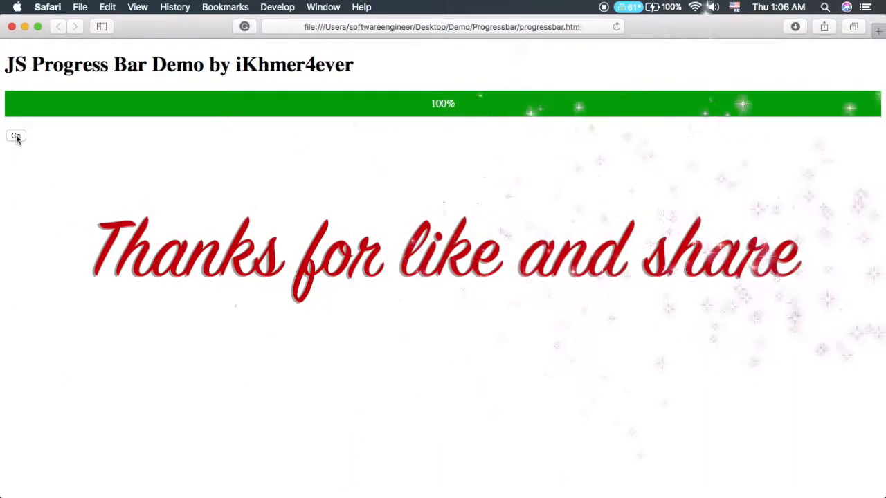